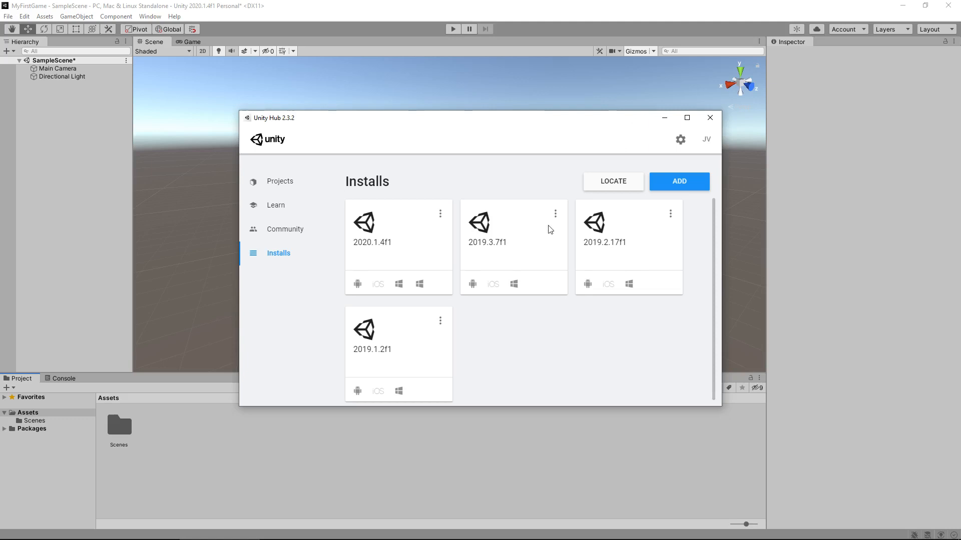
mouse_move(570, 348)
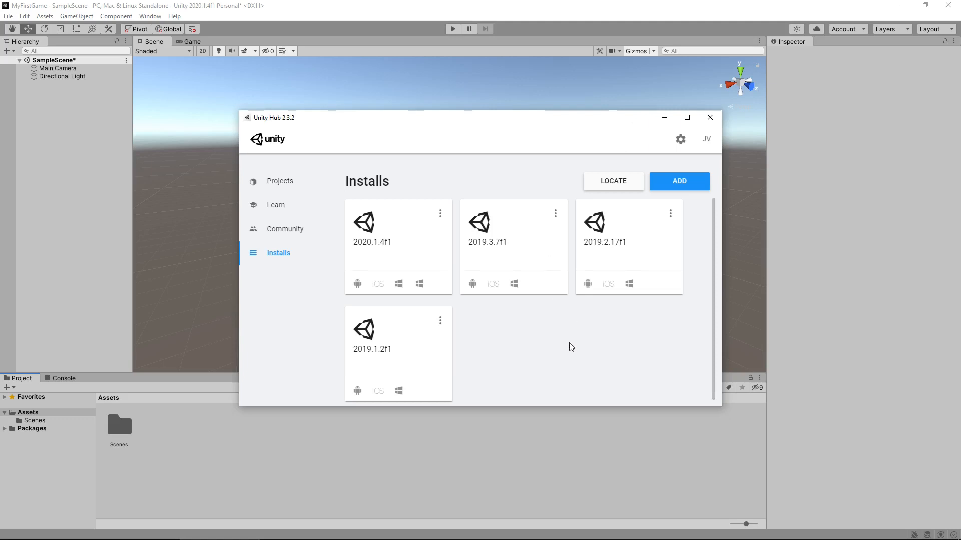
mouse_move(395, 299)
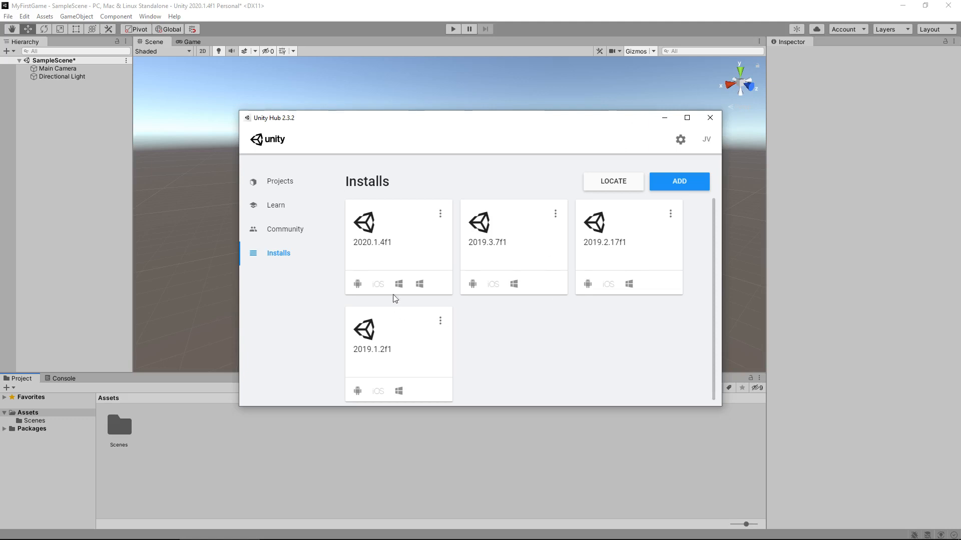
mouse_move(598, 350)
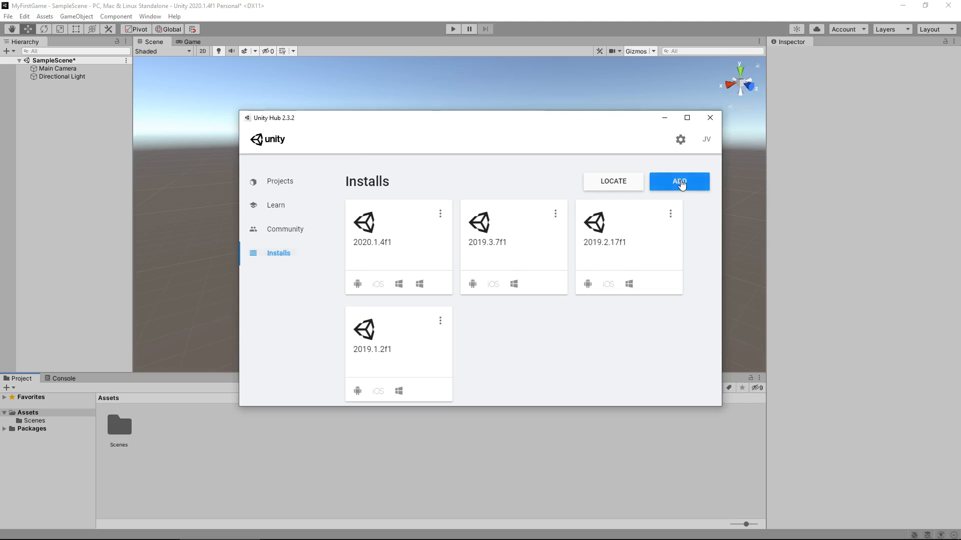
Step: Switch Unity Hub to the Projects list, opening and cancelling the Add existing project dialog
click(678, 181)
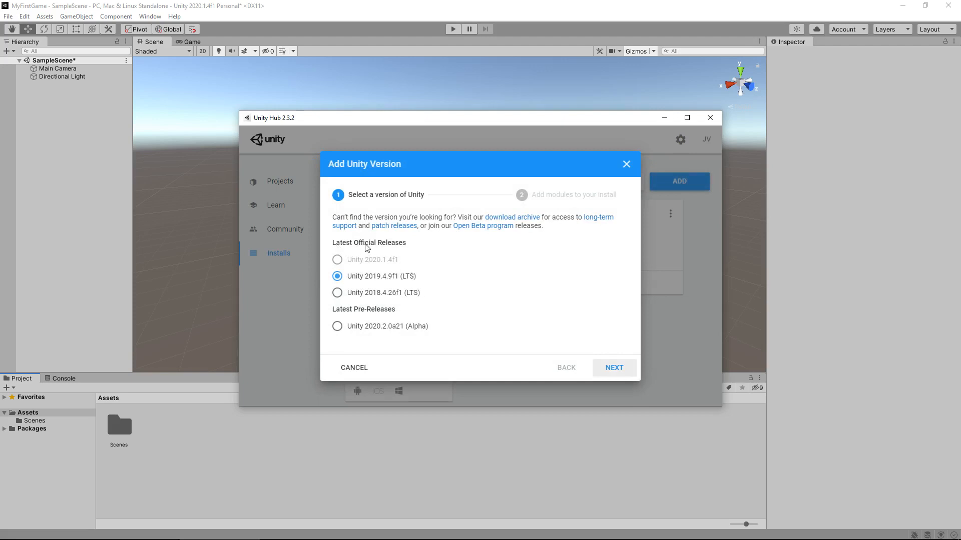
mouse_move(412, 257)
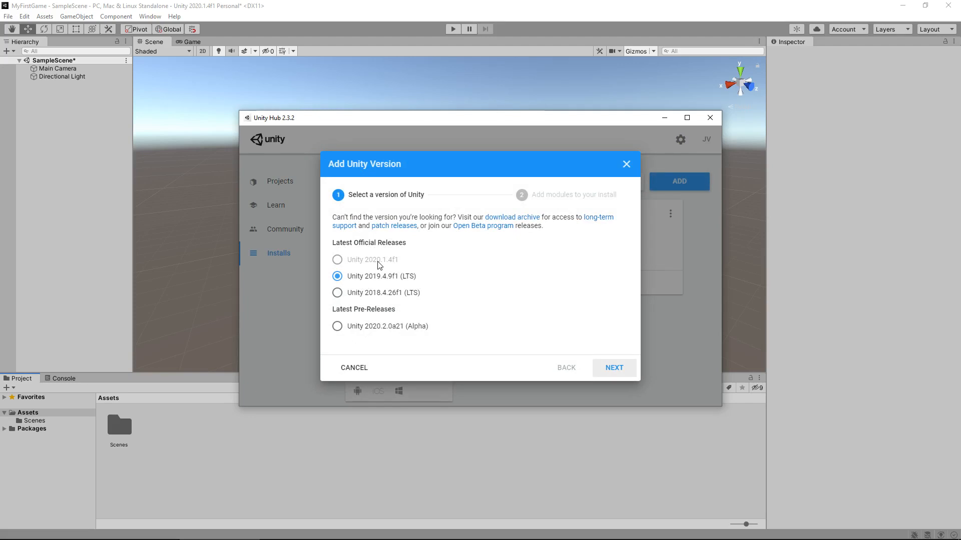
mouse_move(438, 274)
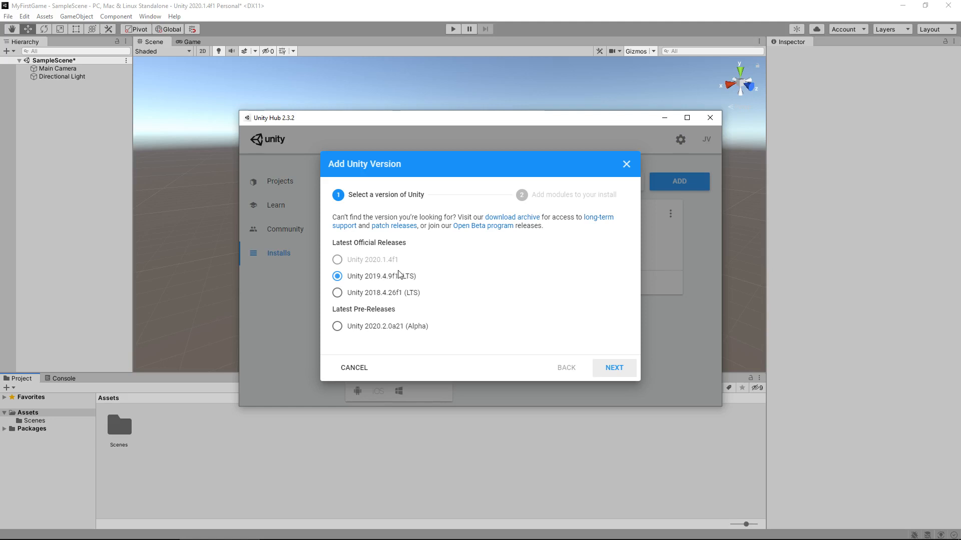
mouse_move(391, 268)
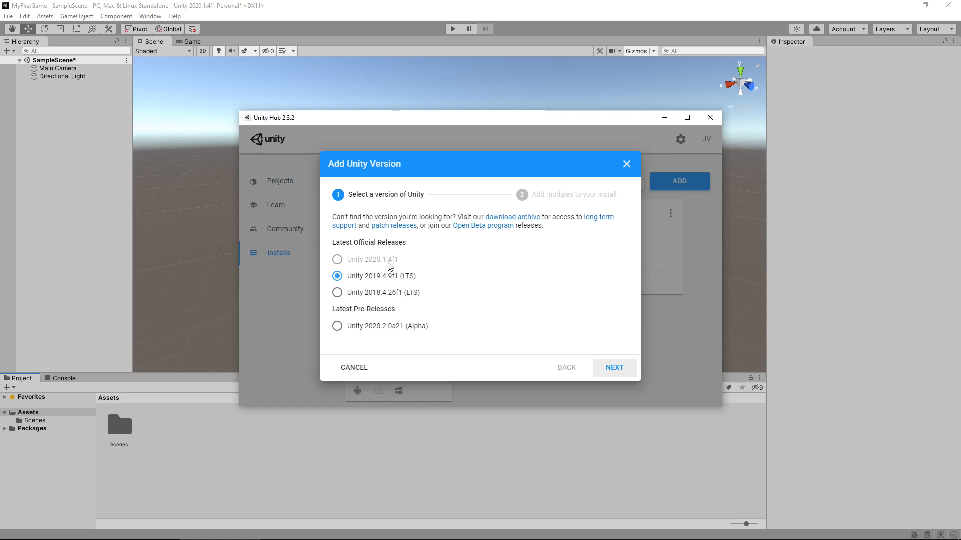
mouse_move(385, 266)
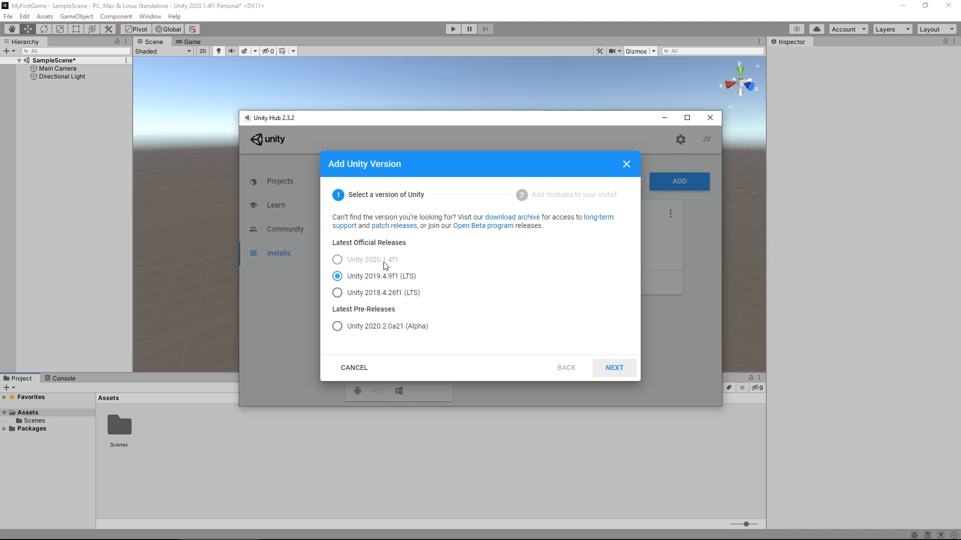
mouse_move(366, 340)
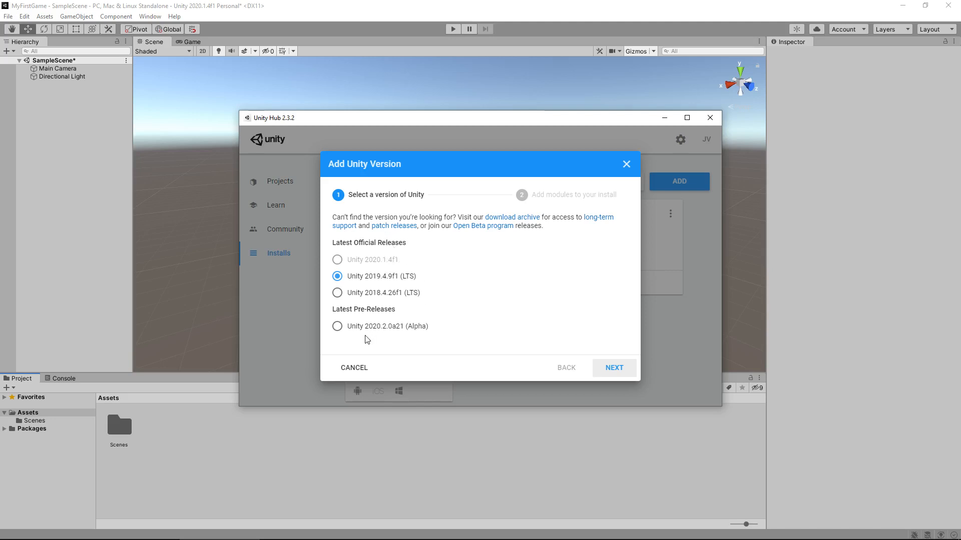
mouse_move(363, 336)
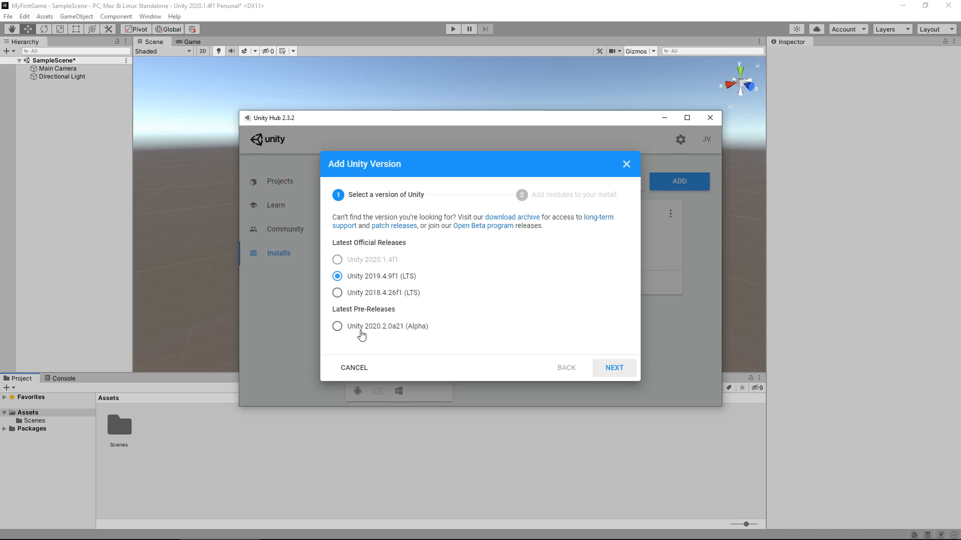
mouse_move(524, 340)
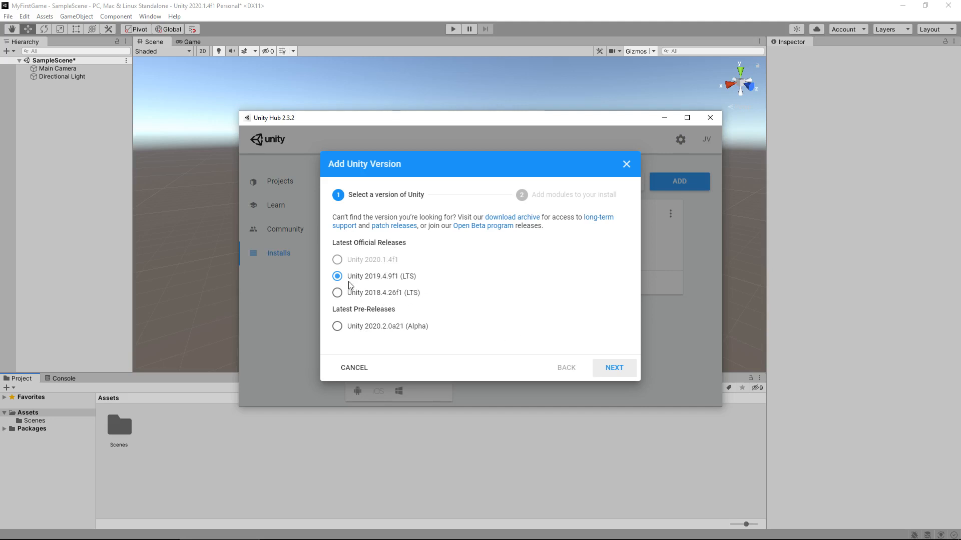
mouse_move(643, 197)
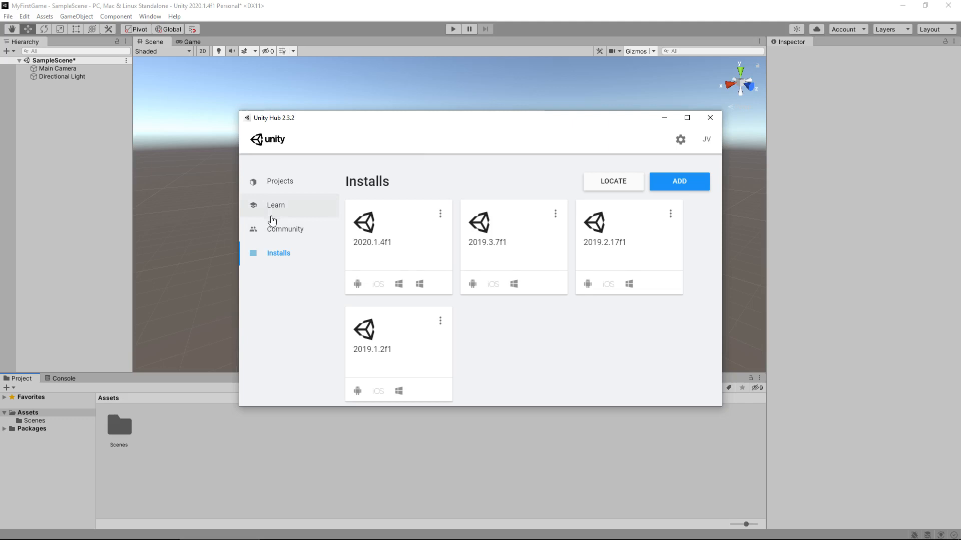
click(279, 181)
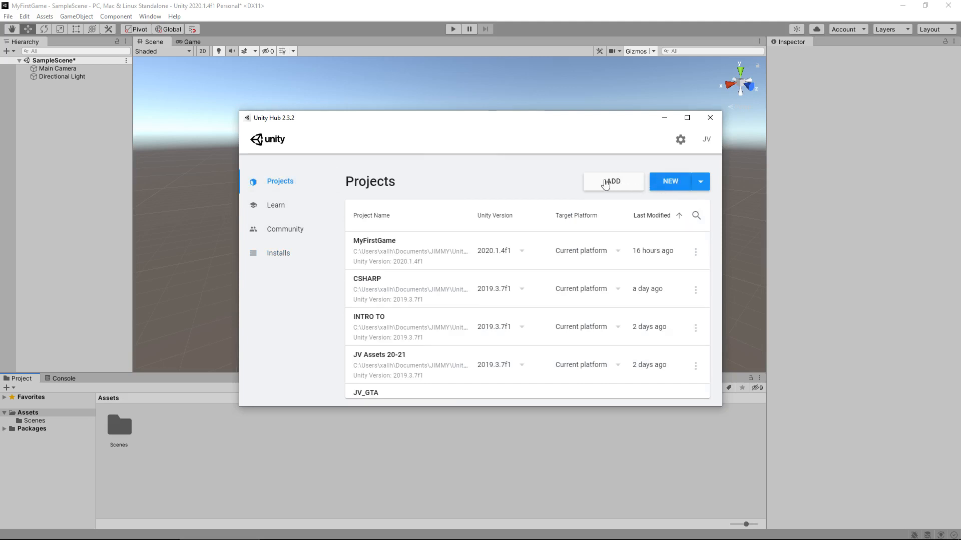
click(612, 182)
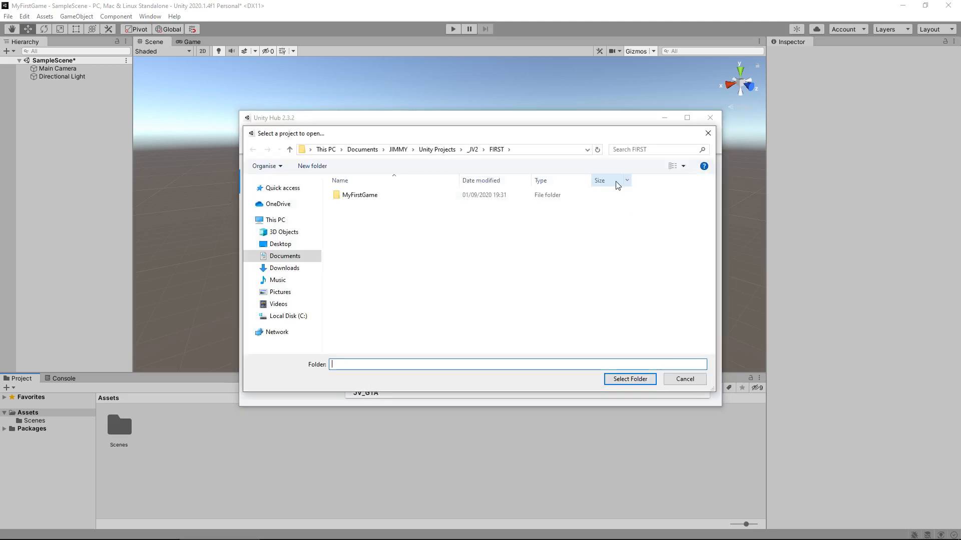
mouse_move(684, 379)
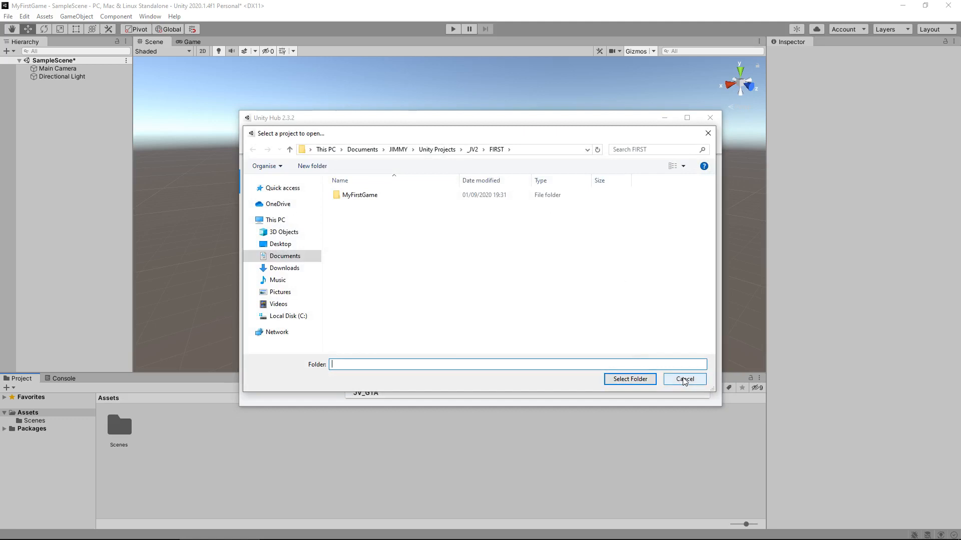
click(684, 378)
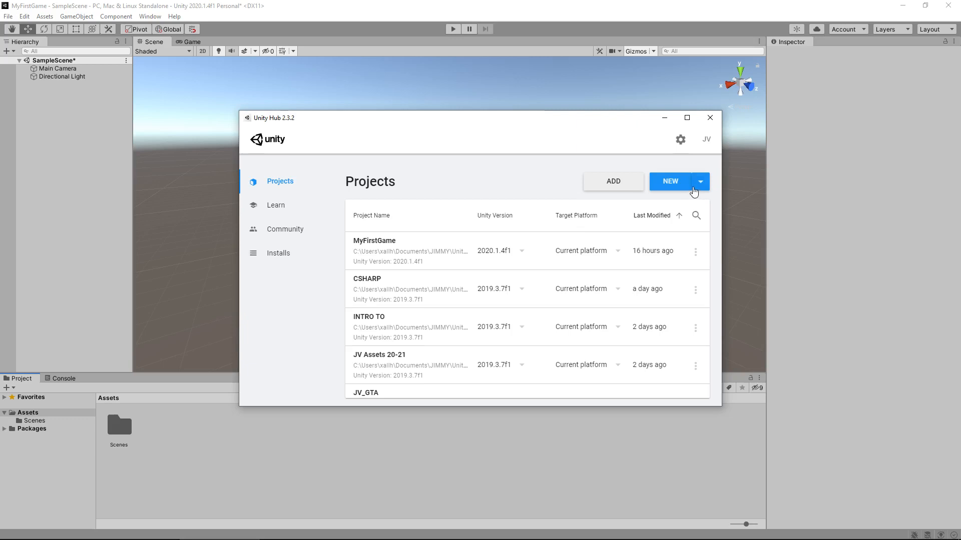
Step: Browse the new 3D project templates and settings, then cancel without creating a project
click(669, 181)
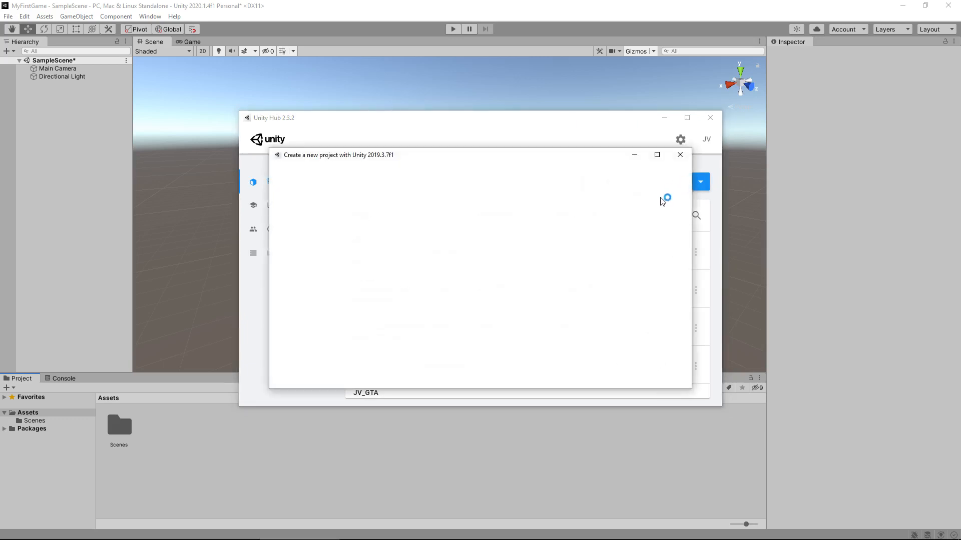
mouse_move(450, 270)
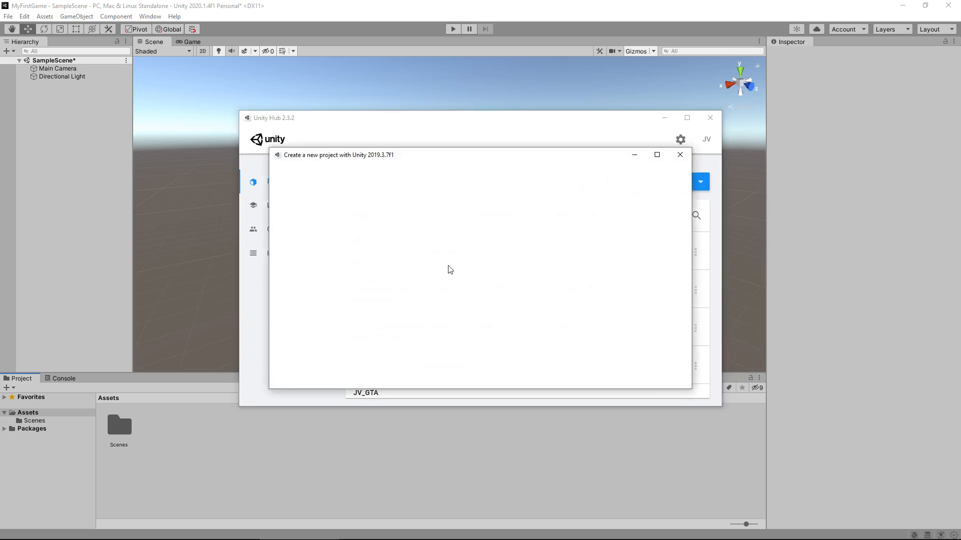
mouse_move(446, 264)
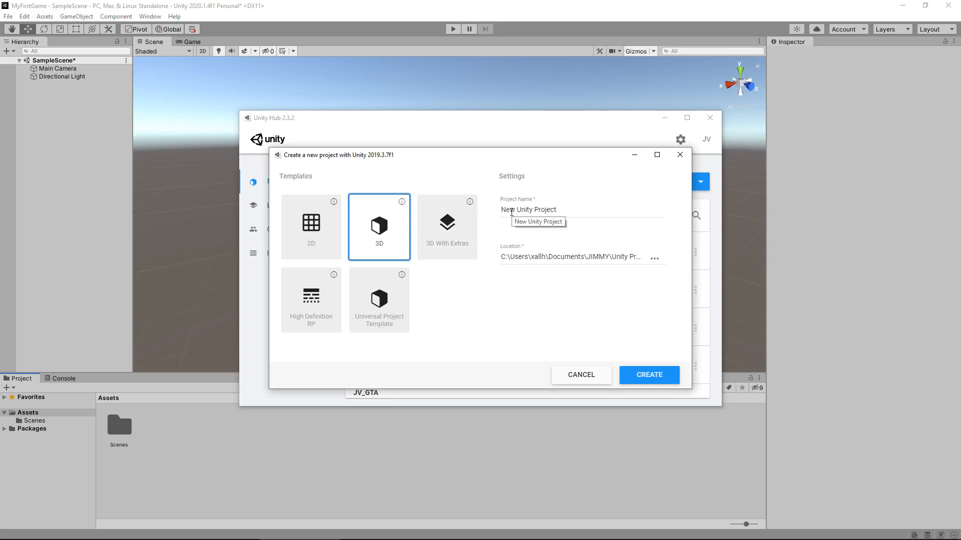
click(447, 227)
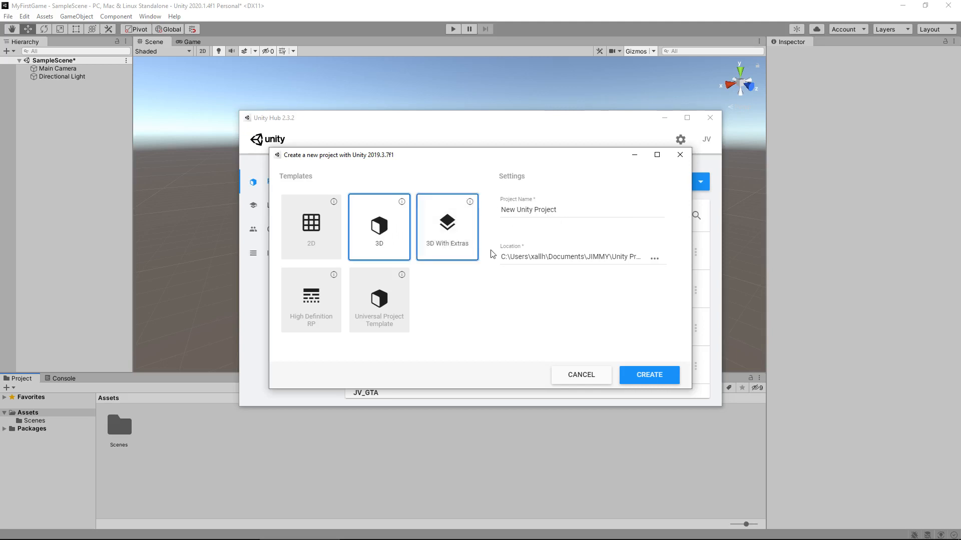
click(379, 227)
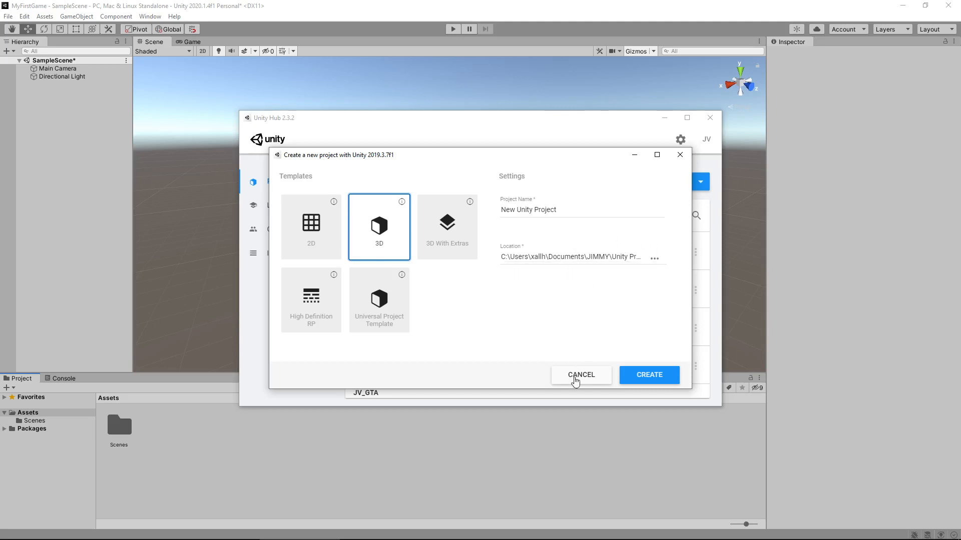
mouse_move(595, 370)
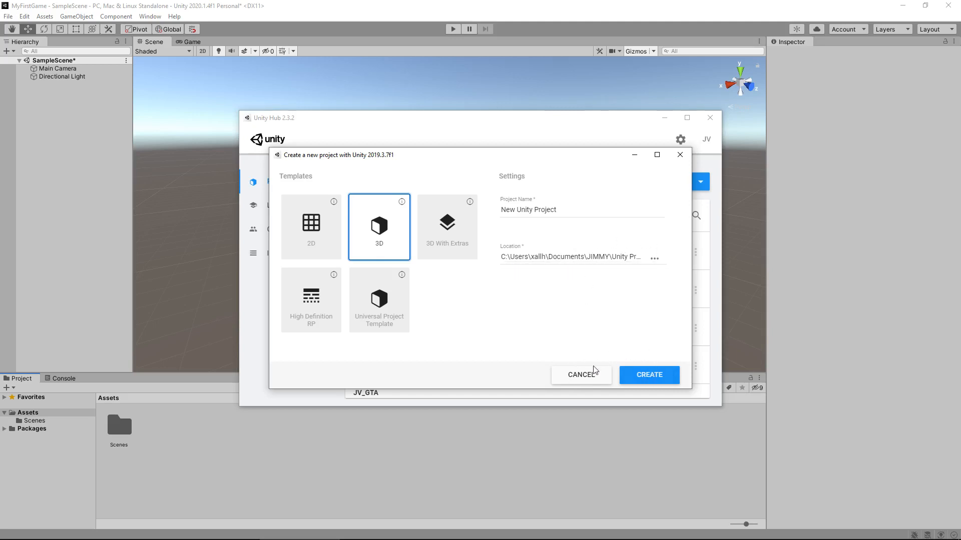
click(580, 374)
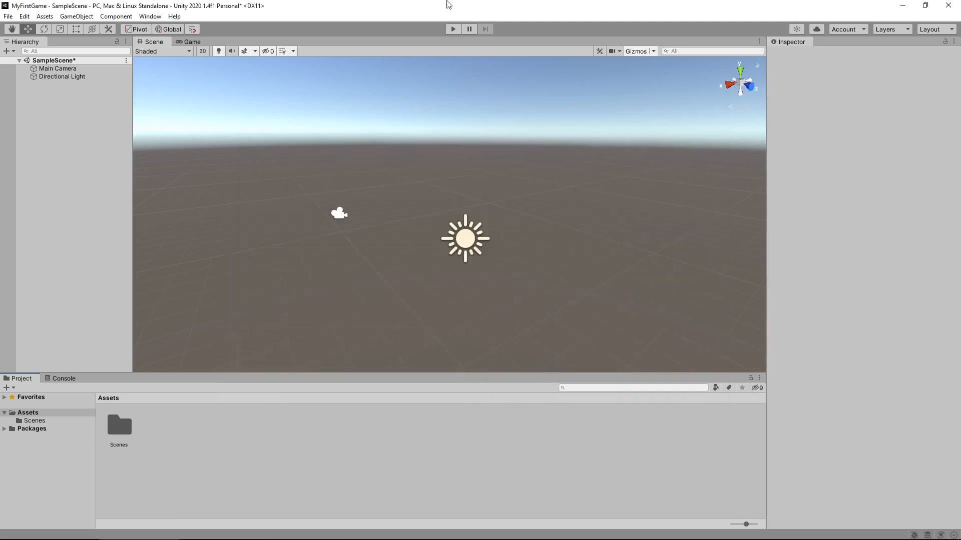
mouse_move(403, 448)
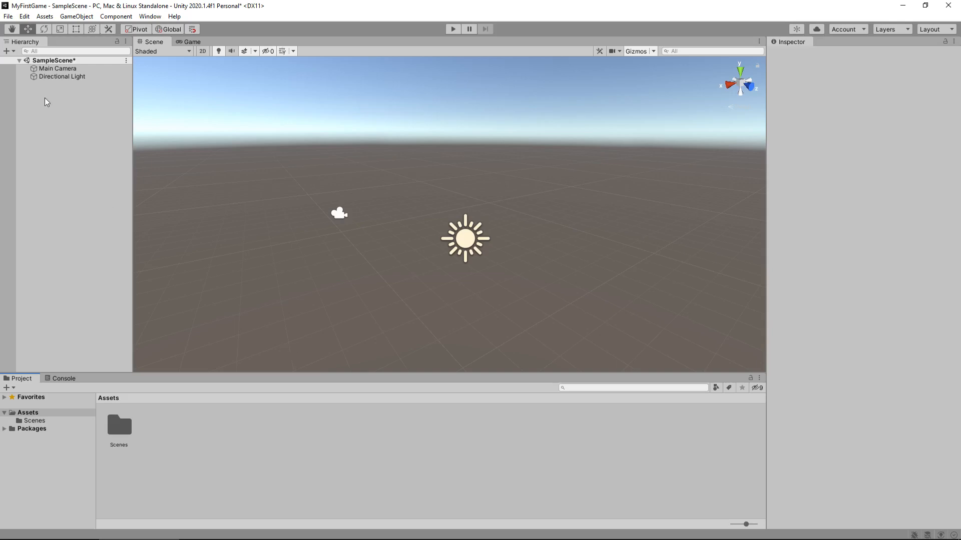
mouse_move(60, 109)
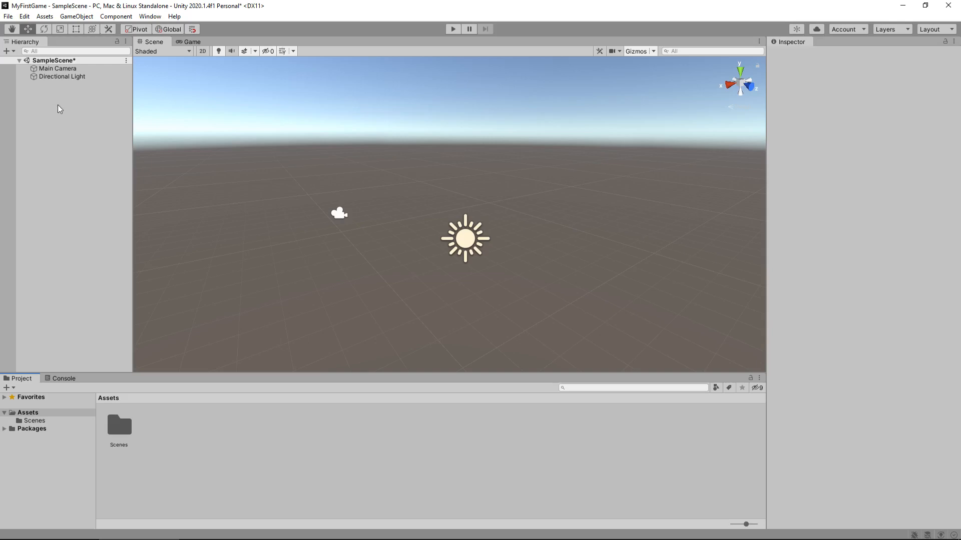
mouse_move(57, 112)
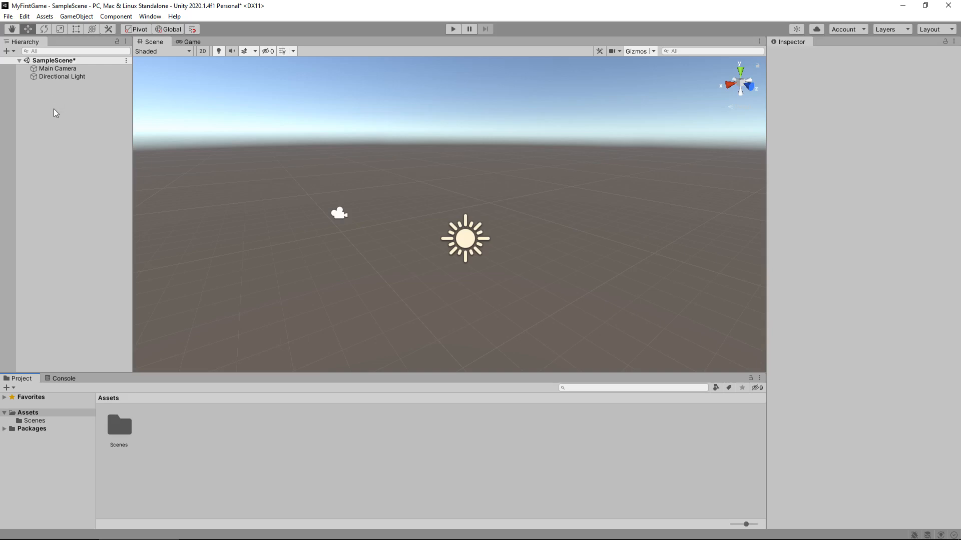
mouse_move(53, 120)
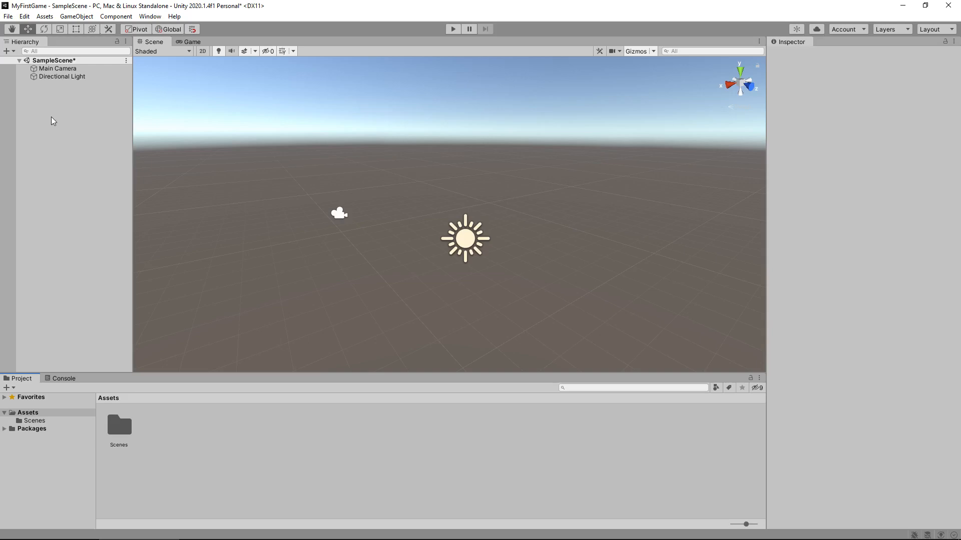
mouse_move(81, 149)
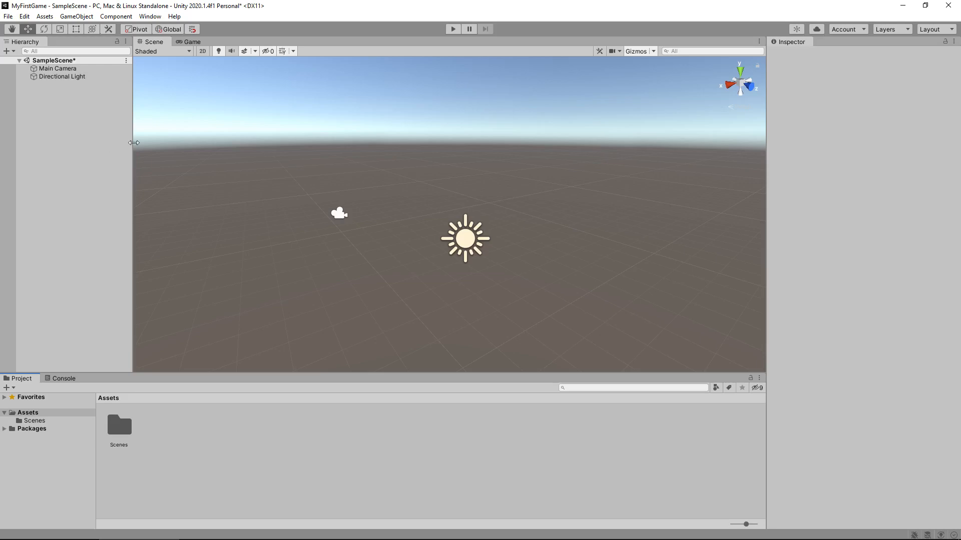
mouse_move(640, 237)
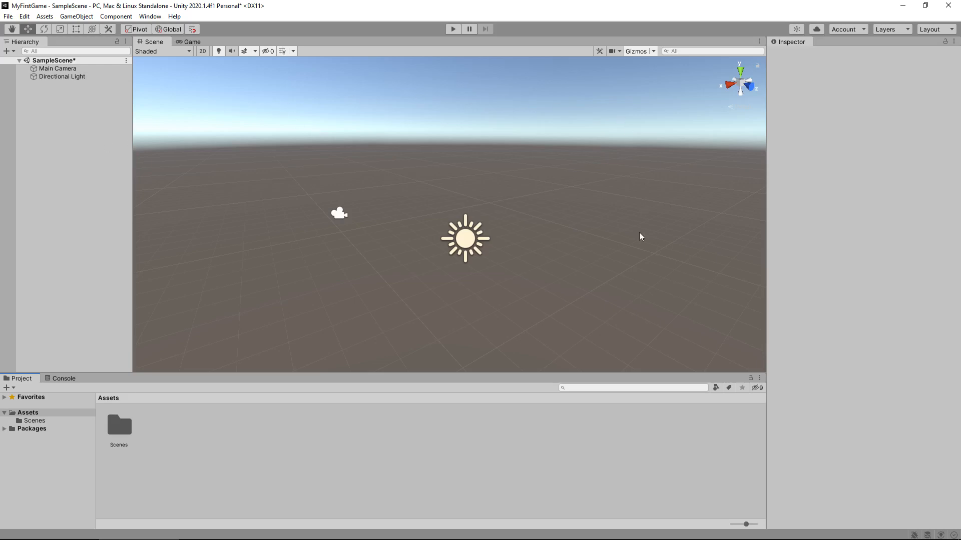
mouse_move(579, 255)
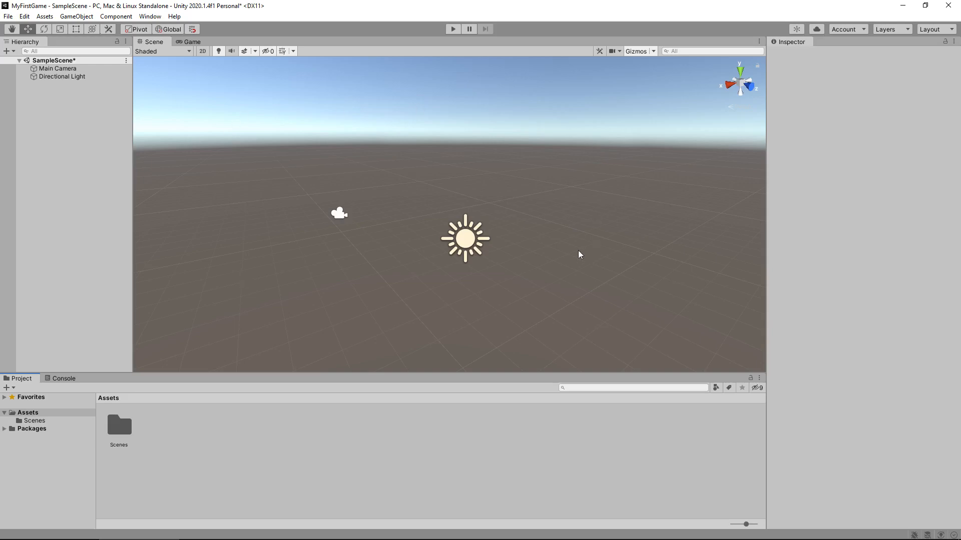
mouse_move(578, 241)
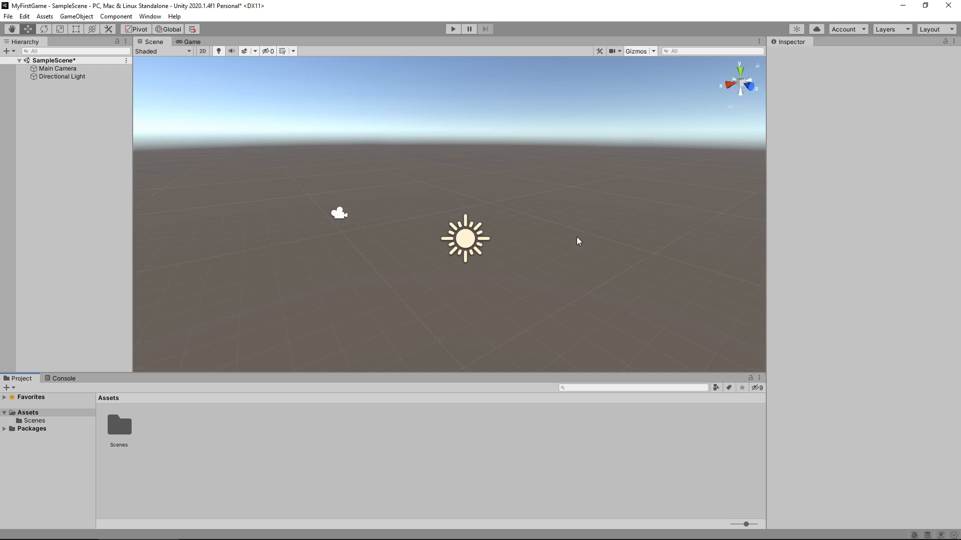
mouse_move(396, 160)
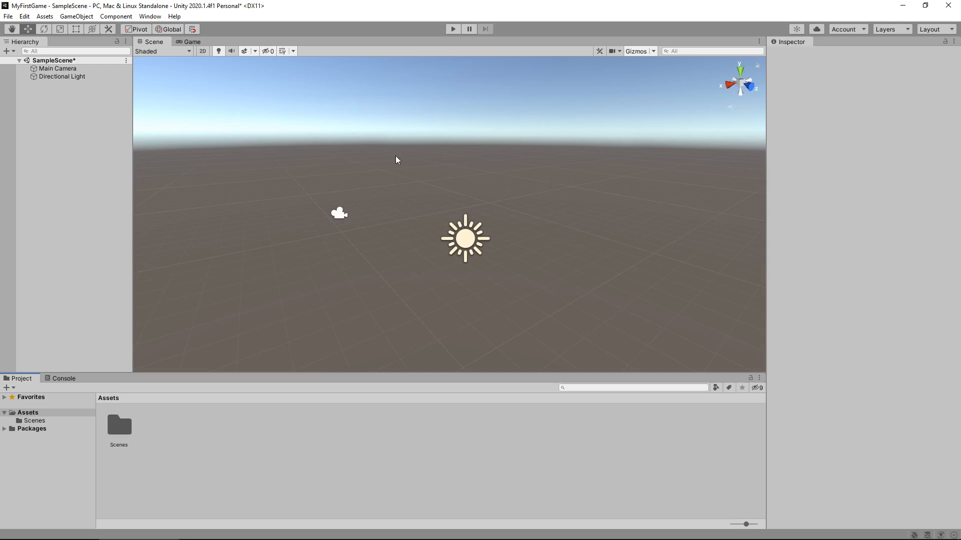
mouse_move(387, 163)
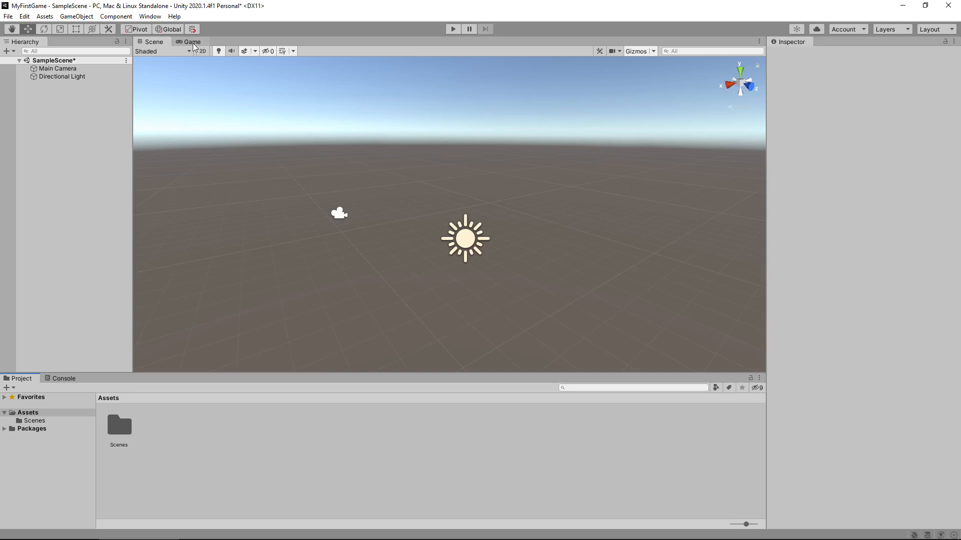
mouse_move(191, 41)
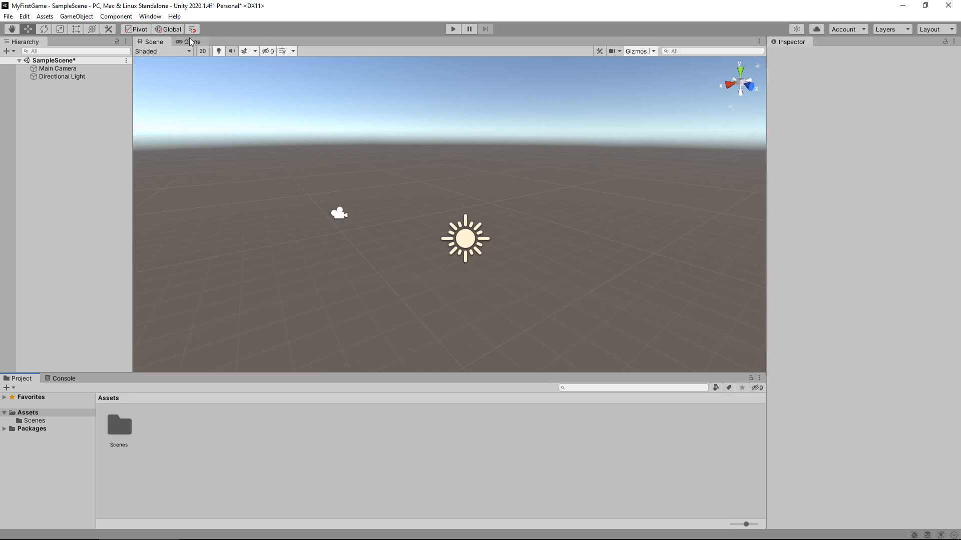
click(191, 41)
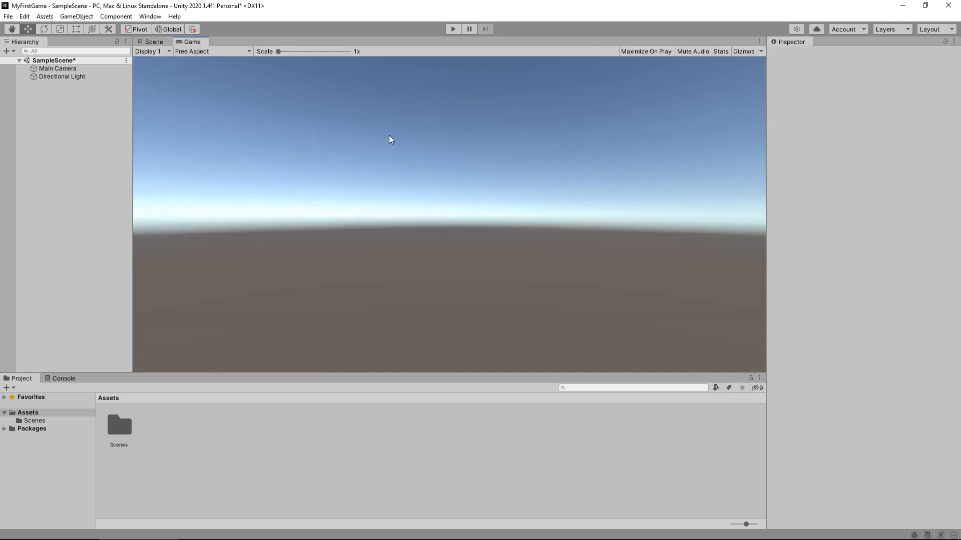
mouse_move(608, 162)
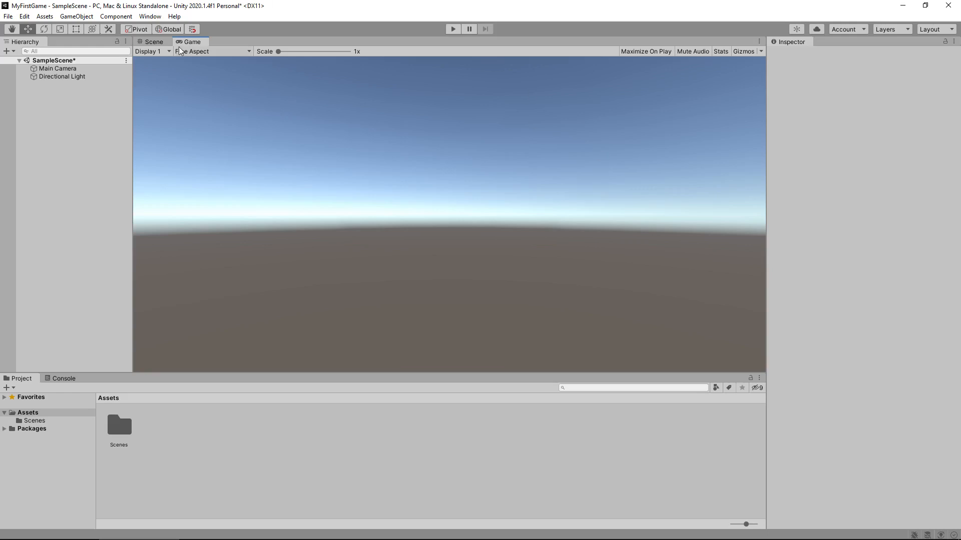
click(154, 41)
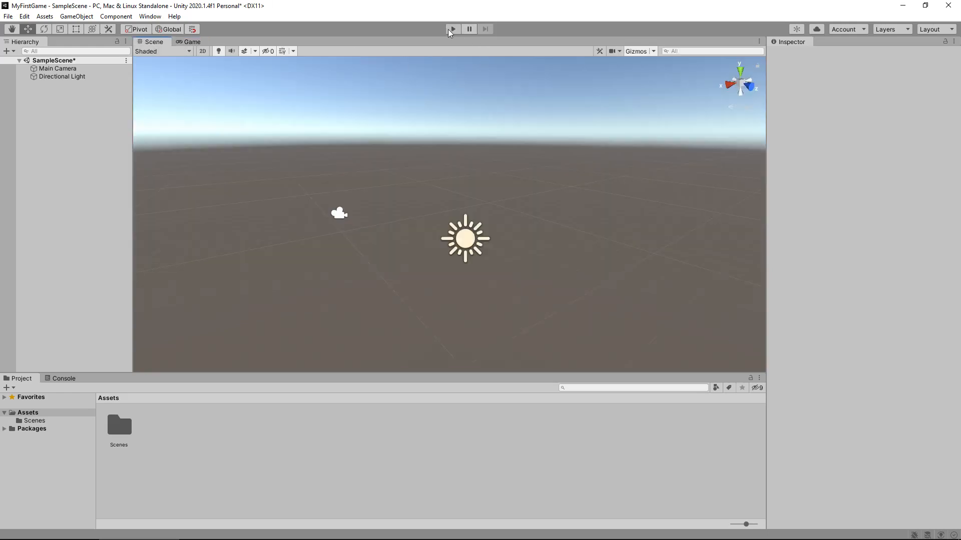
click(452, 29)
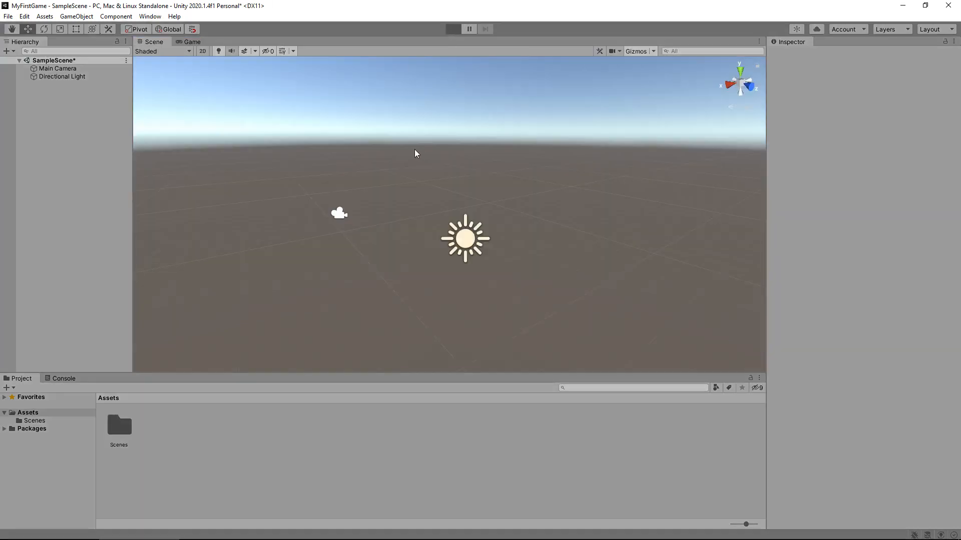
click(452, 29)
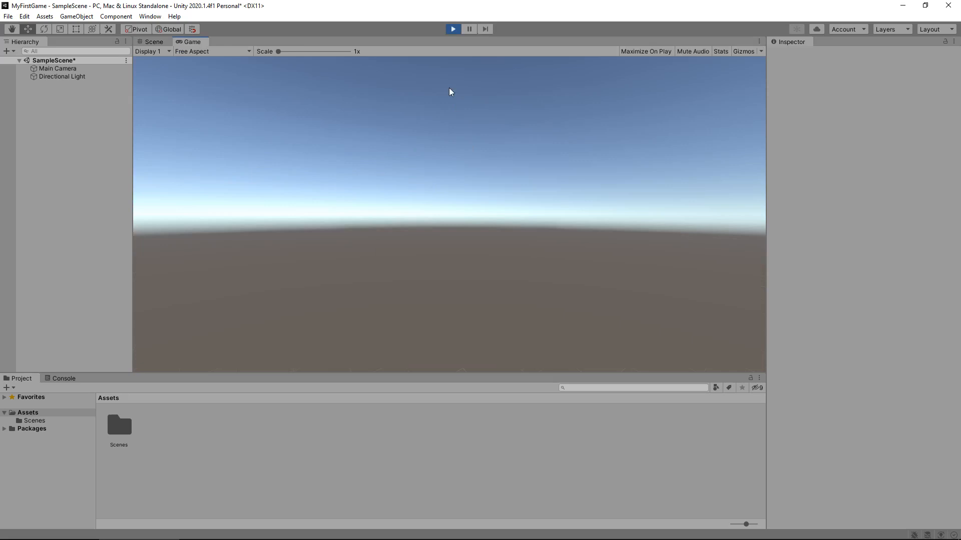
click(155, 41)
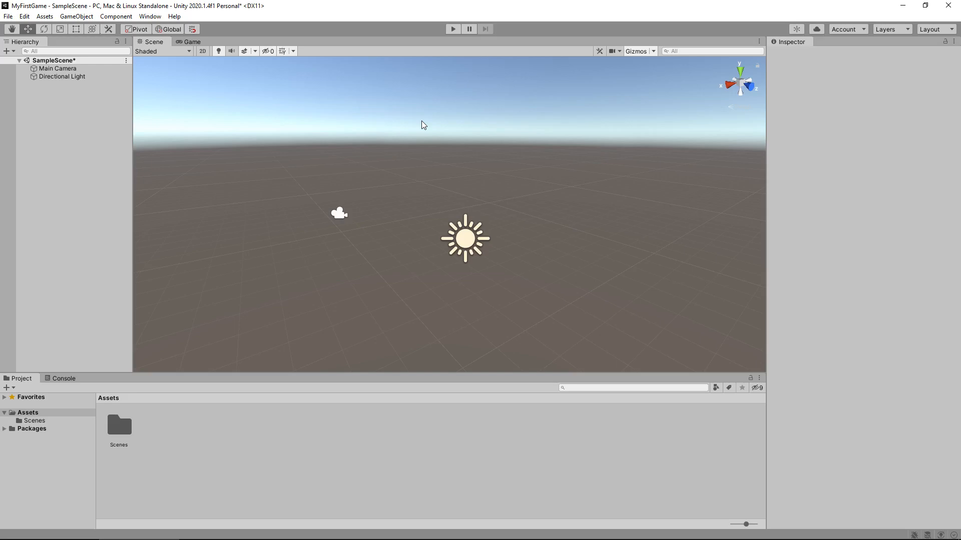
mouse_move(868, 95)
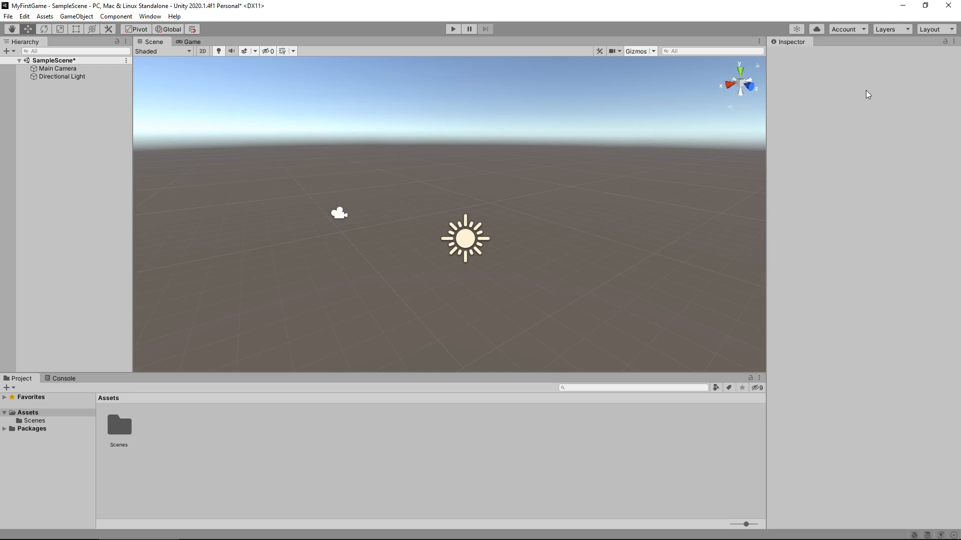
mouse_move(889, 111)
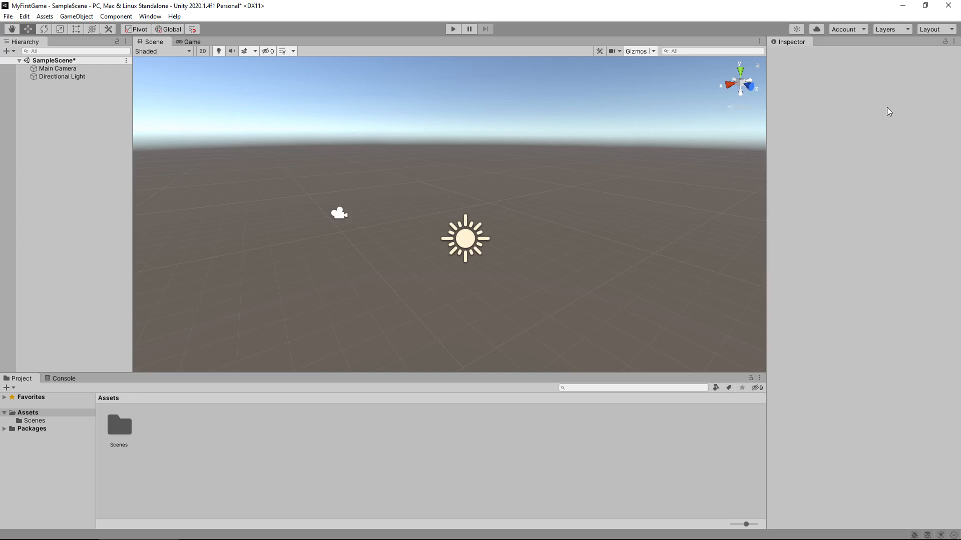
mouse_move(907, 137)
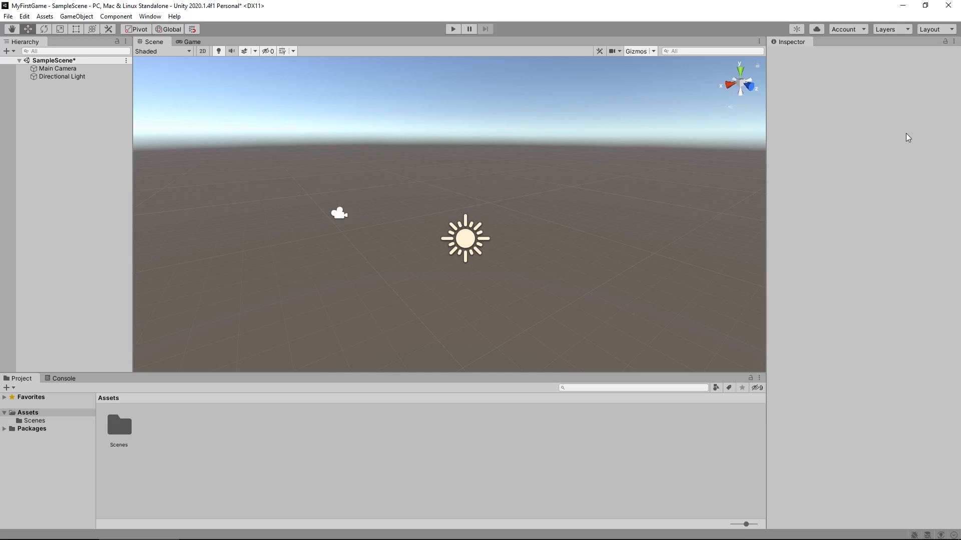
mouse_move(797, 161)
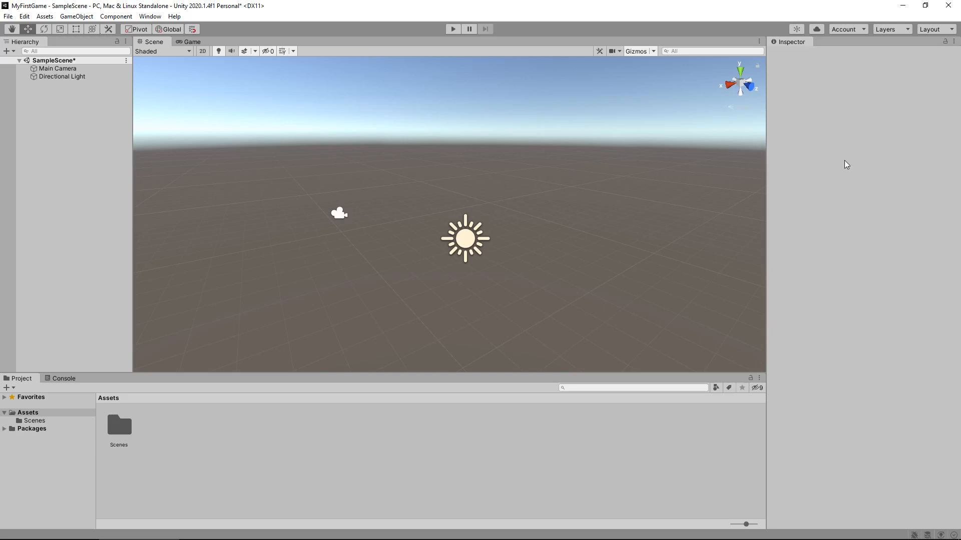
Step: Select Main Camera to view its 0, 1, -10 position and Camera component
click(58, 68)
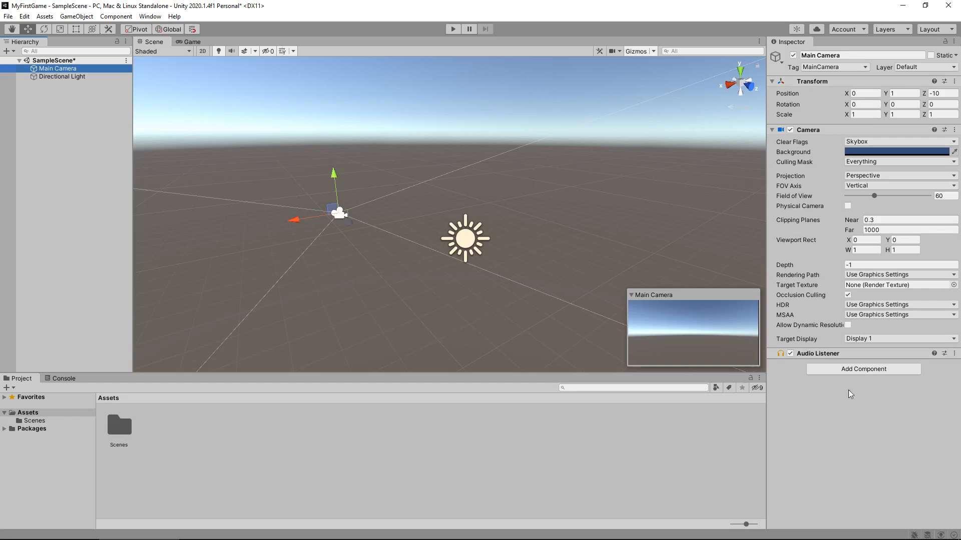
mouse_move(882, 410)
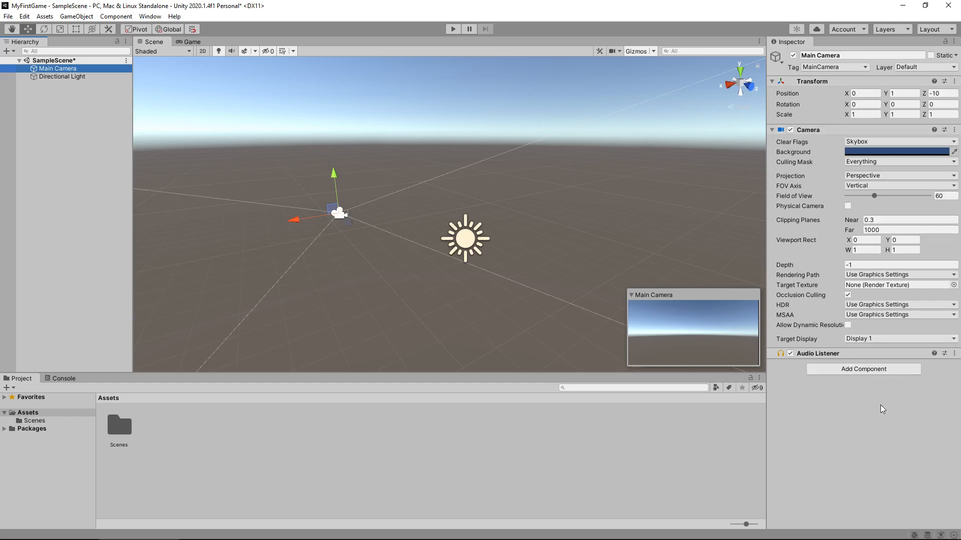
mouse_move(870, 401)
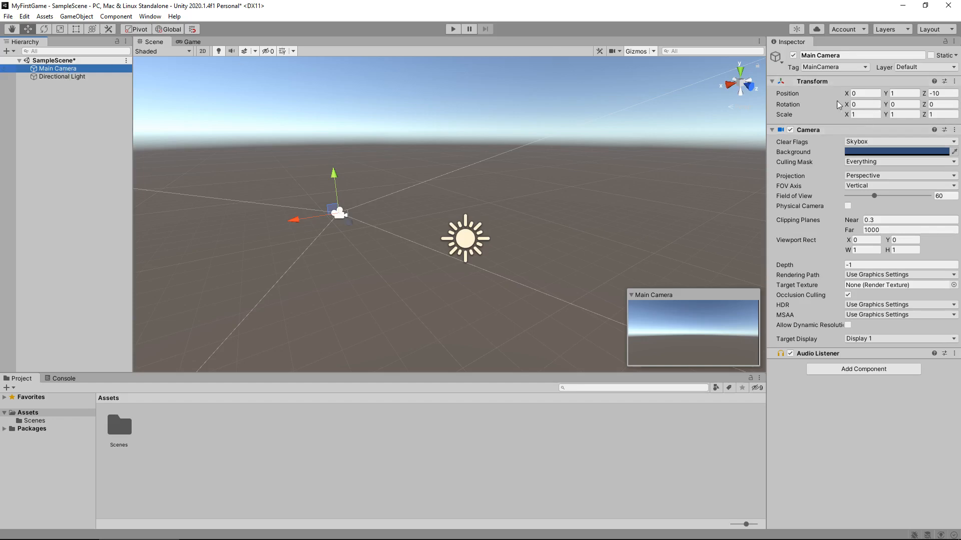
mouse_move(843, 108)
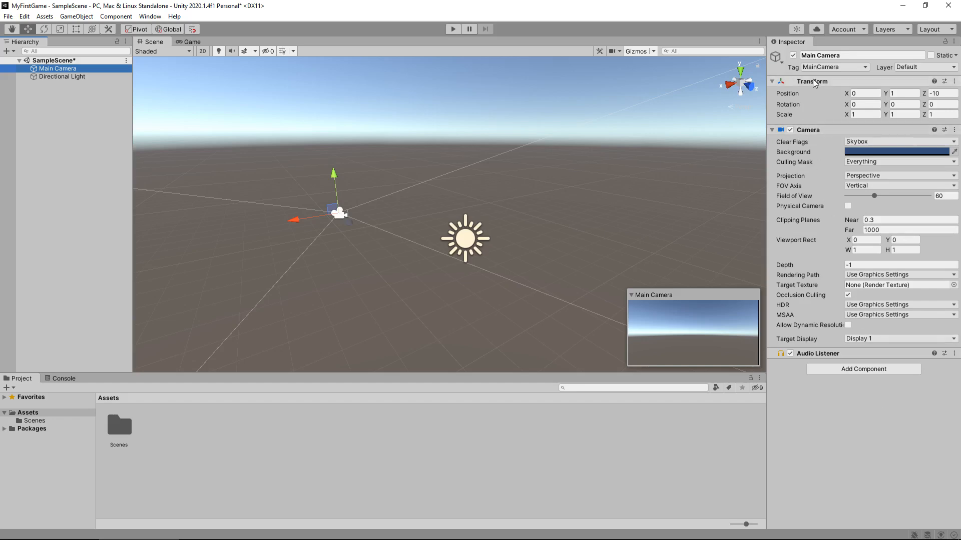
mouse_move(815, 84)
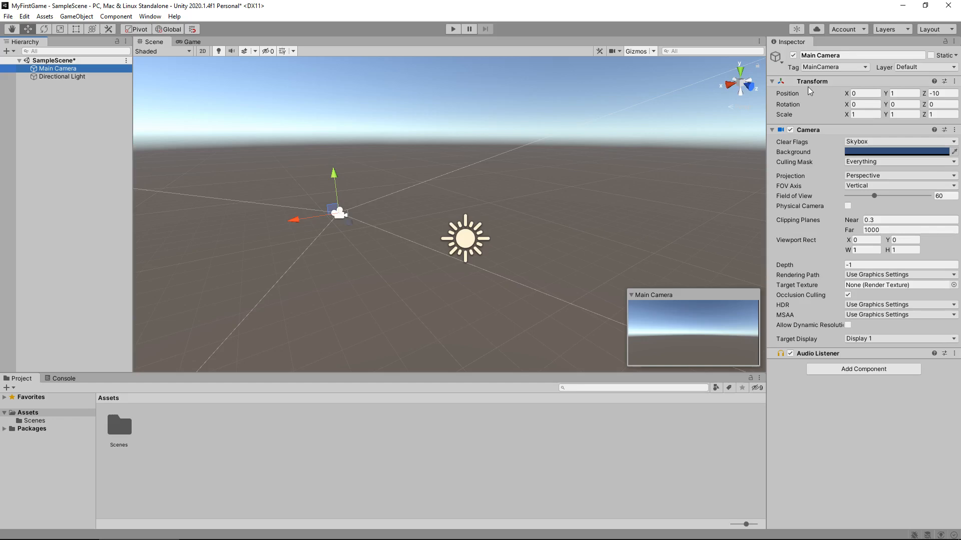
mouse_move(845, 102)
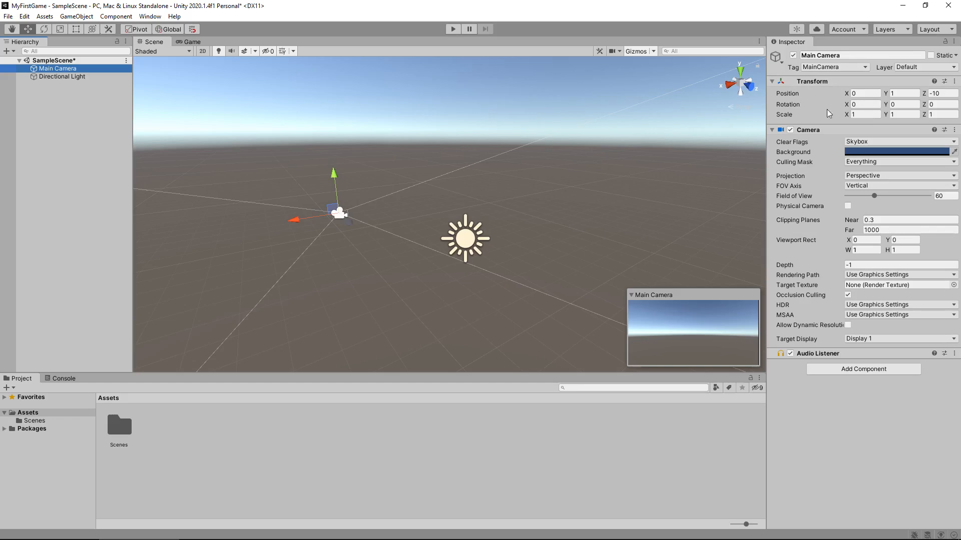
mouse_move(823, 240)
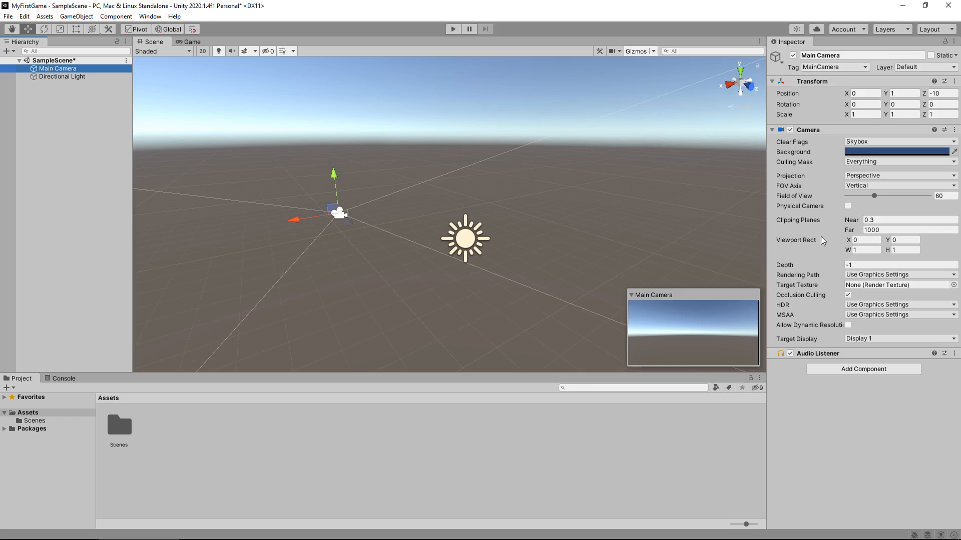
mouse_move(840, 406)
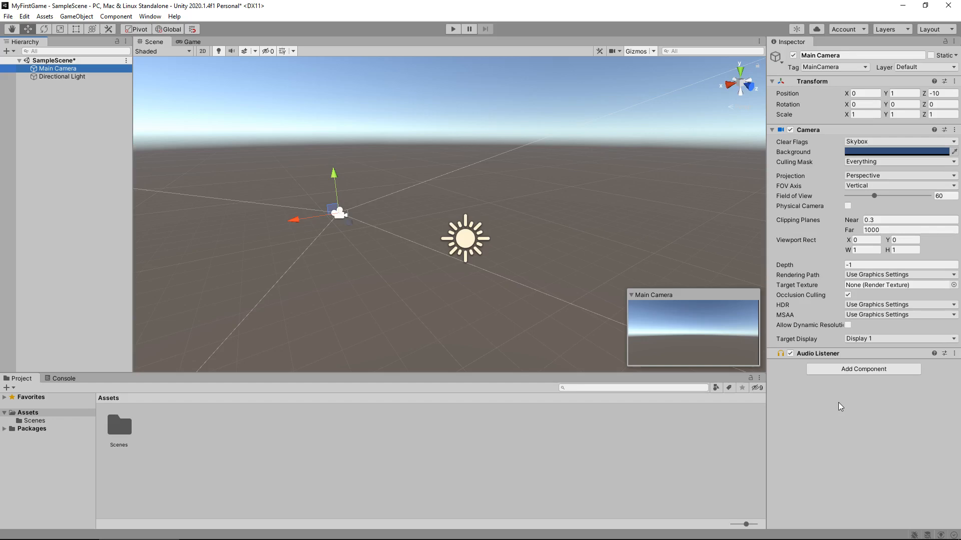
mouse_move(190, 325)
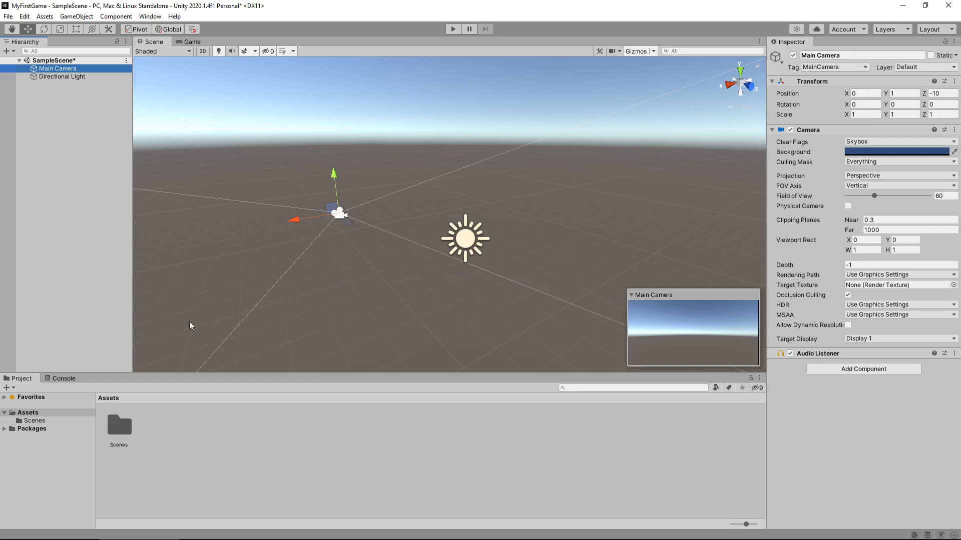
Step: Select Directional Light to view its 50, -30 rotation and soft shadow settings
click(63, 76)
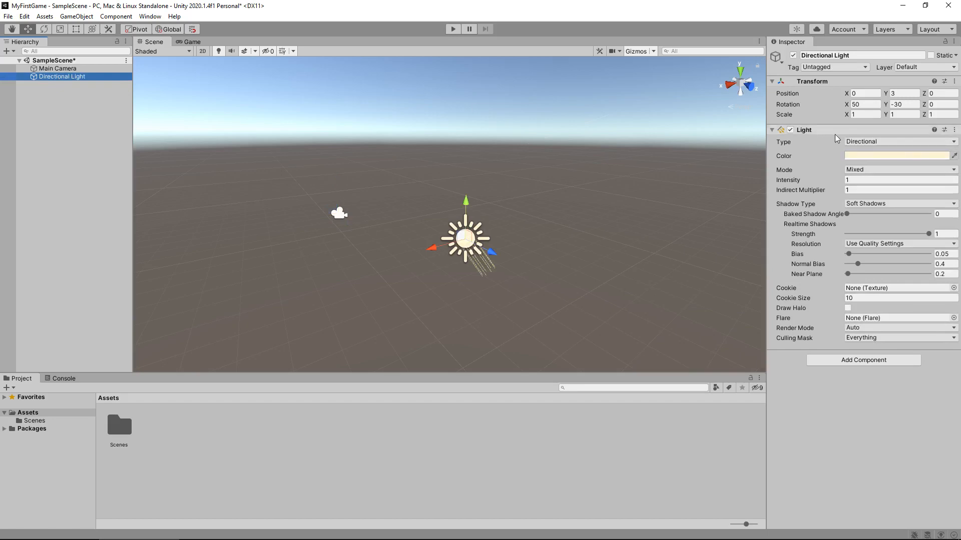
mouse_move(838, 167)
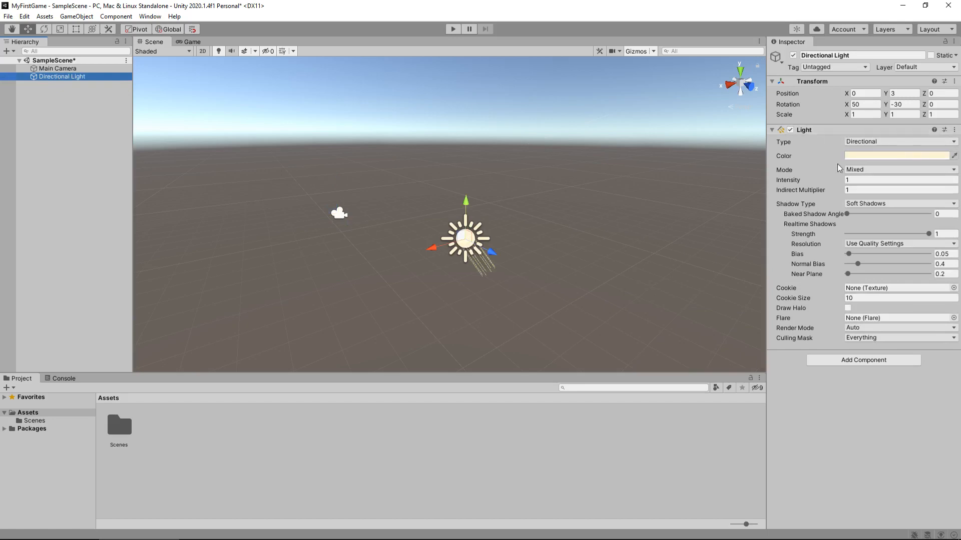
mouse_move(828, 252)
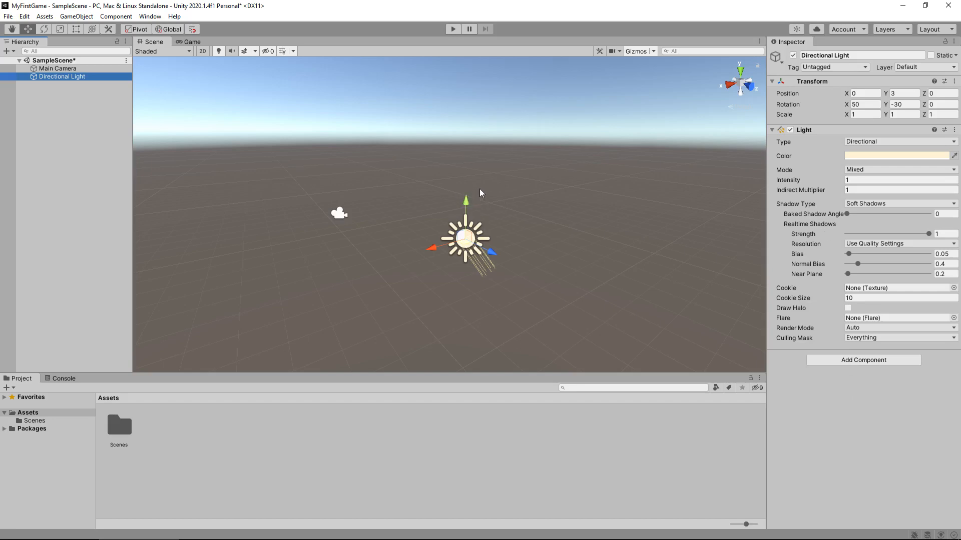
mouse_move(477, 188)
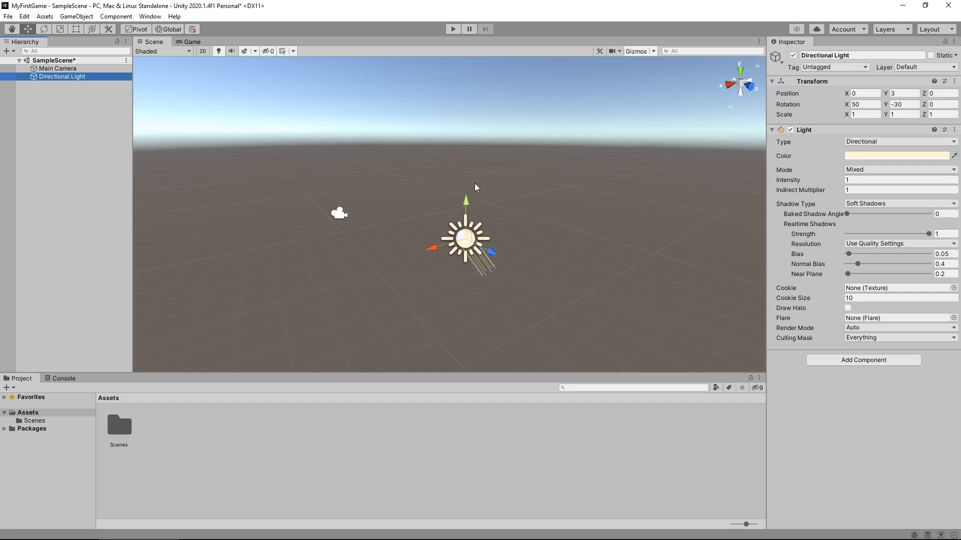
mouse_move(45, 470)
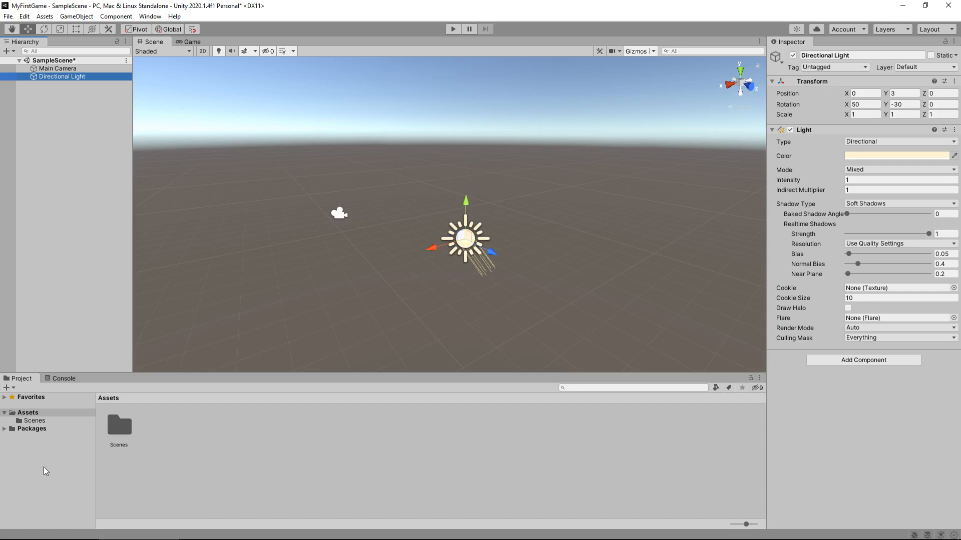
mouse_move(455, 460)
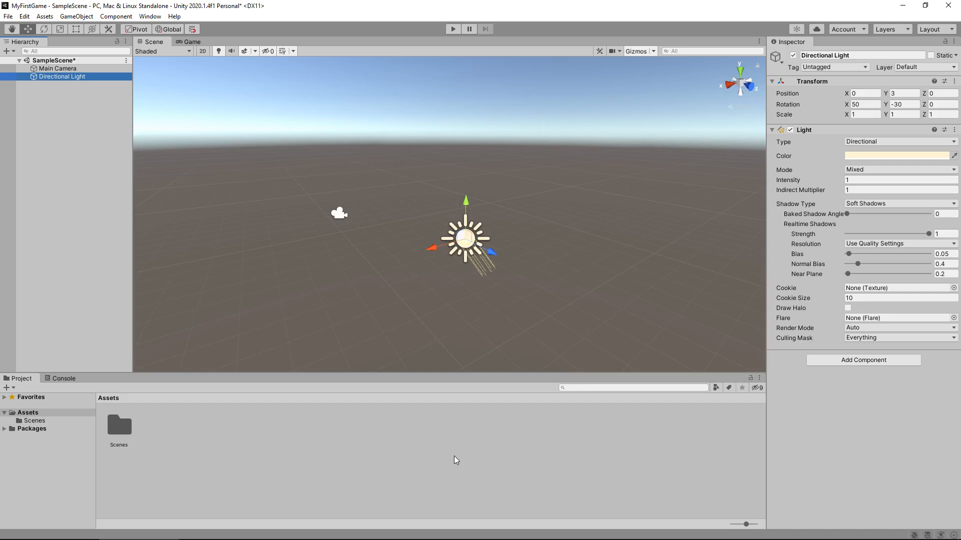
mouse_move(462, 85)
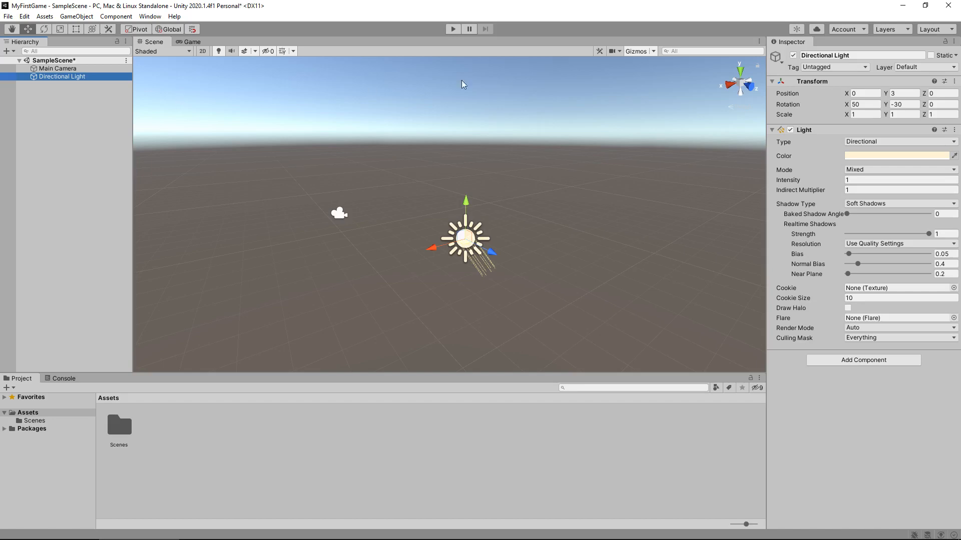
mouse_move(409, 140)
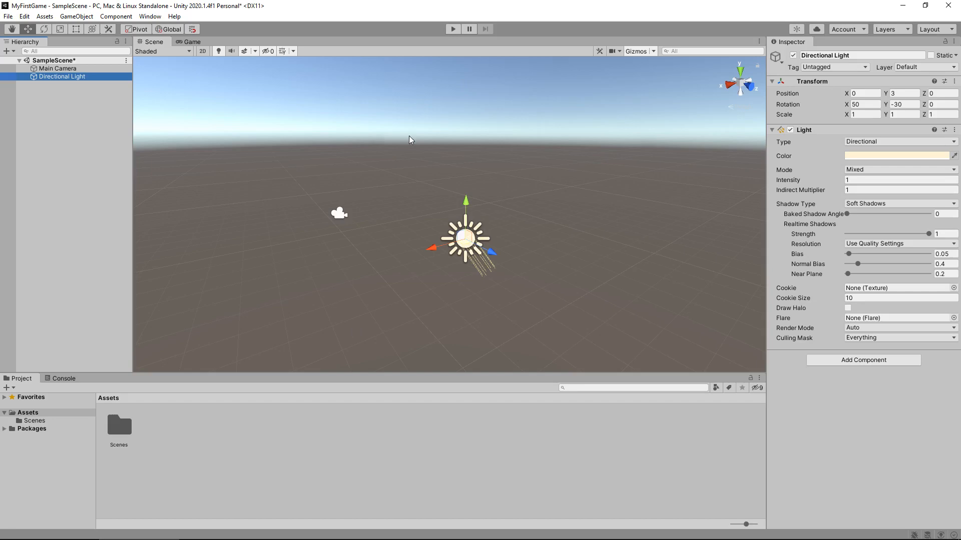
mouse_move(413, 141)
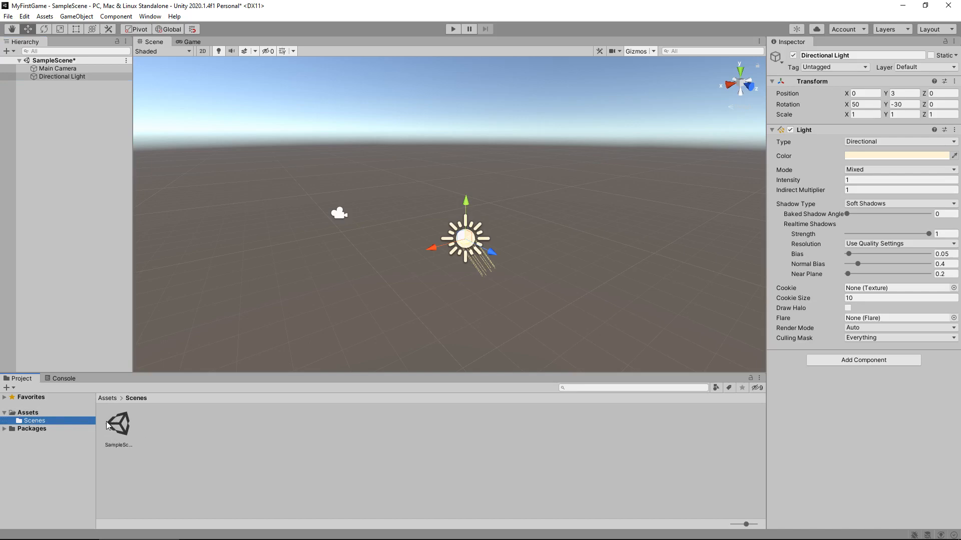
mouse_move(296, 244)
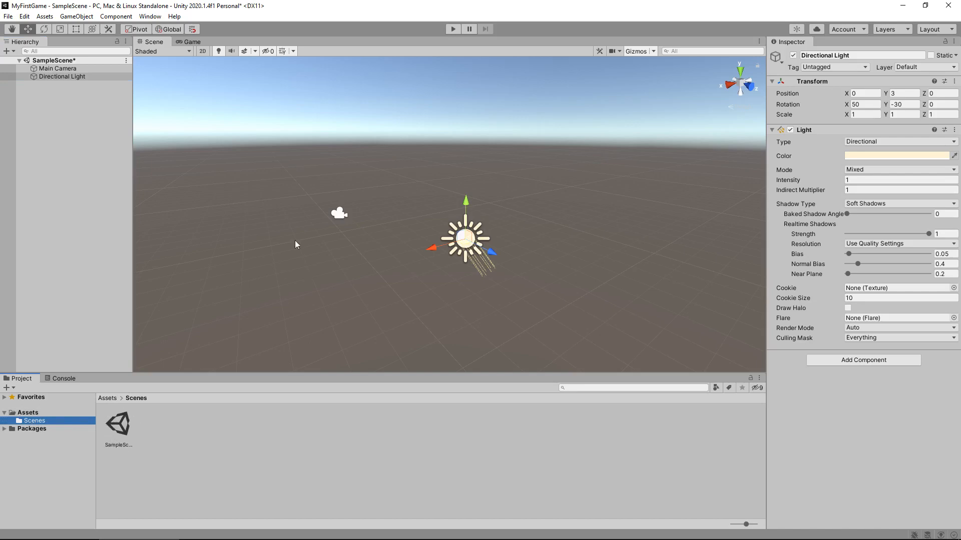
mouse_move(358, 461)
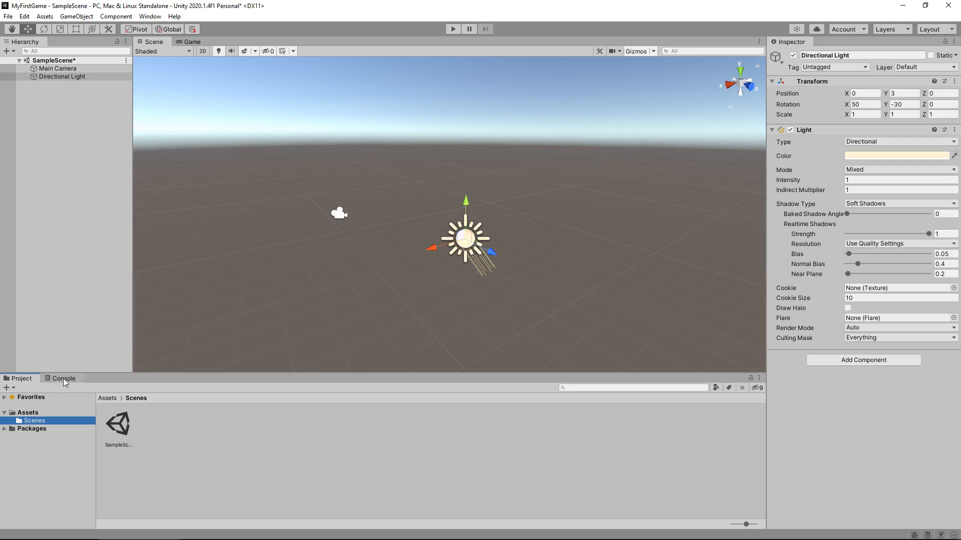
Step: Switch to the Console, which shows zero logs, warnings and errors
click(63, 378)
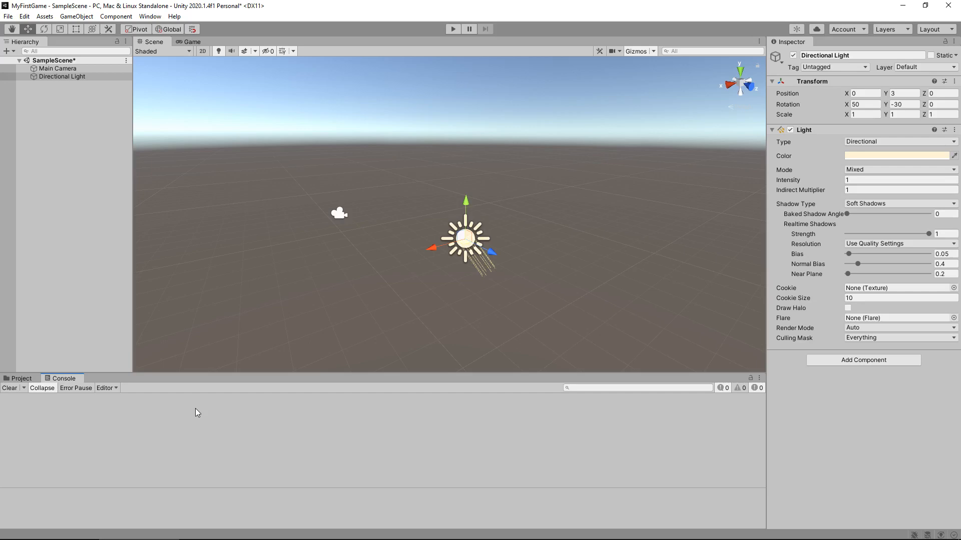
mouse_move(182, 386)
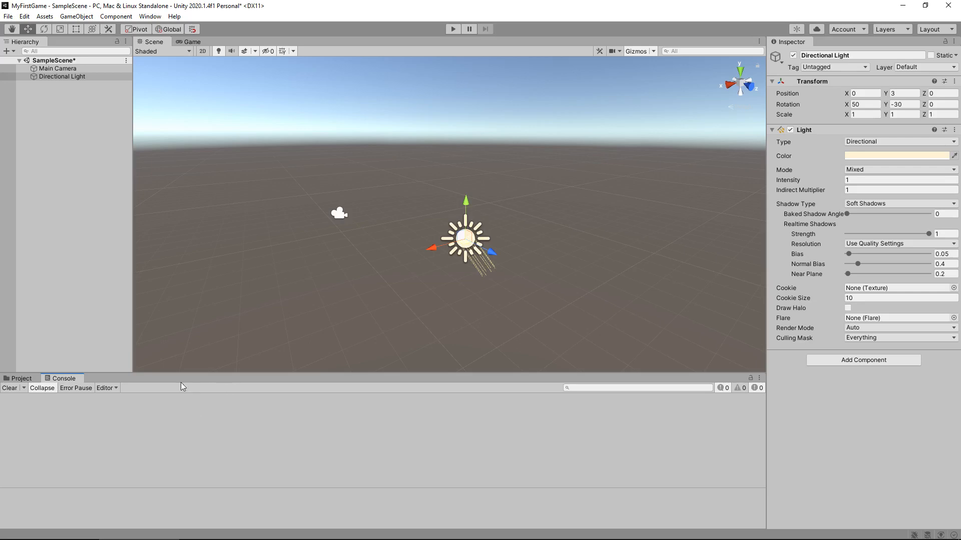
Step: Return to the Project tab showing the Scenes folder with SampleScene
click(20, 378)
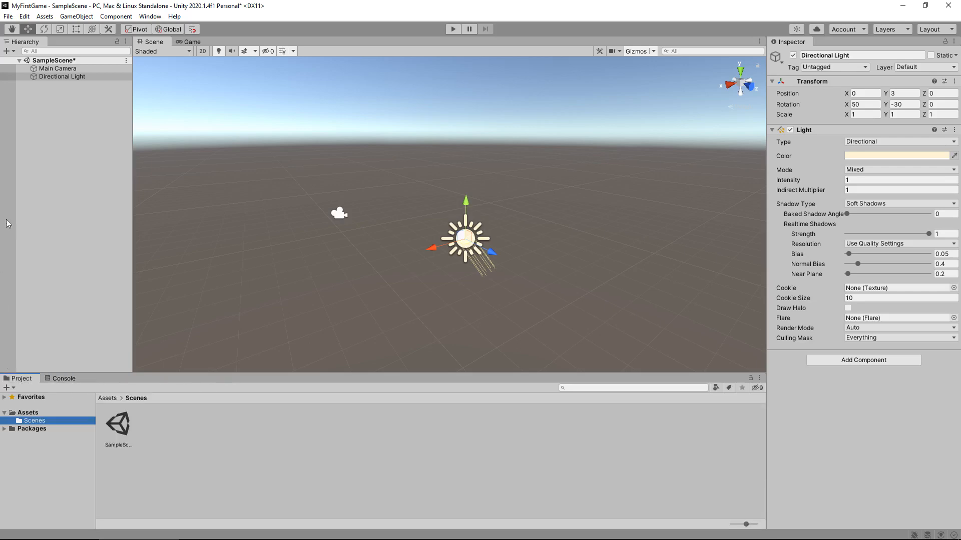
mouse_move(120, 241)
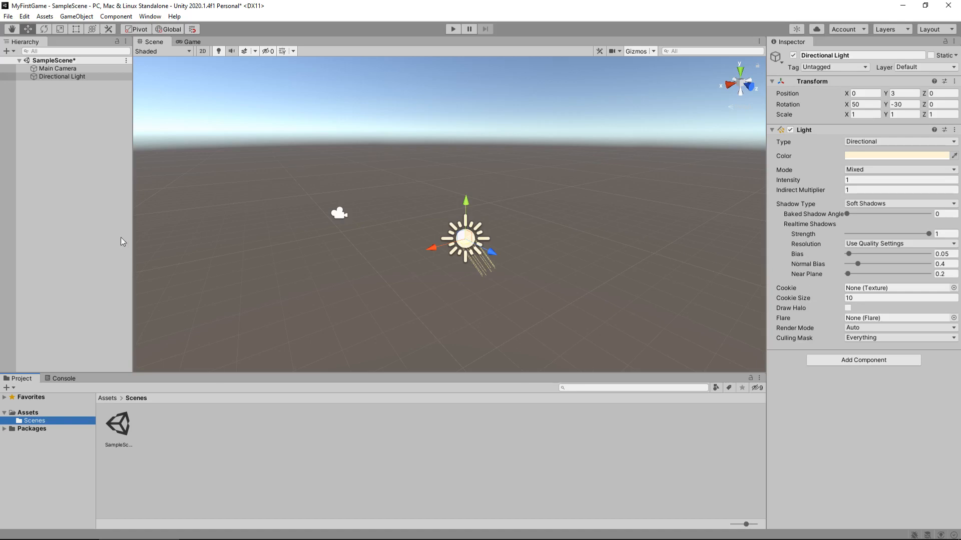
mouse_move(107, 169)
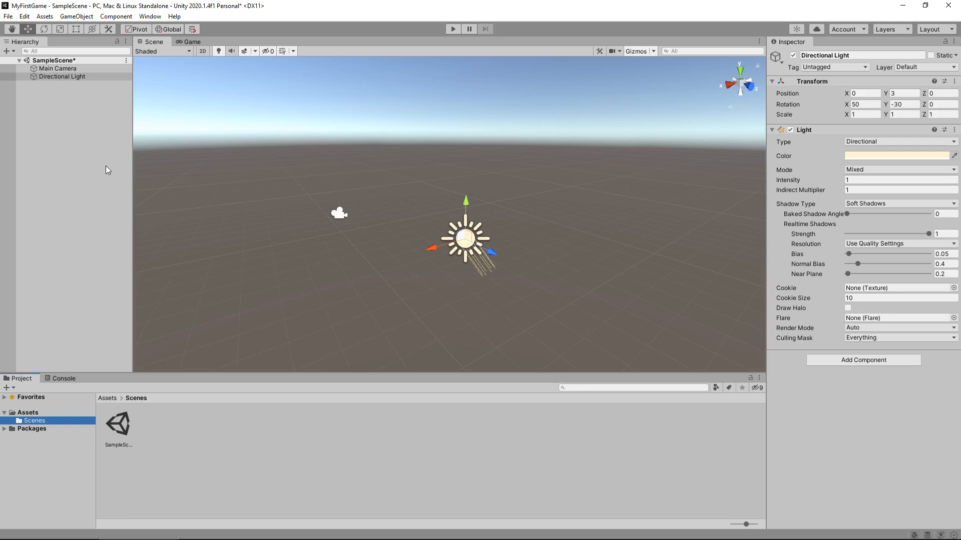
mouse_move(124, 174)
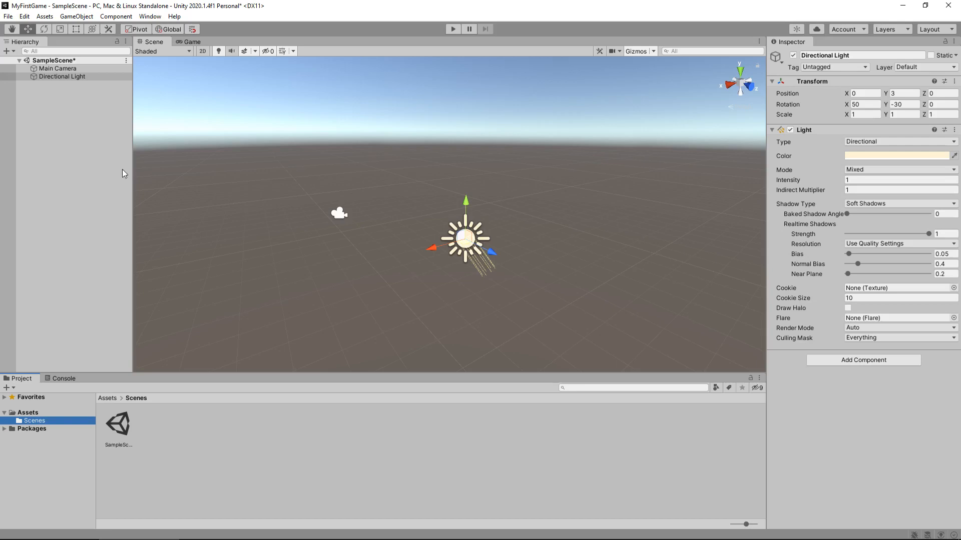
mouse_move(154, 210)
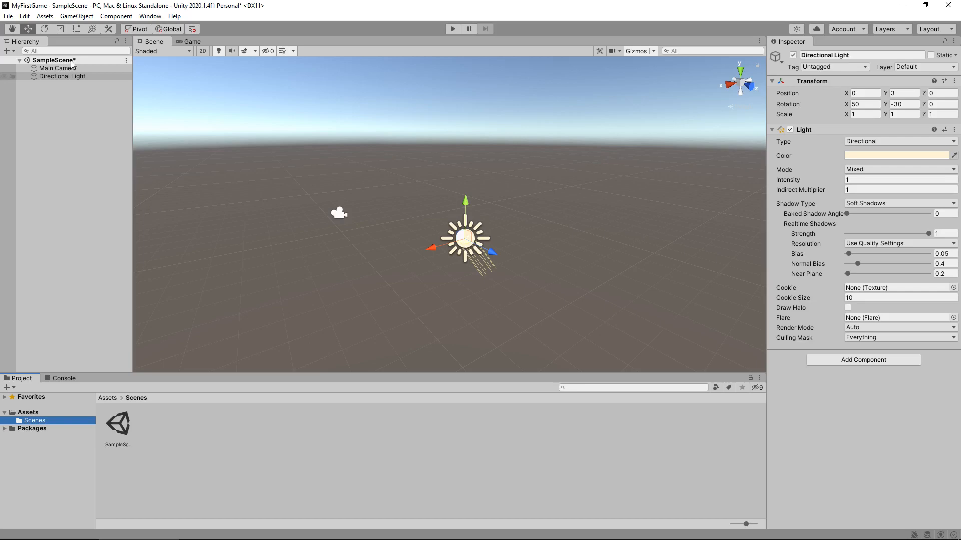
Step: Preview Standalone, Android and PS4 options in Build Settings, keeping Standalone, then close
click(8, 16)
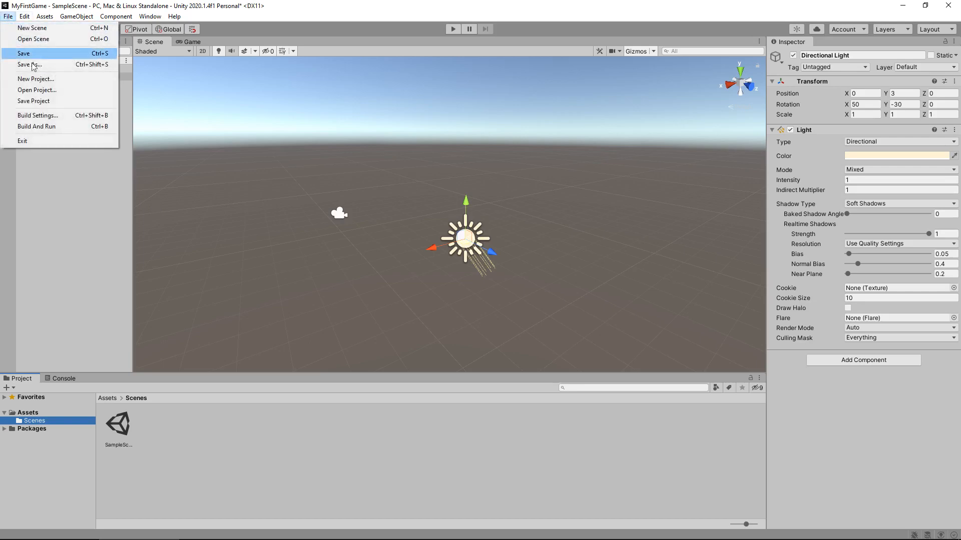
click(37, 116)
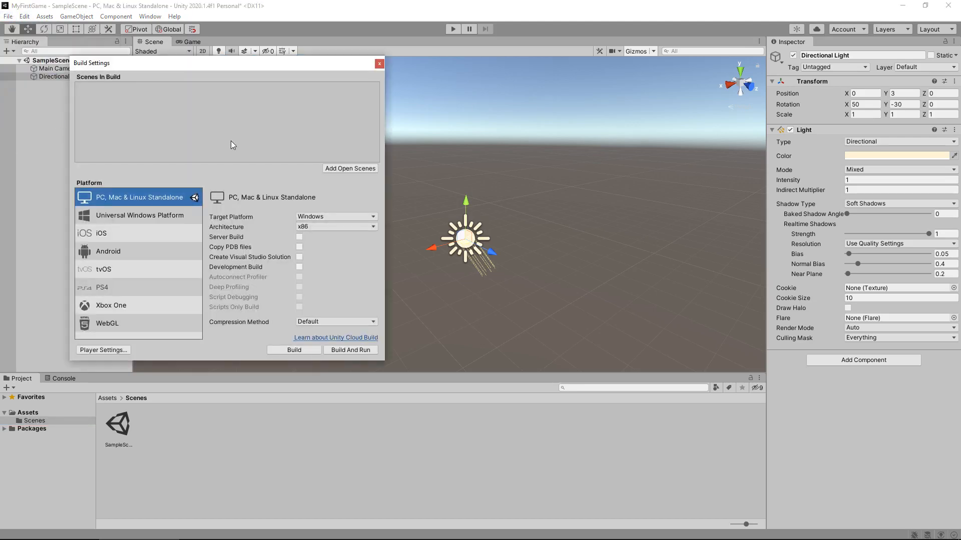
mouse_move(273, 160)
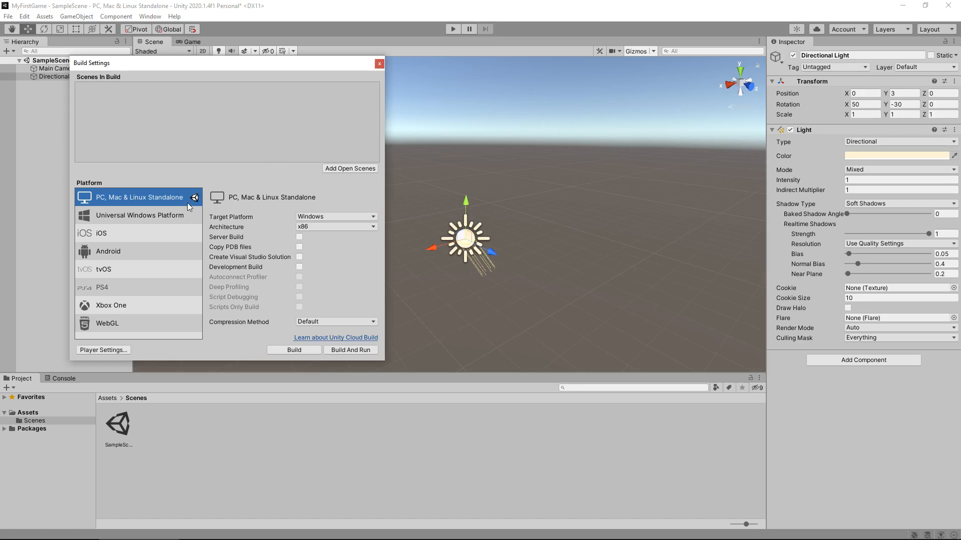
mouse_move(277, 177)
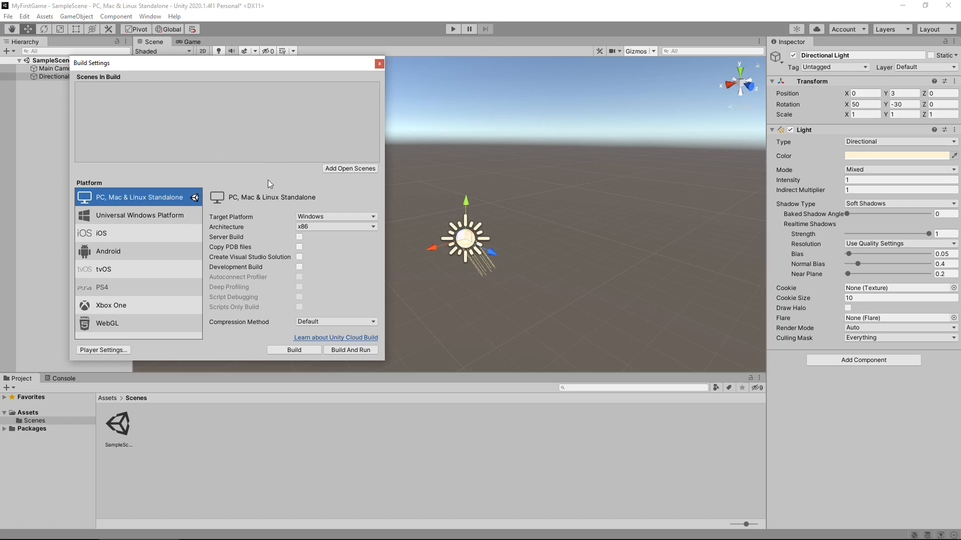
mouse_move(121, 205)
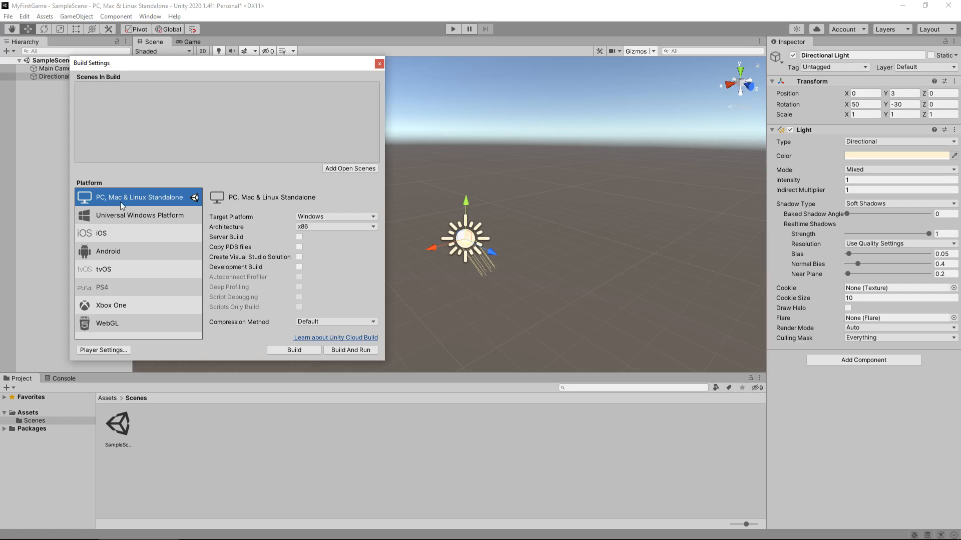
mouse_move(141, 226)
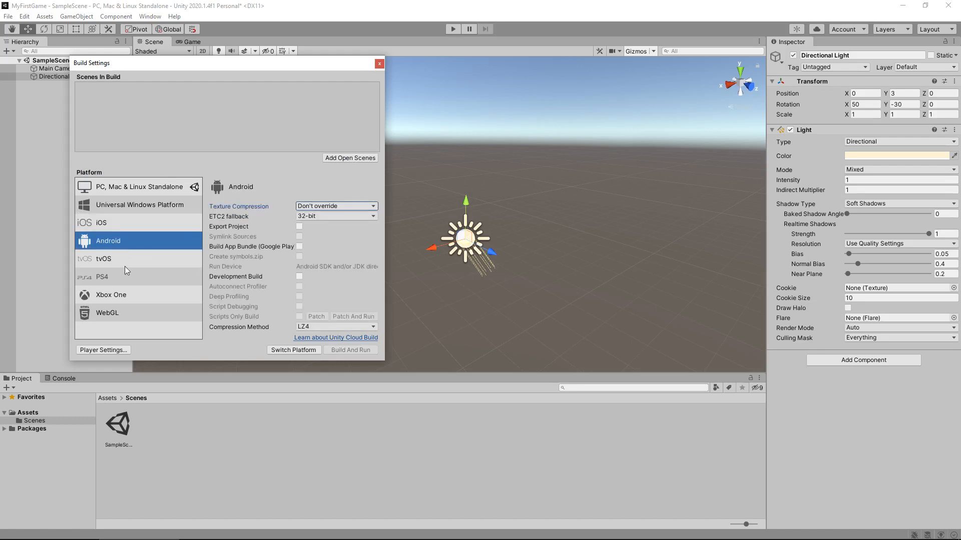
mouse_move(193, 340)
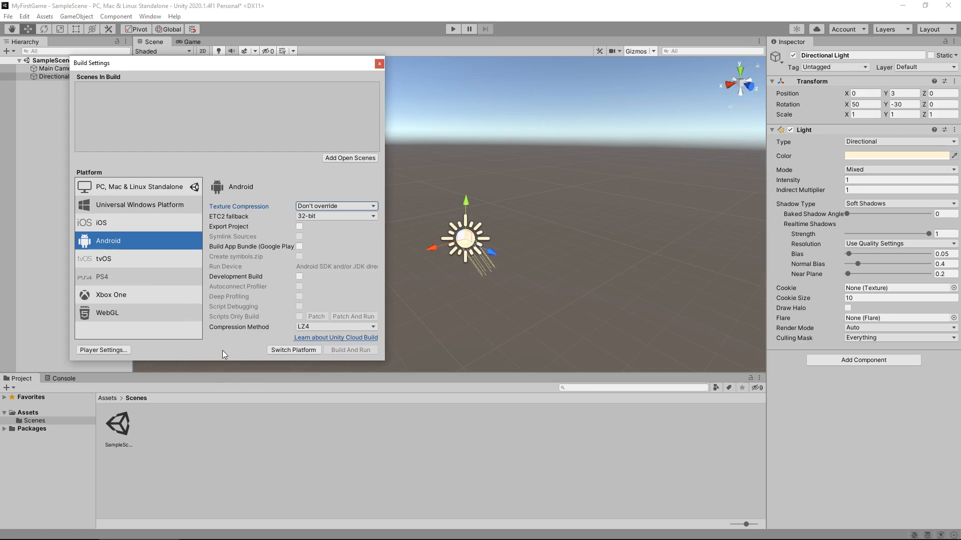
click(138, 197)
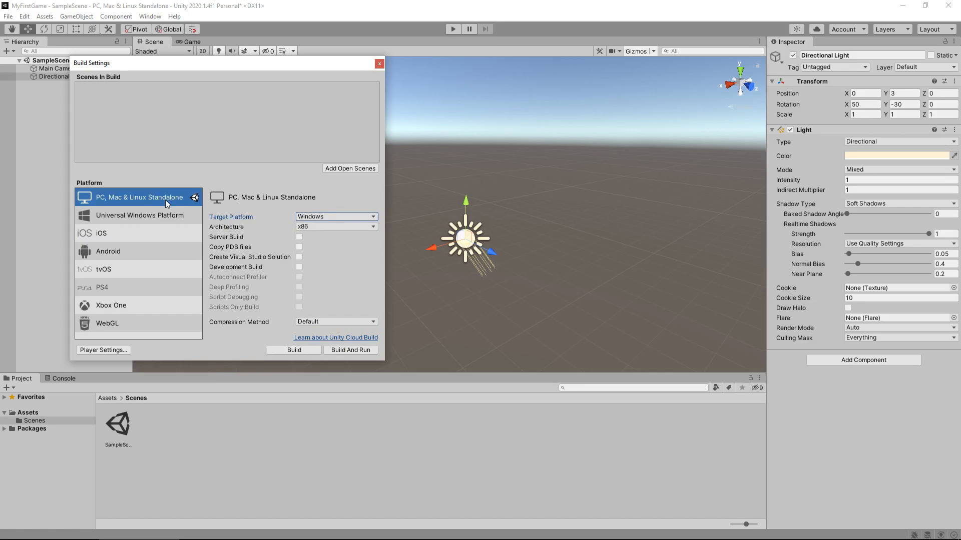
mouse_move(196, 328)
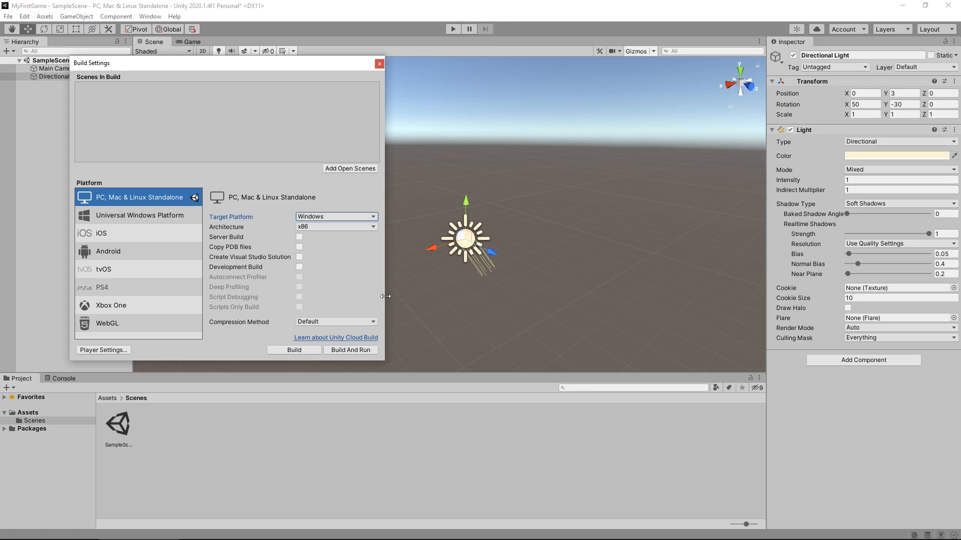
mouse_move(125, 255)
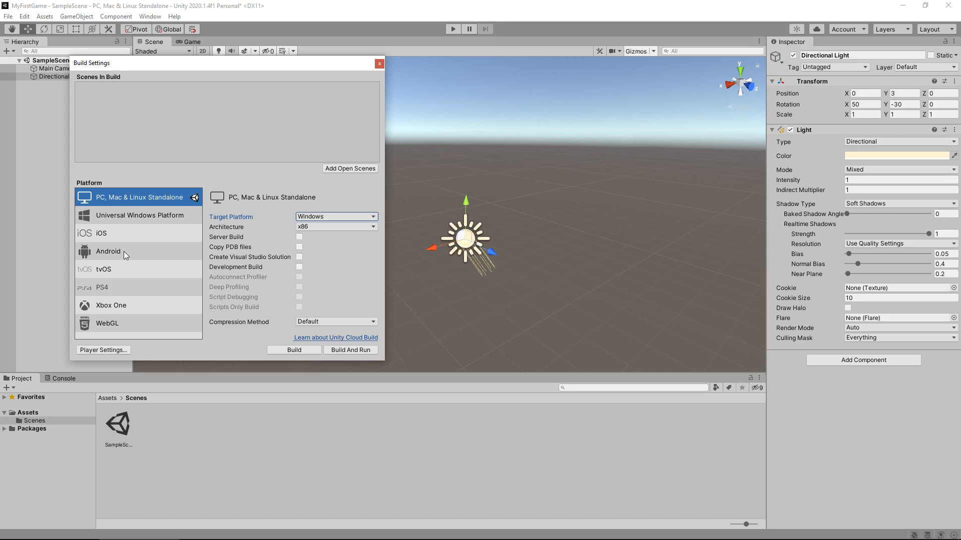
click(108, 240)
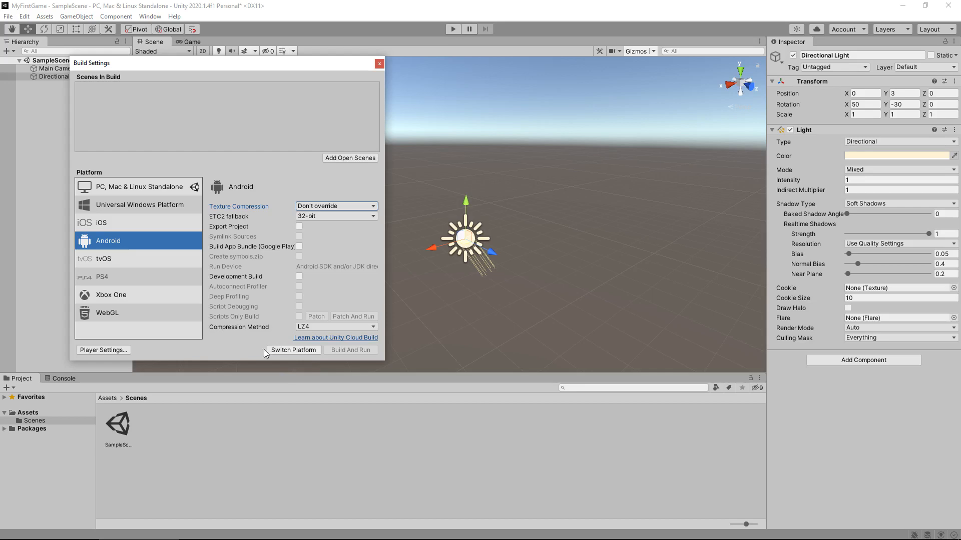
mouse_move(237, 347)
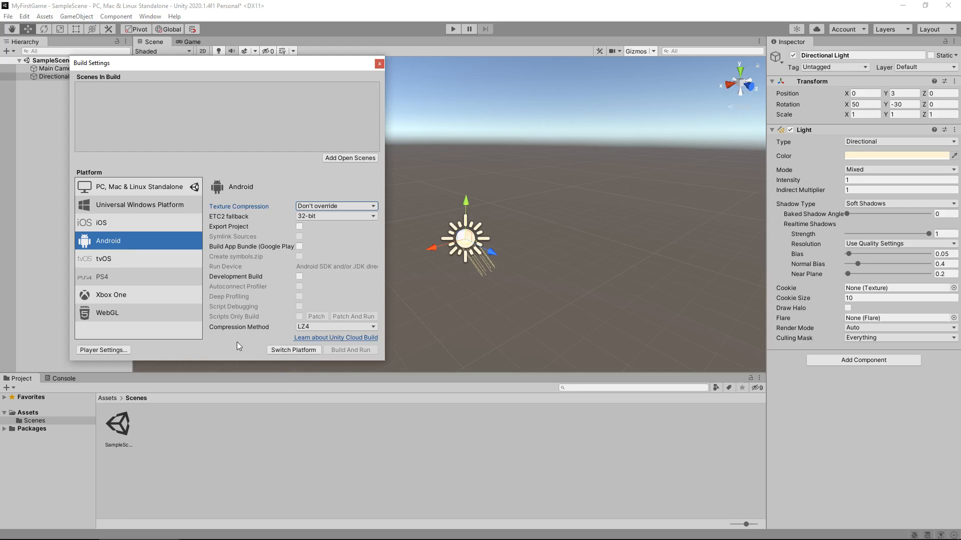
mouse_move(238, 346)
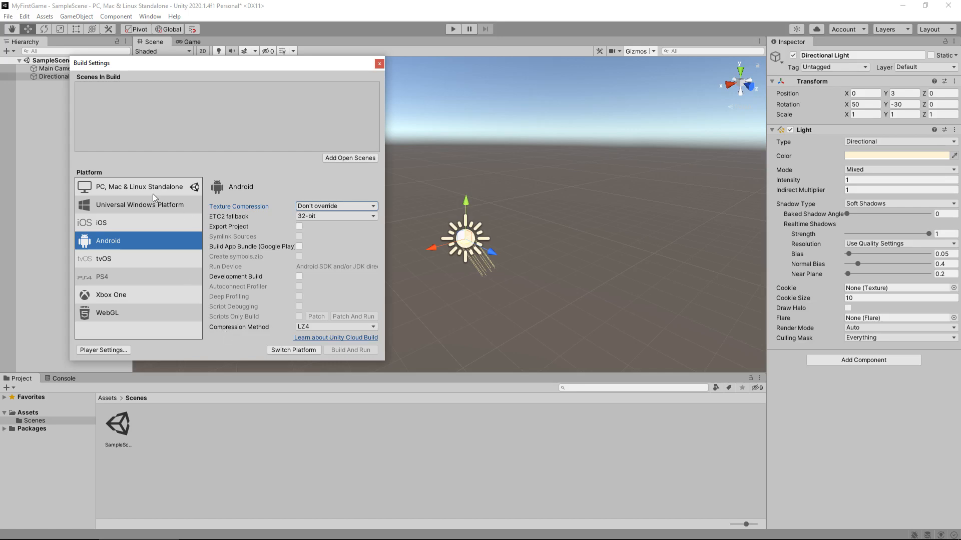
click(139, 196)
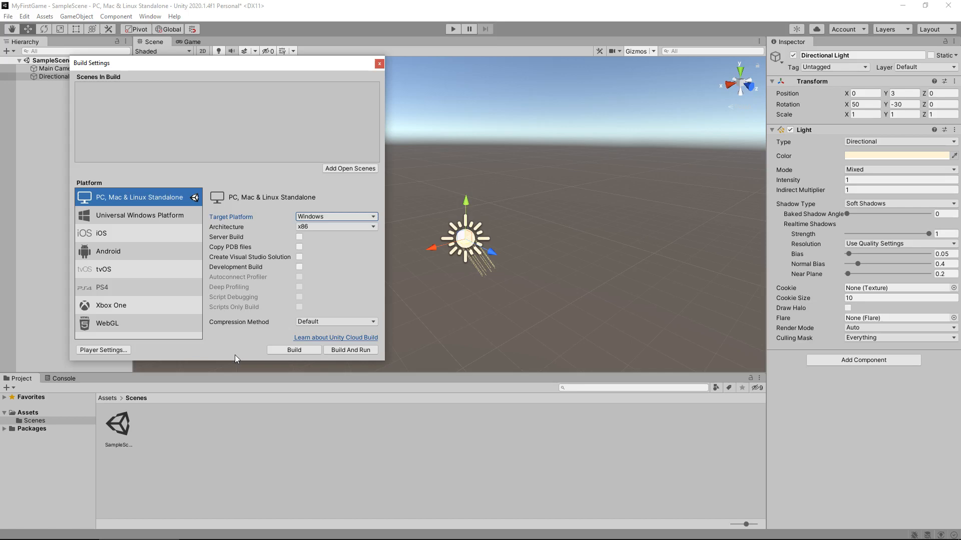
mouse_move(197, 355)
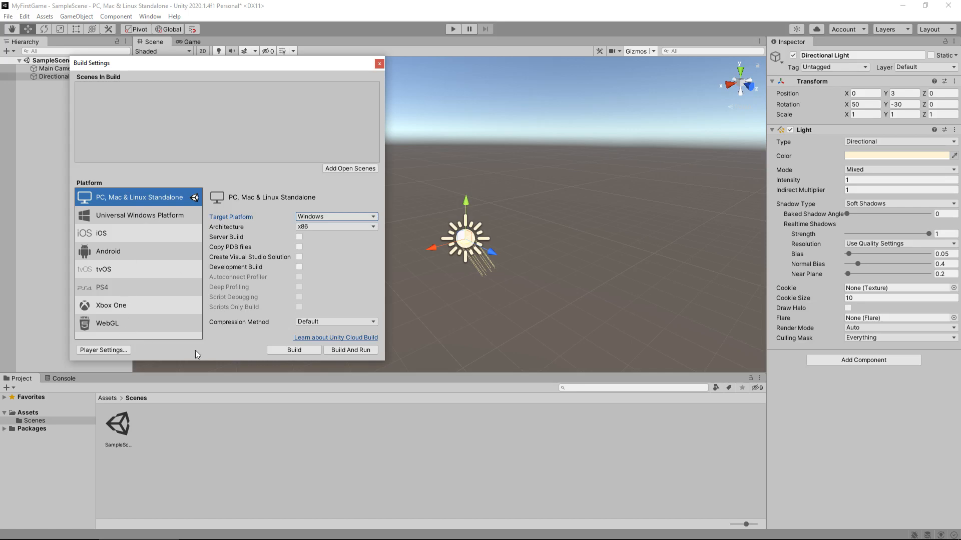
mouse_move(223, 348)
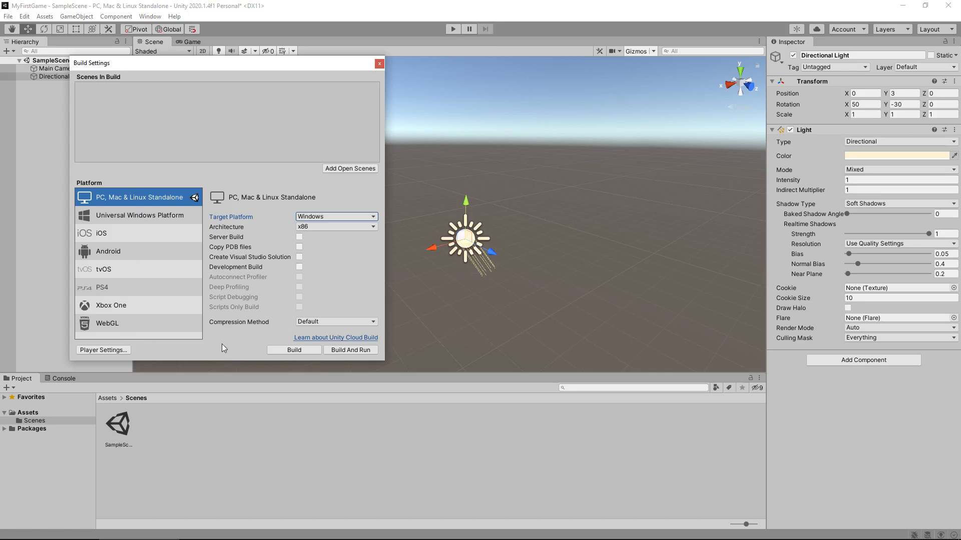
click(119, 287)
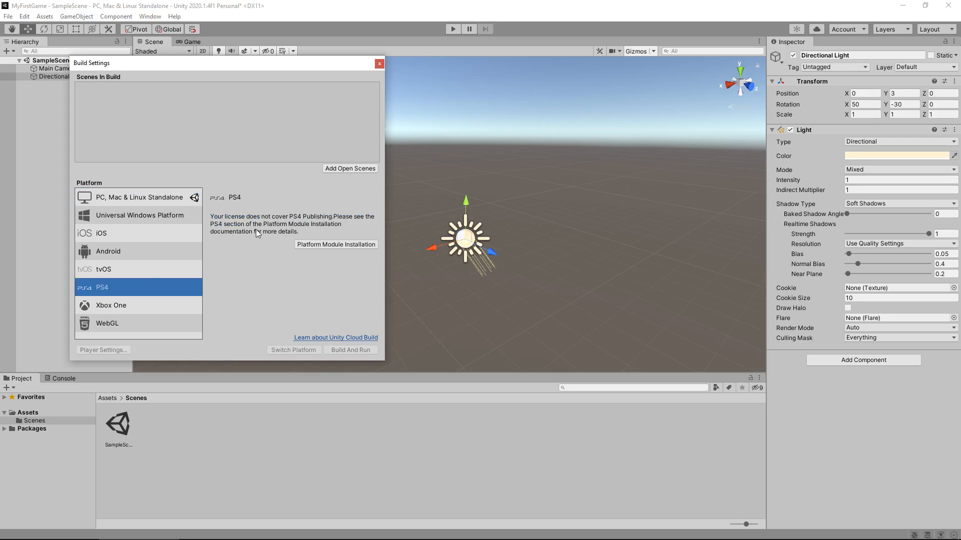
mouse_move(252, 231)
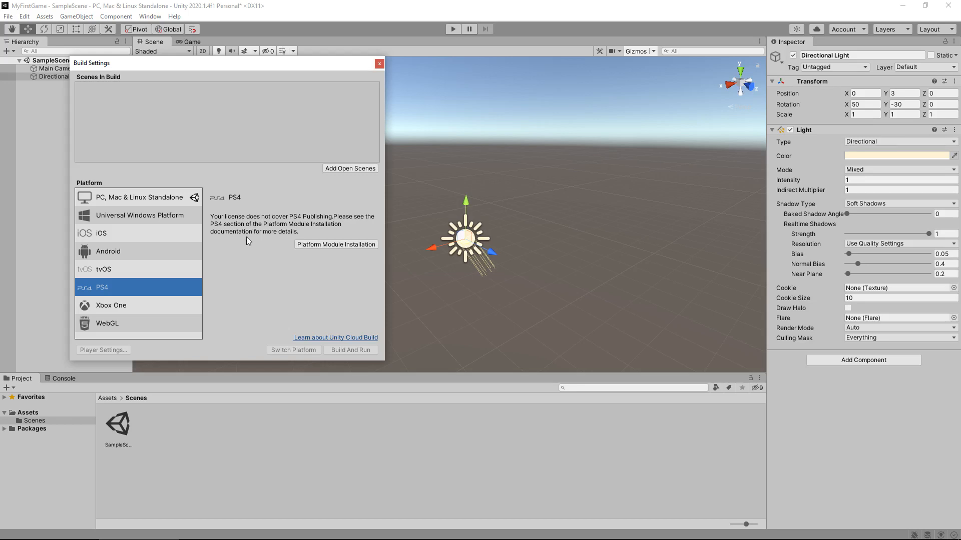
mouse_move(246, 239)
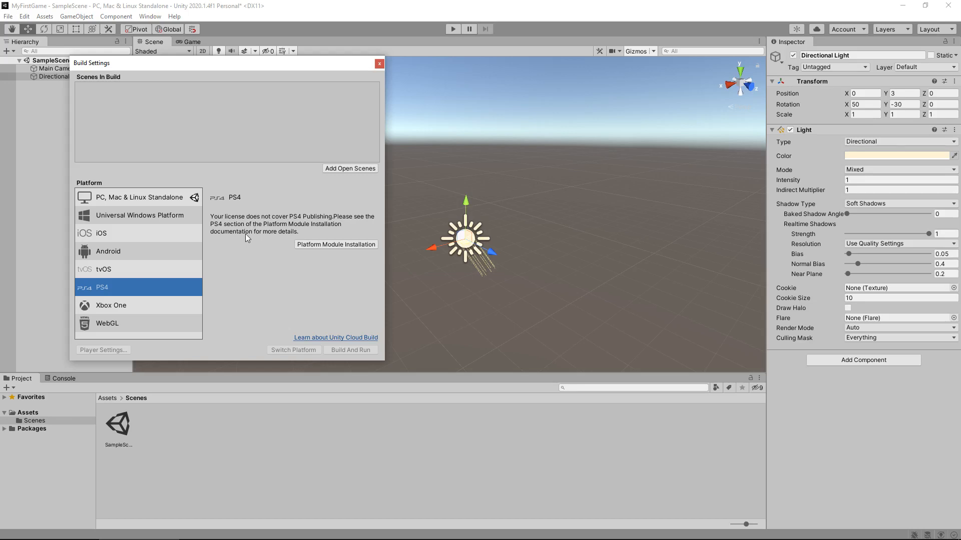
mouse_move(253, 268)
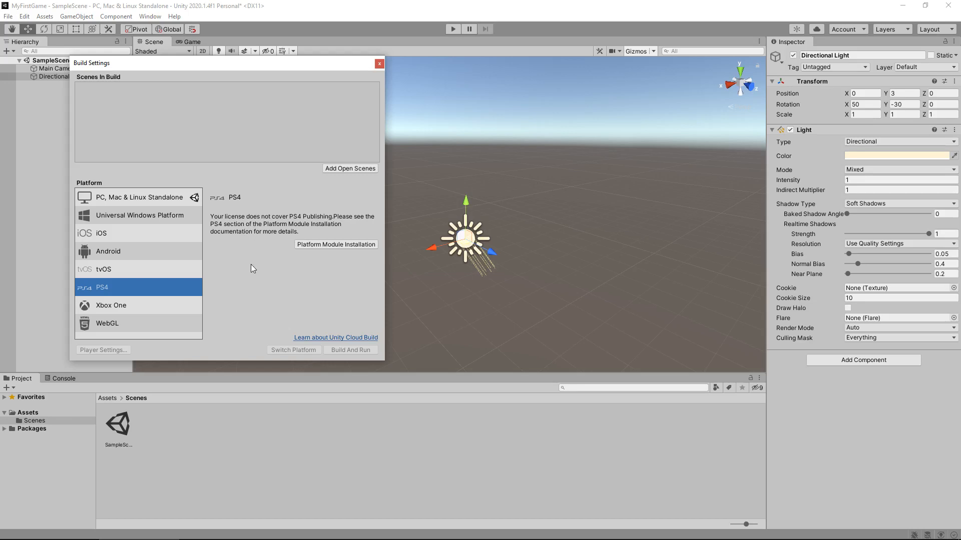
mouse_move(379, 63)
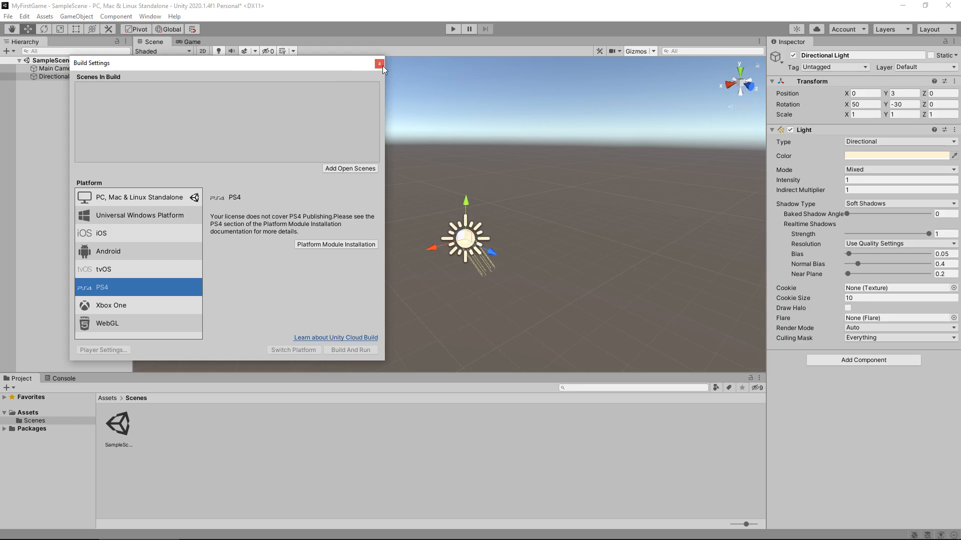
click(379, 63)
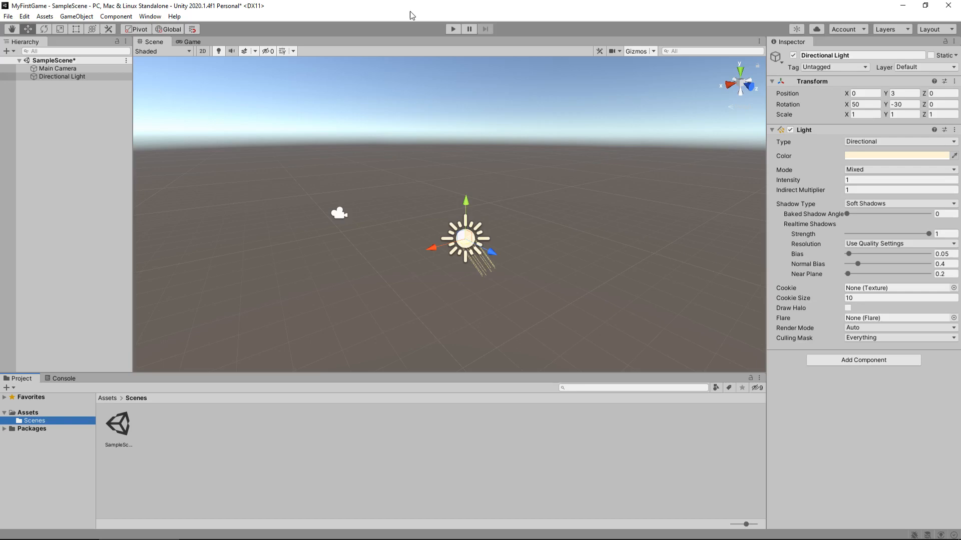
mouse_move(495, 153)
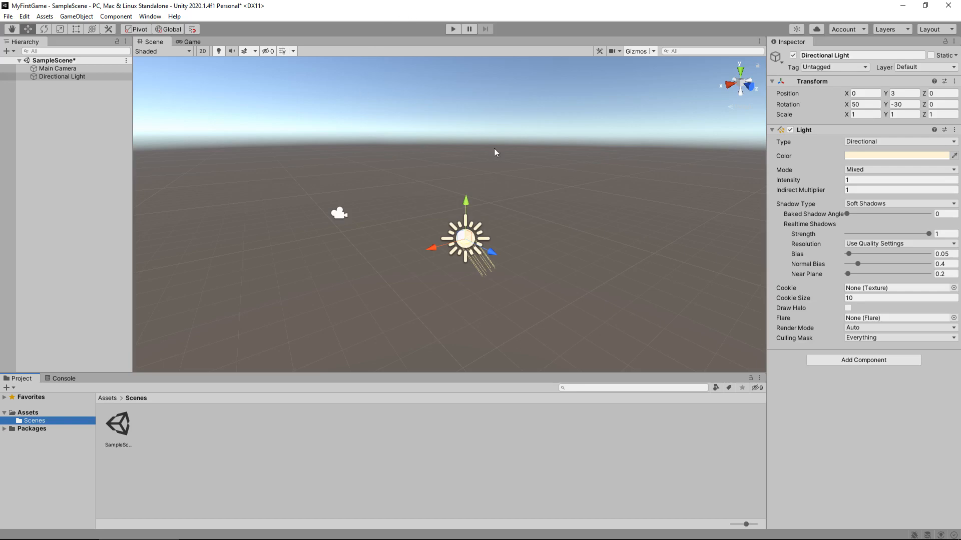
mouse_move(221, 125)
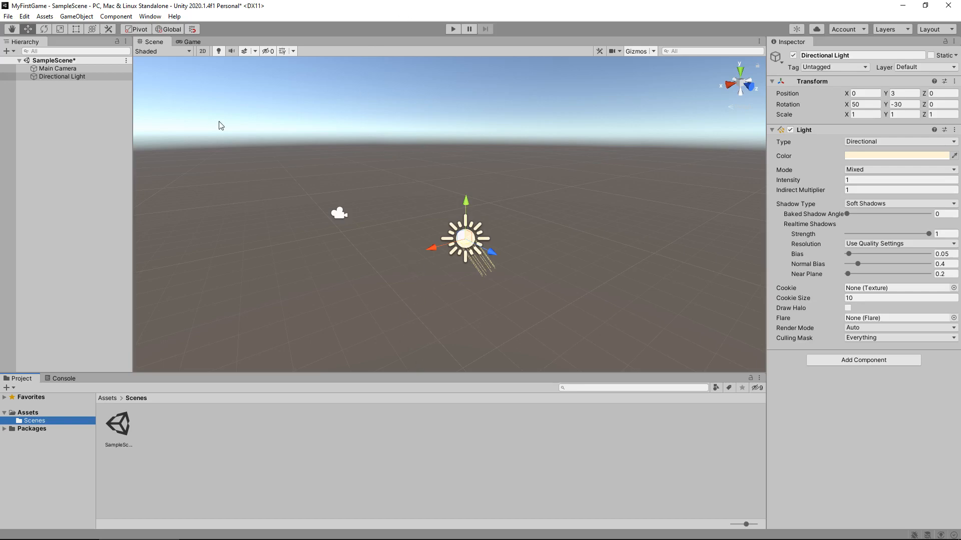
mouse_move(76, 16)
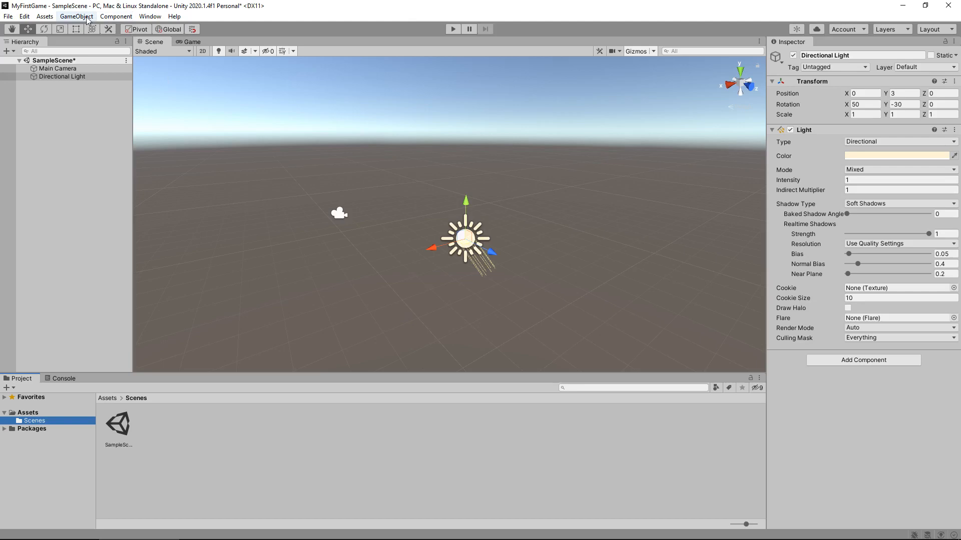
Step: Create a Cube in SampleScene from GameObject > 3D Object > Cube
click(76, 16)
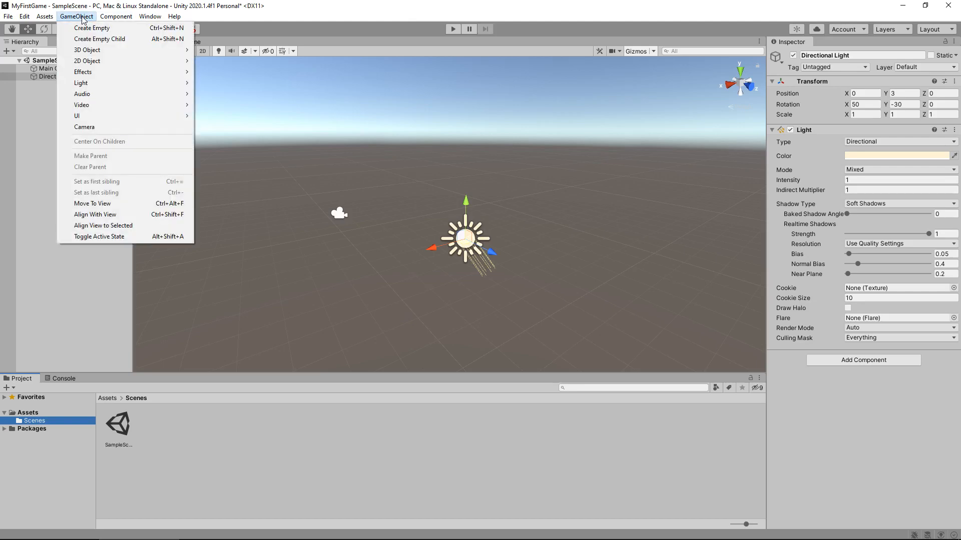
mouse_move(99, 38)
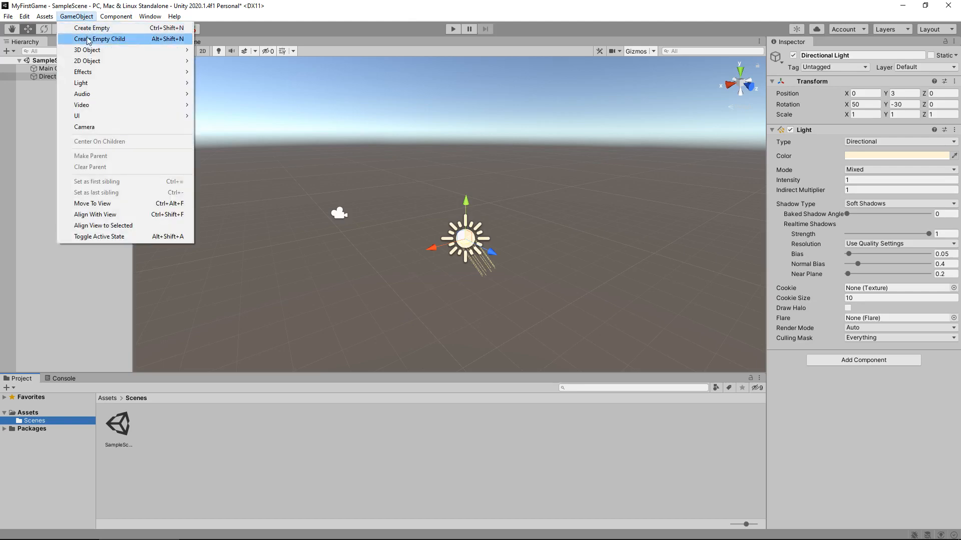
mouse_move(87, 50)
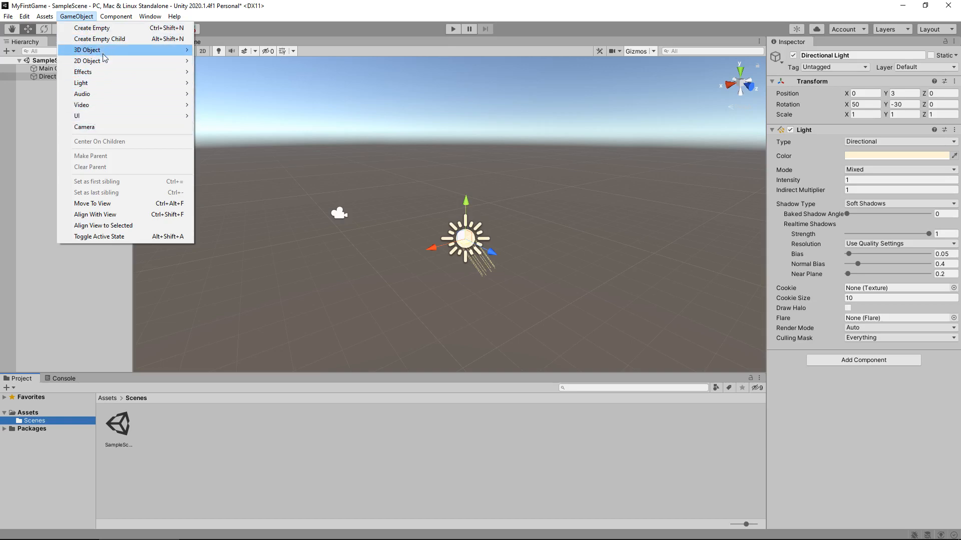
mouse_move(87, 49)
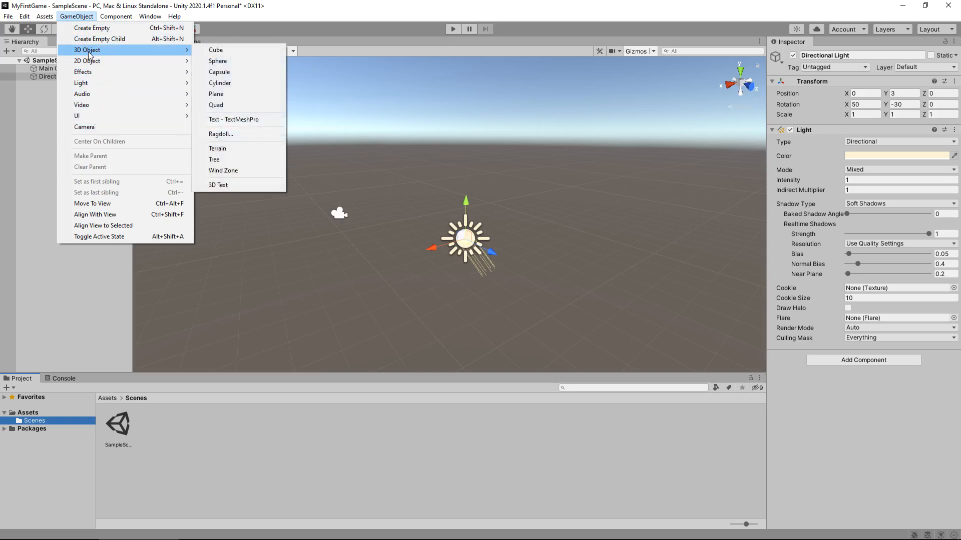
click(215, 50)
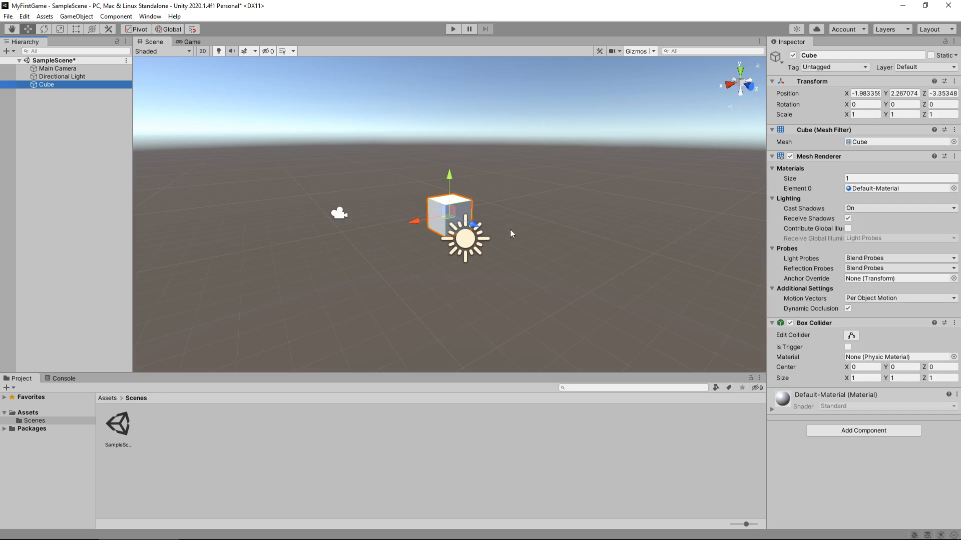
mouse_move(532, 188)
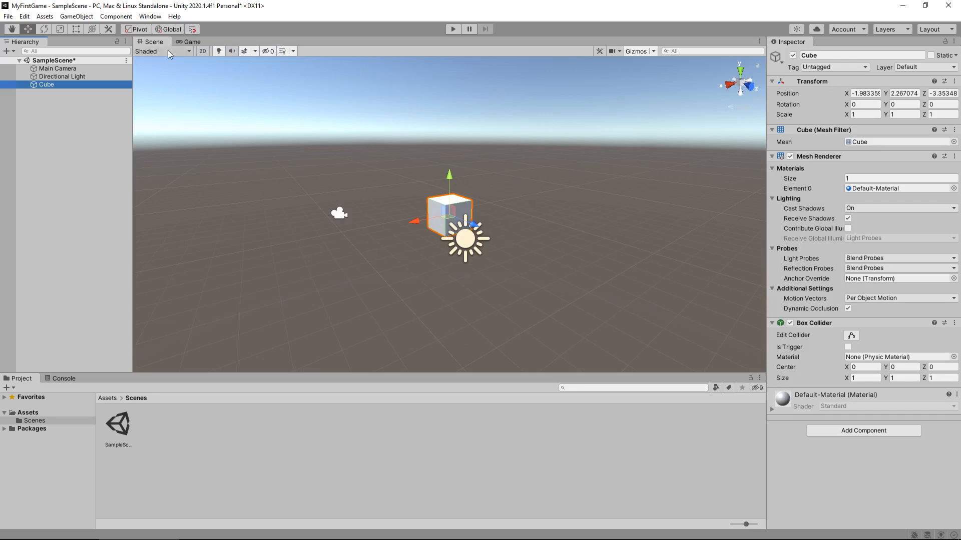
click(192, 42)
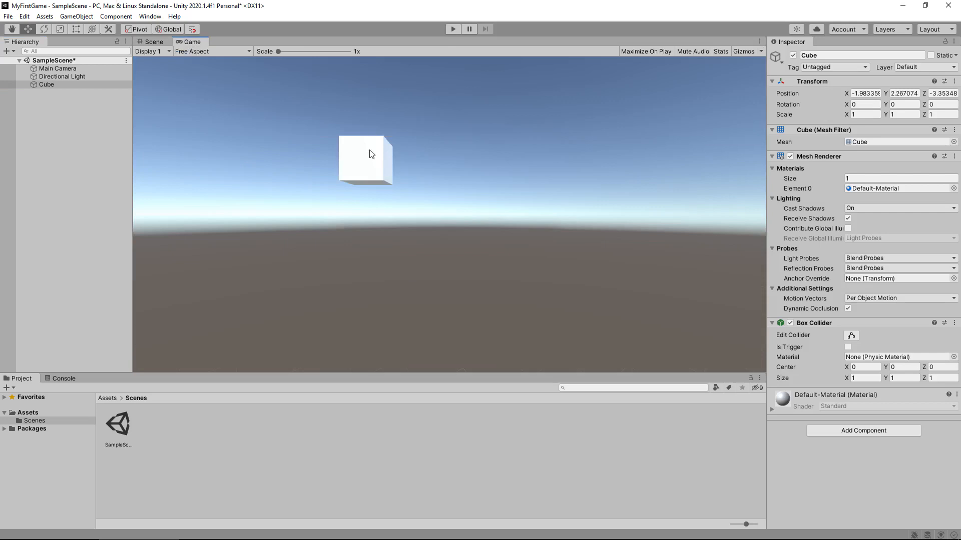
mouse_move(347, 141)
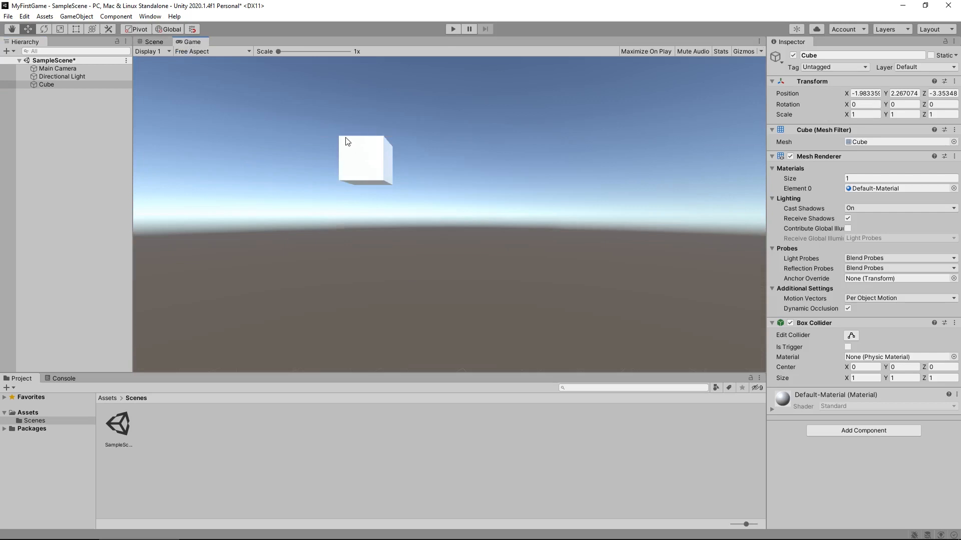
click(153, 41)
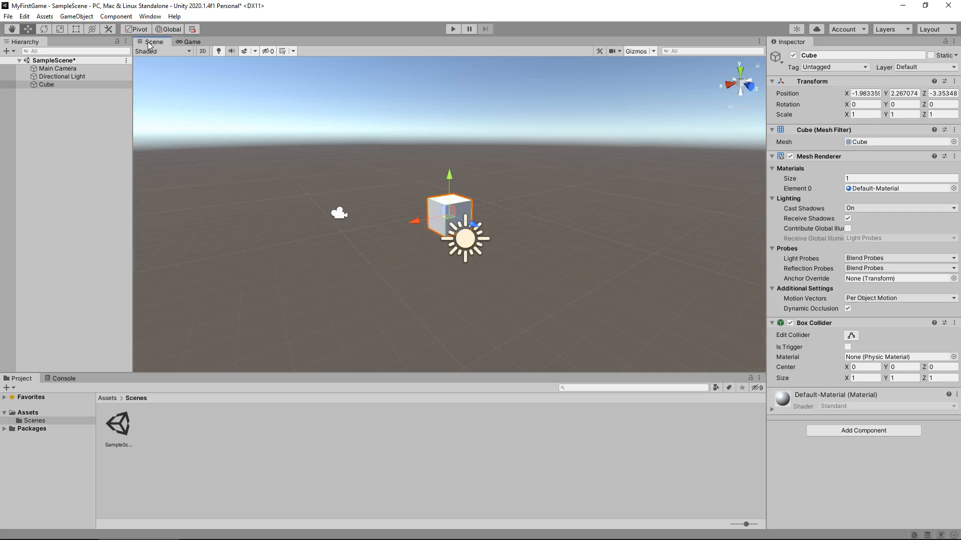
mouse_move(516, 178)
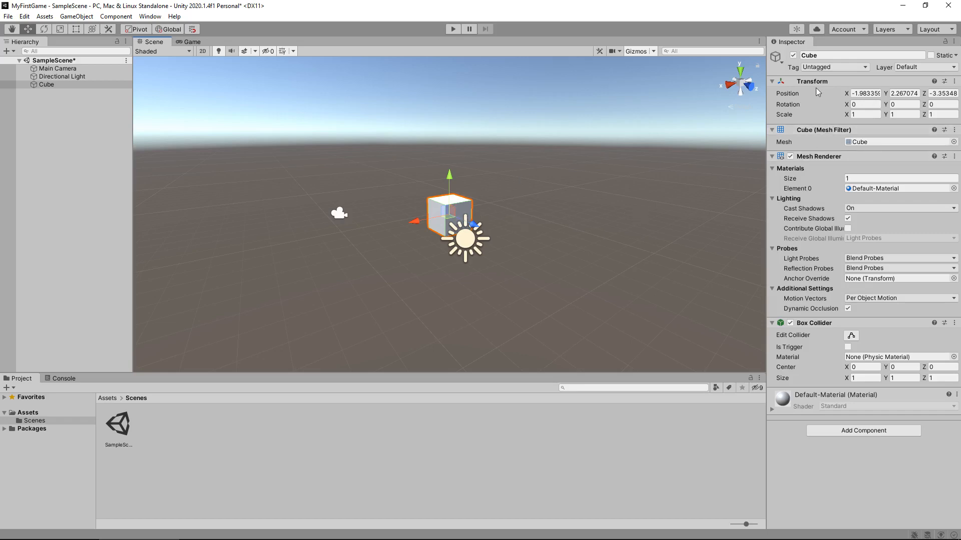
mouse_move(845, 93)
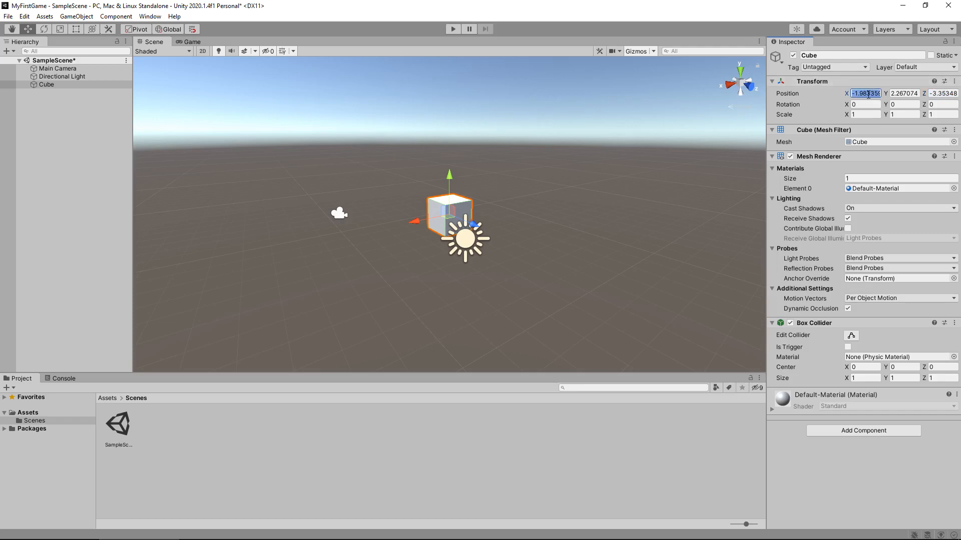
Step: Enter 0 for the cube's Transform Position X, Y and Z
text(0)
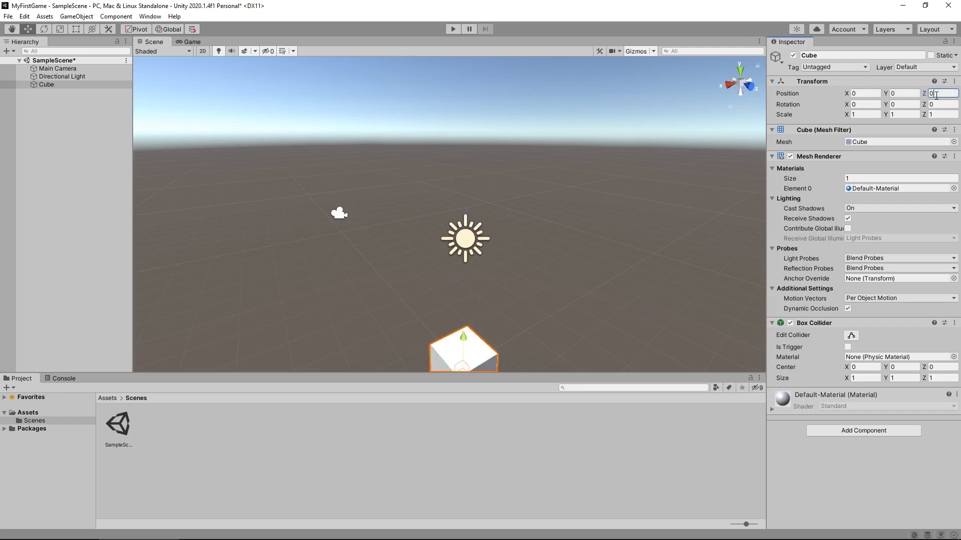
mouse_move(592, 185)
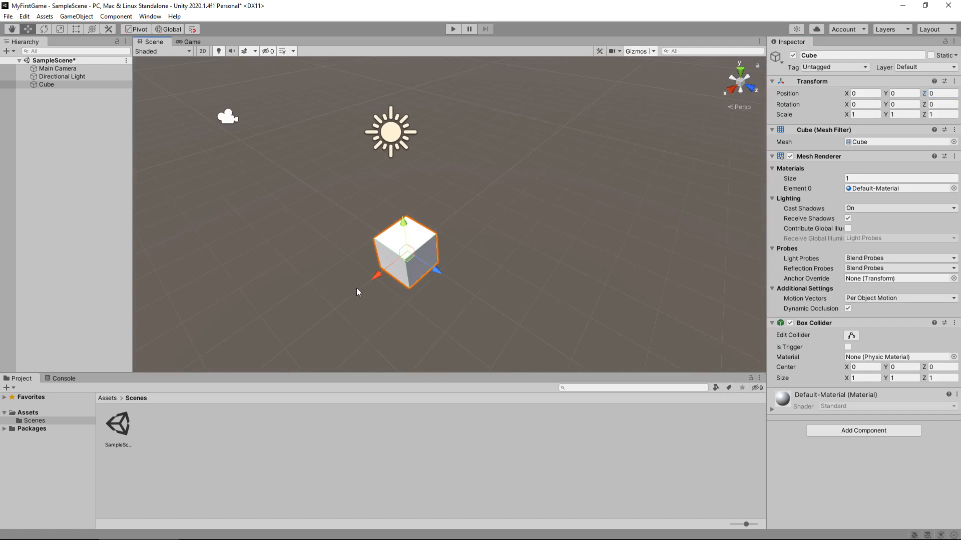
mouse_move(364, 198)
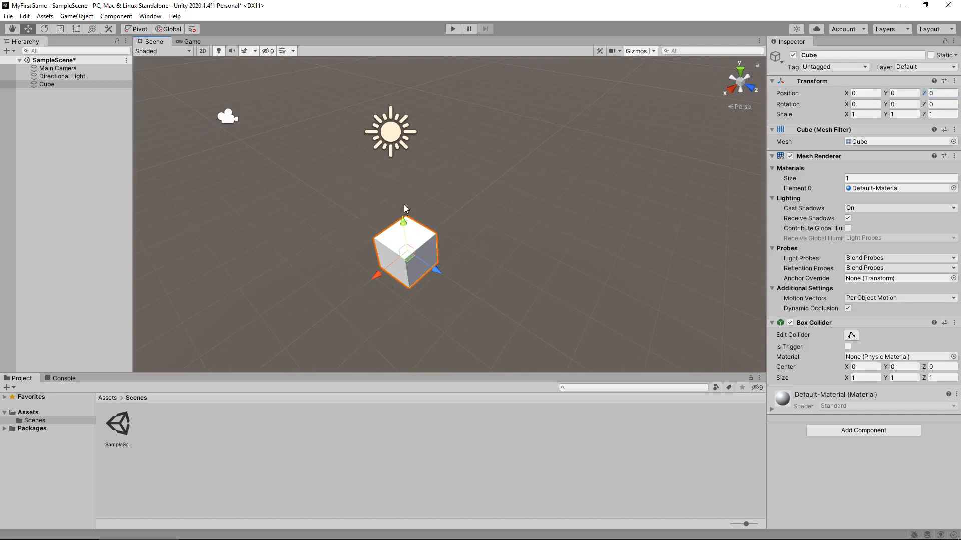
mouse_move(297, 108)
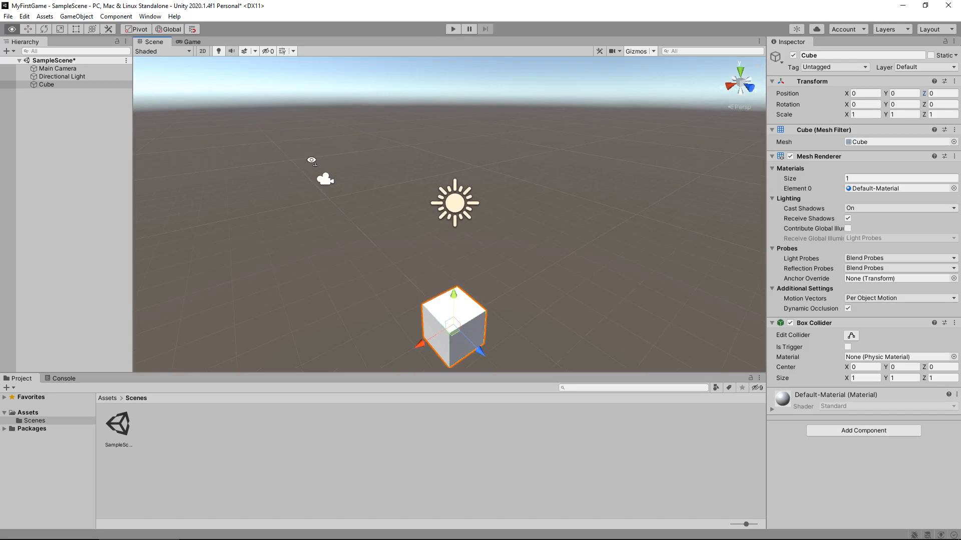
mouse_move(415, 210)
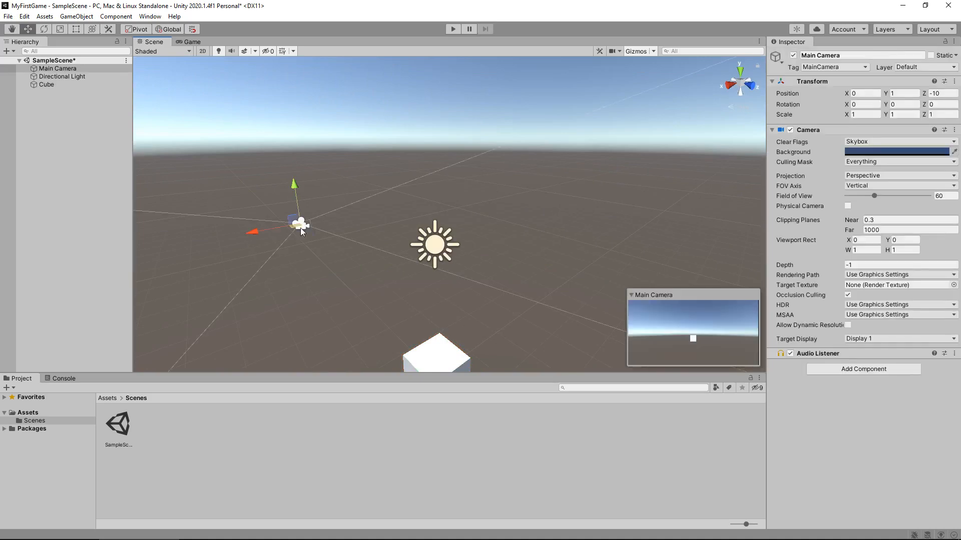
click(46, 85)
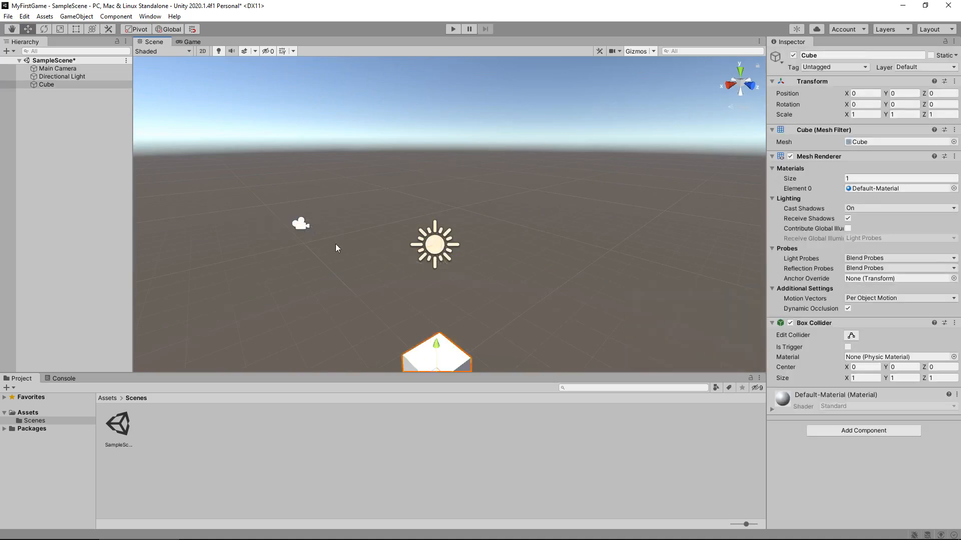
click(62, 76)
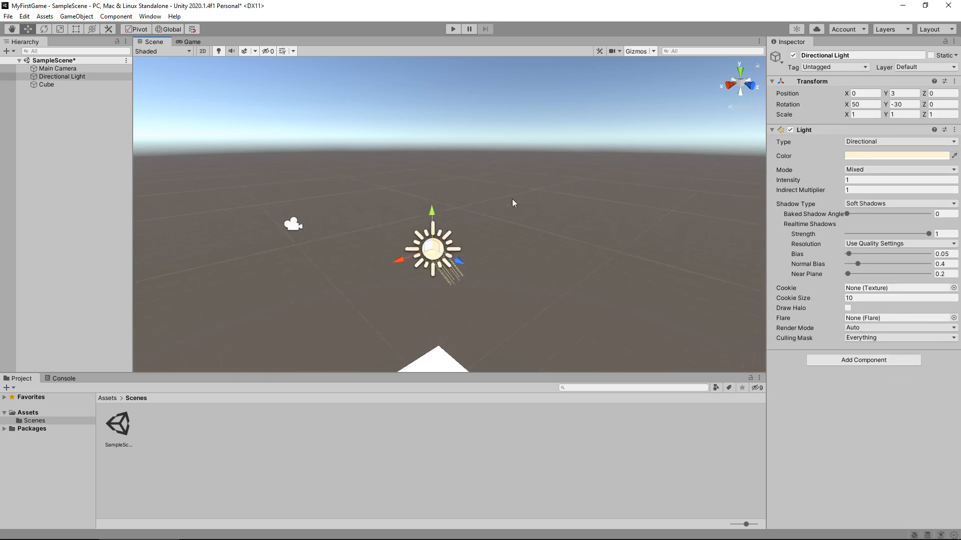
drag(513, 202, 623, 222)
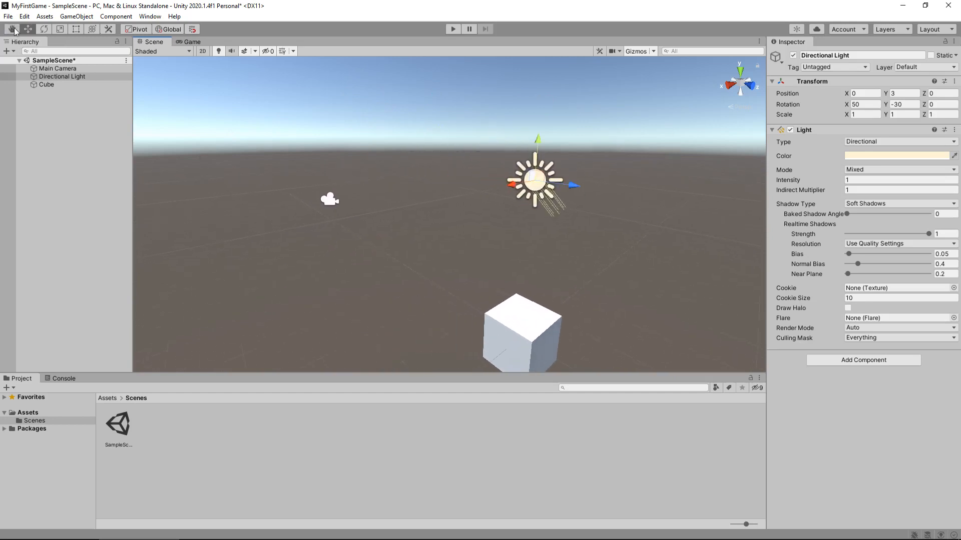
mouse_move(61, 29)
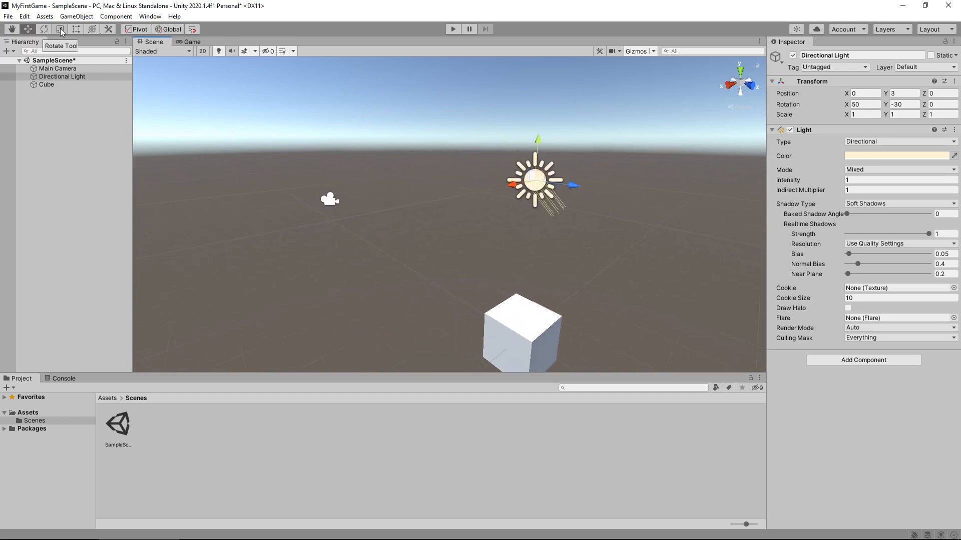
mouse_move(43, 29)
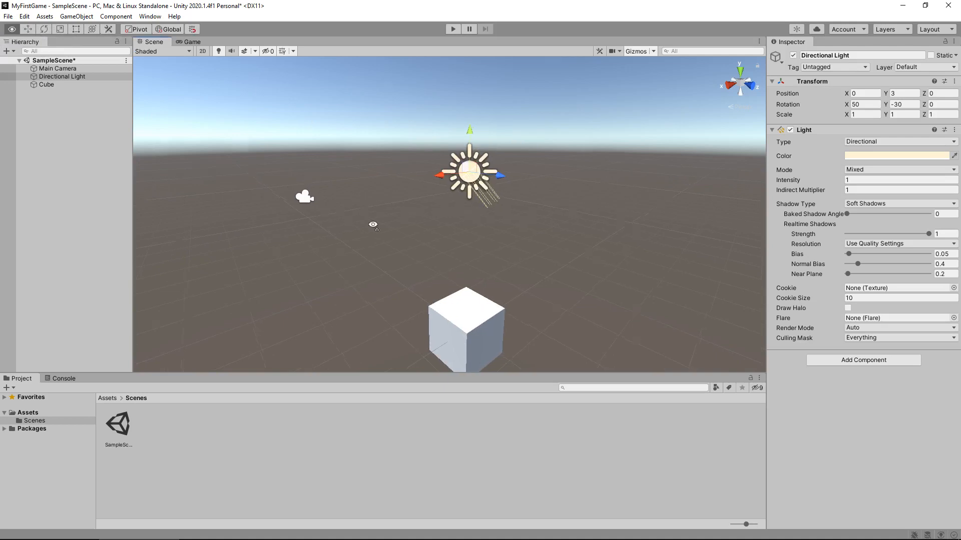
Step: Switch to the Rotate Tool and test the Directional Light's rotation handles
drag(373, 224, 409, 219)
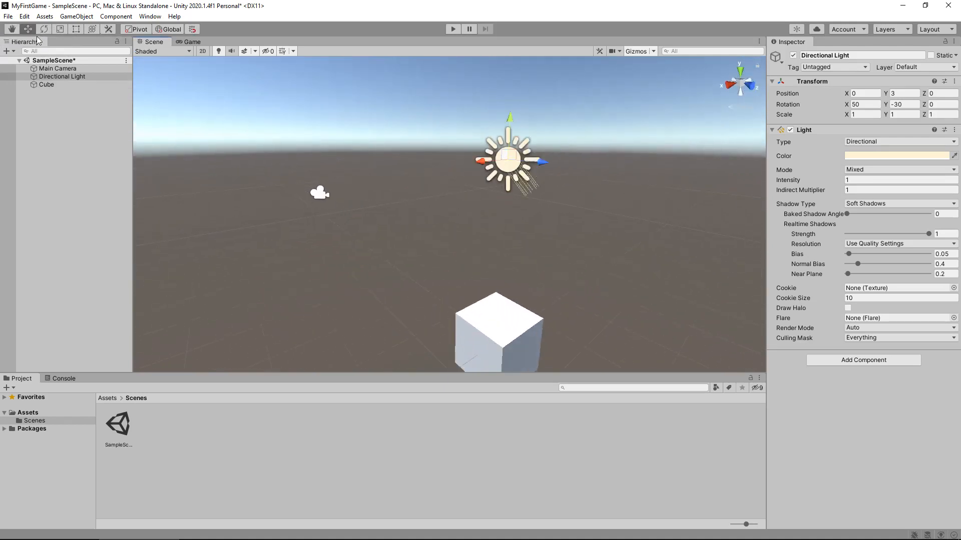
click(43, 29)
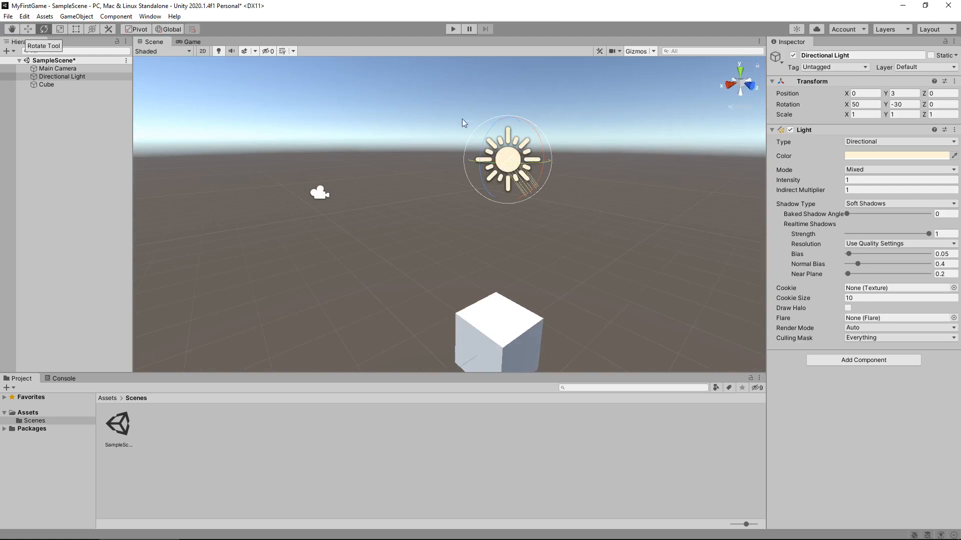
mouse_move(490, 134)
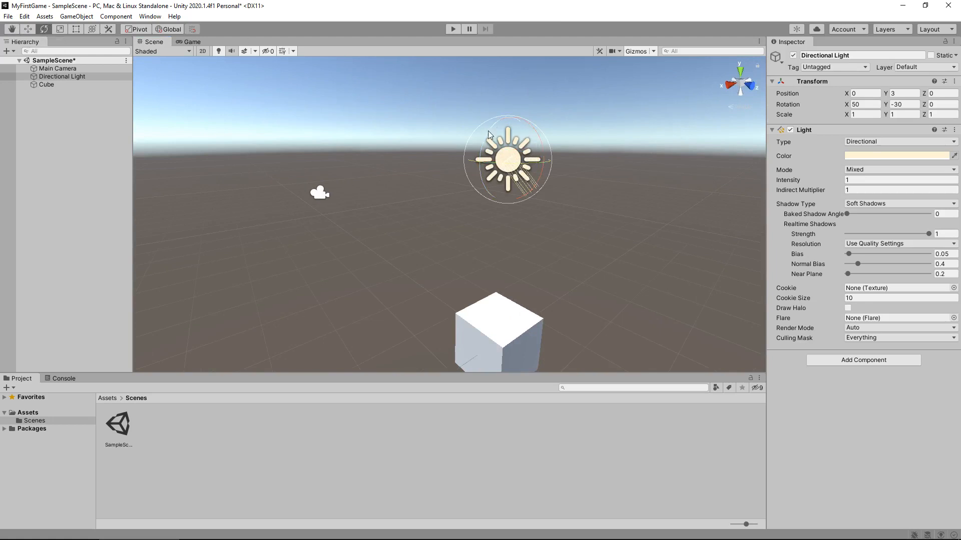
mouse_move(477, 174)
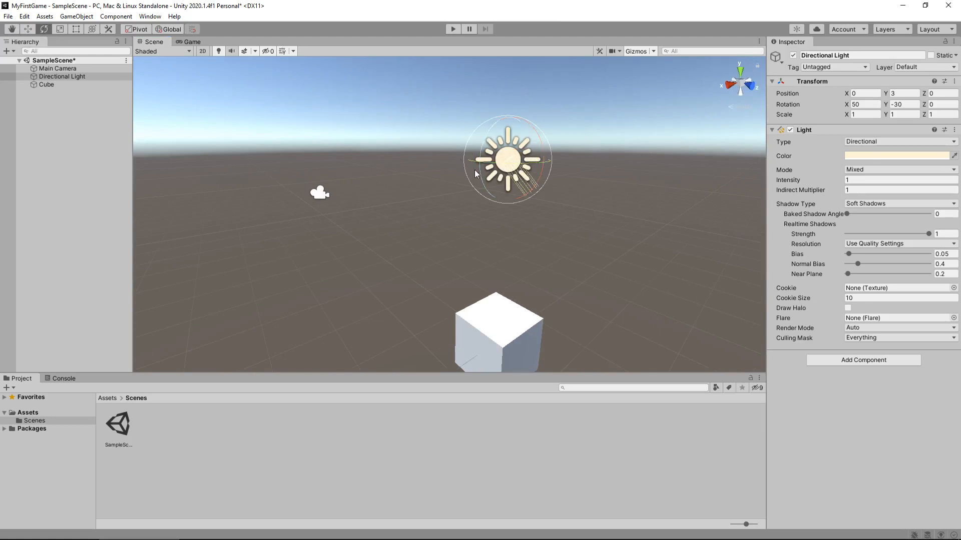
mouse_move(546, 165)
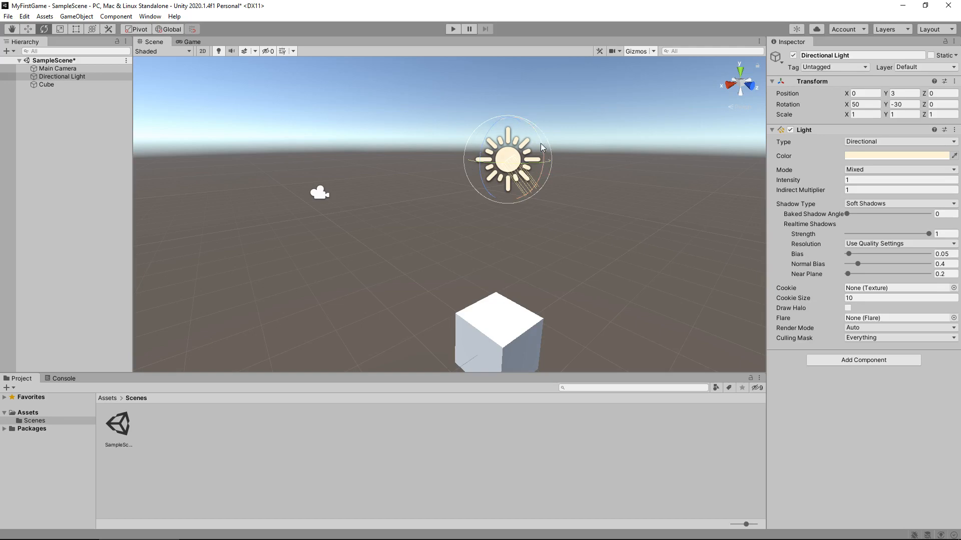
drag(542, 146, 521, 111)
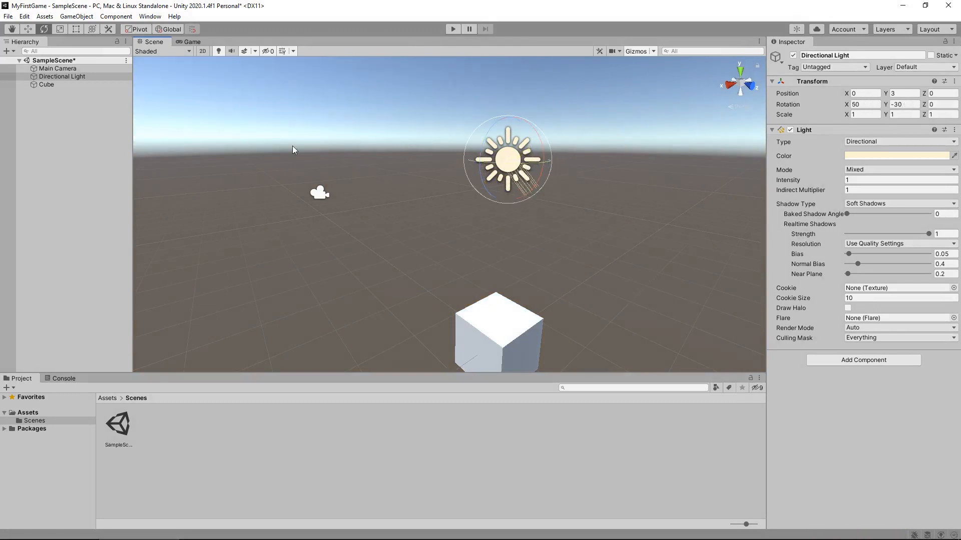
mouse_move(60, 29)
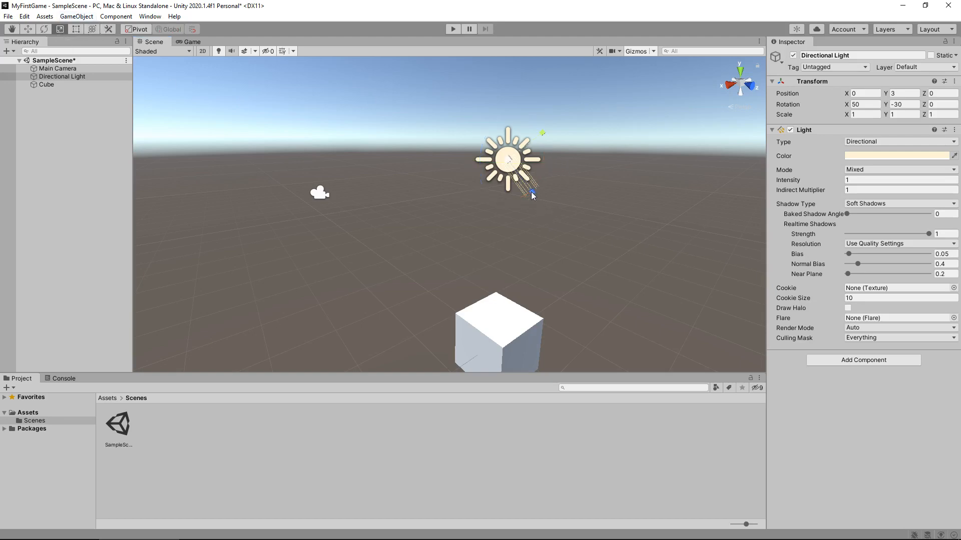
Step: Stretch the Directional Light with the scale handles to scale 1, 3.0226, 3.3802
drag(531, 193, 589, 271)
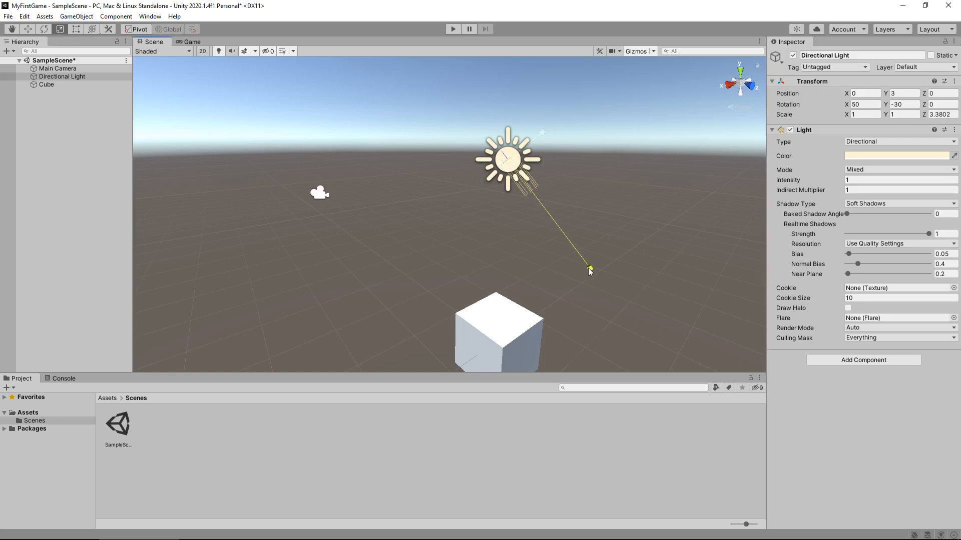
drag(588, 269, 604, 85)
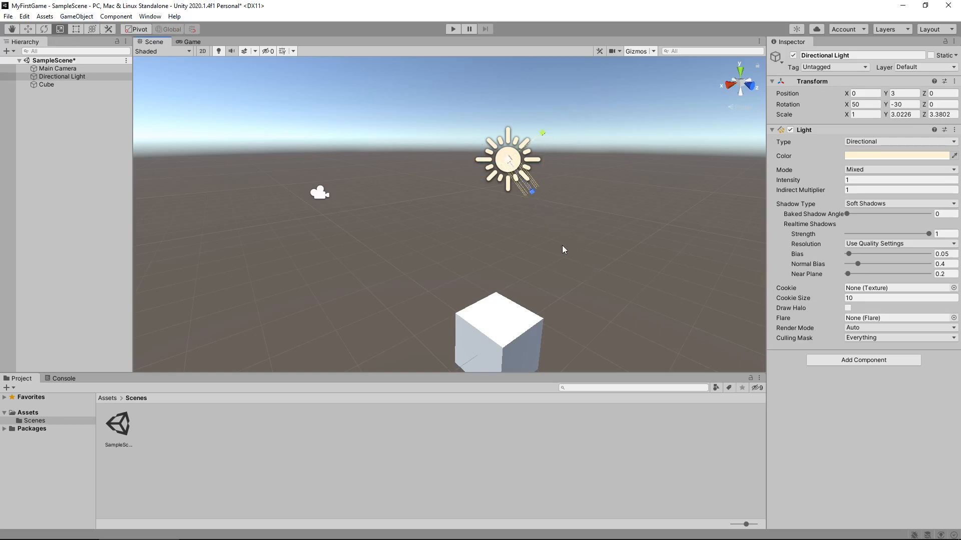
mouse_move(499, 151)
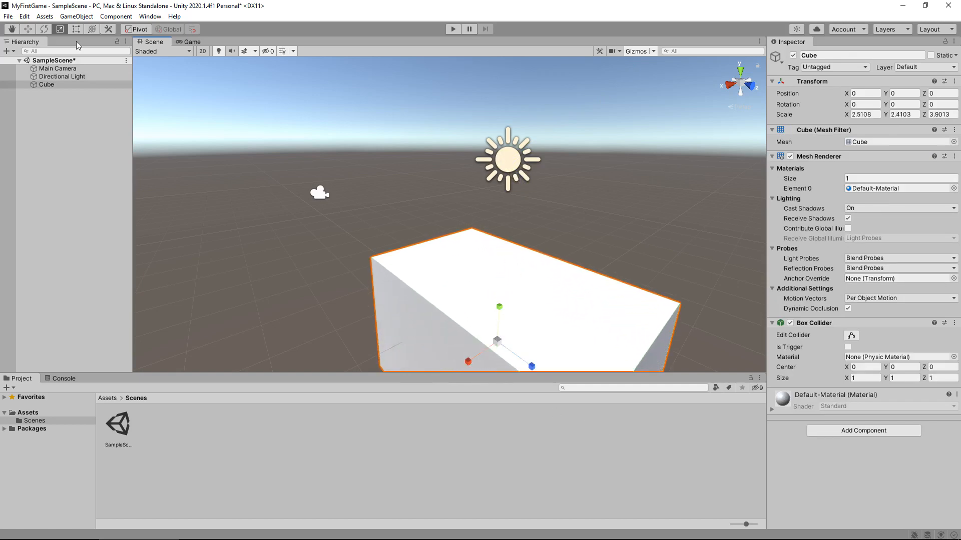
mouse_move(585, 246)
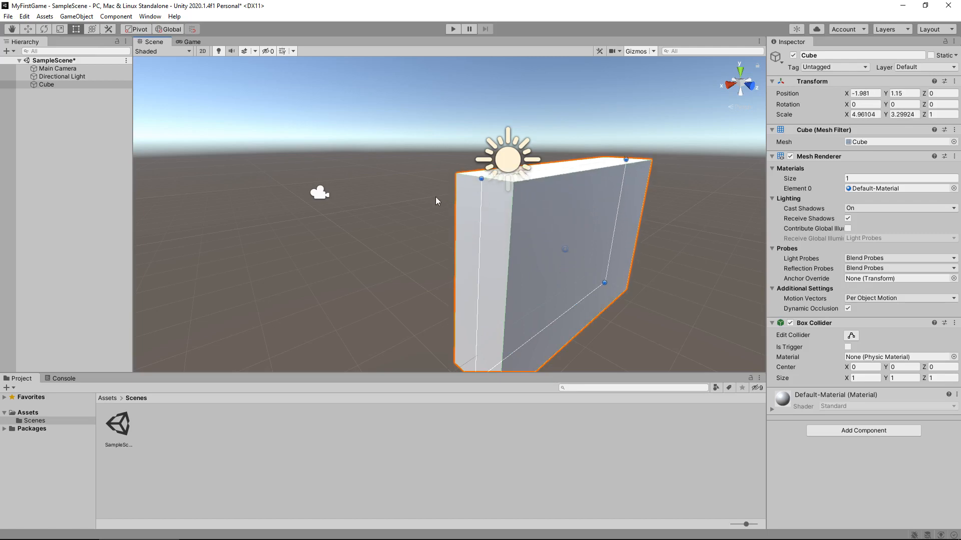
mouse_move(429, 186)
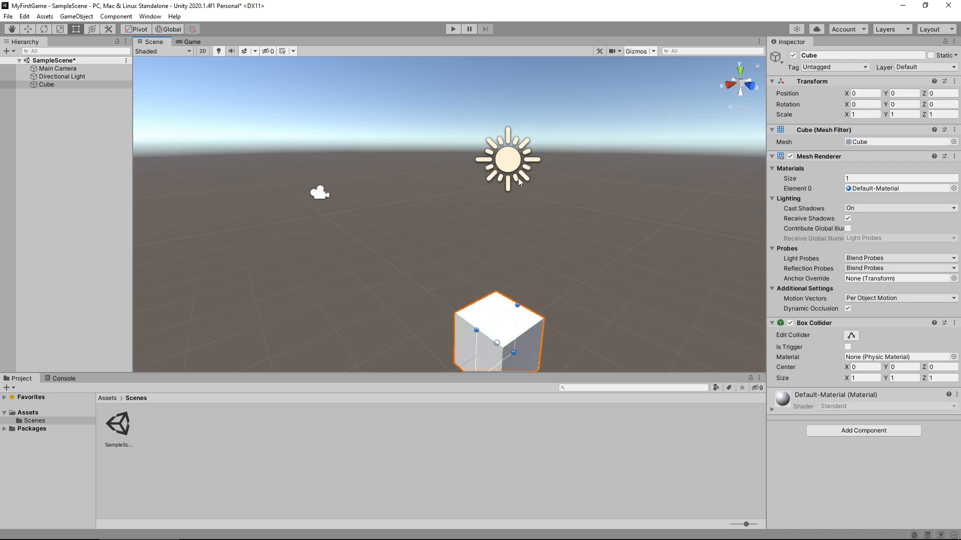
Step: Select the Directional Light, then reselect the Cube sitting at 0, 0, 0
click(63, 77)
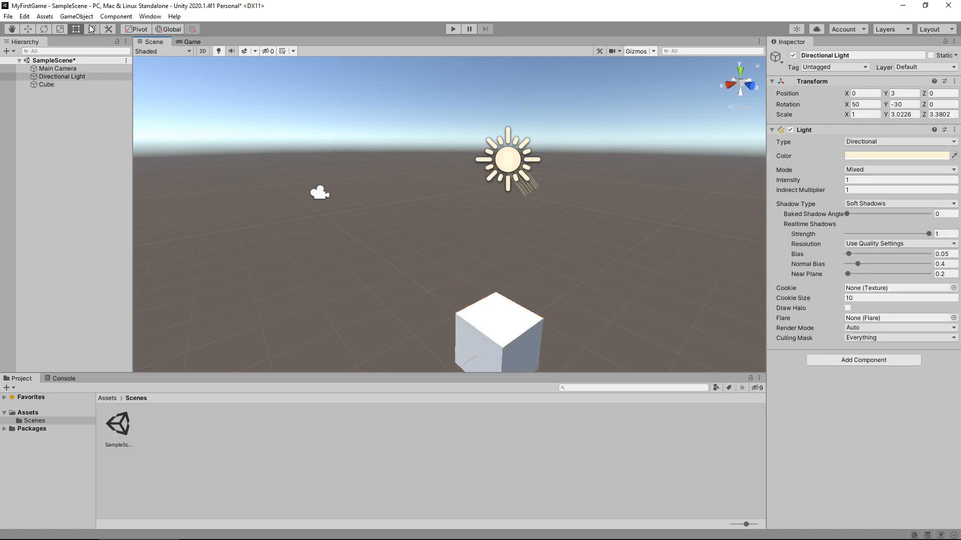
mouse_move(91, 29)
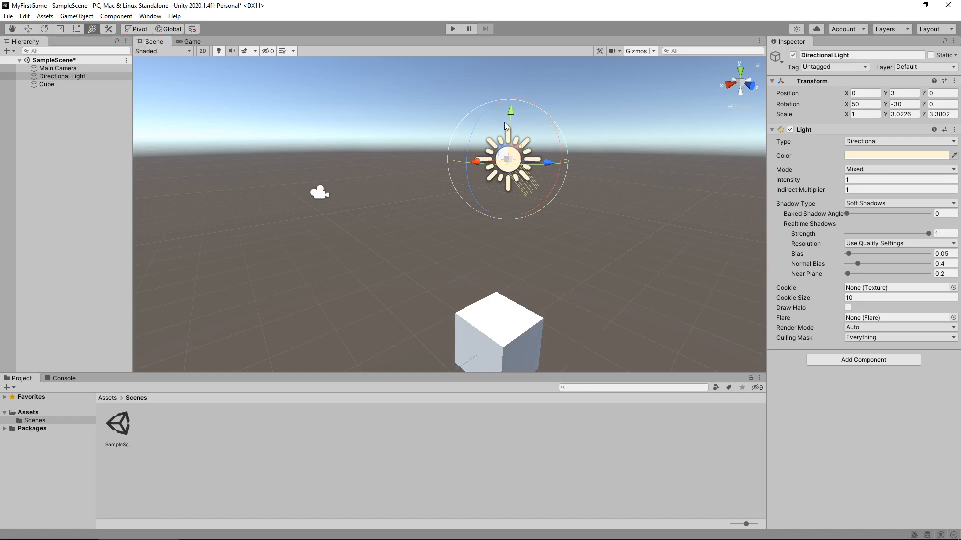
mouse_move(562, 215)
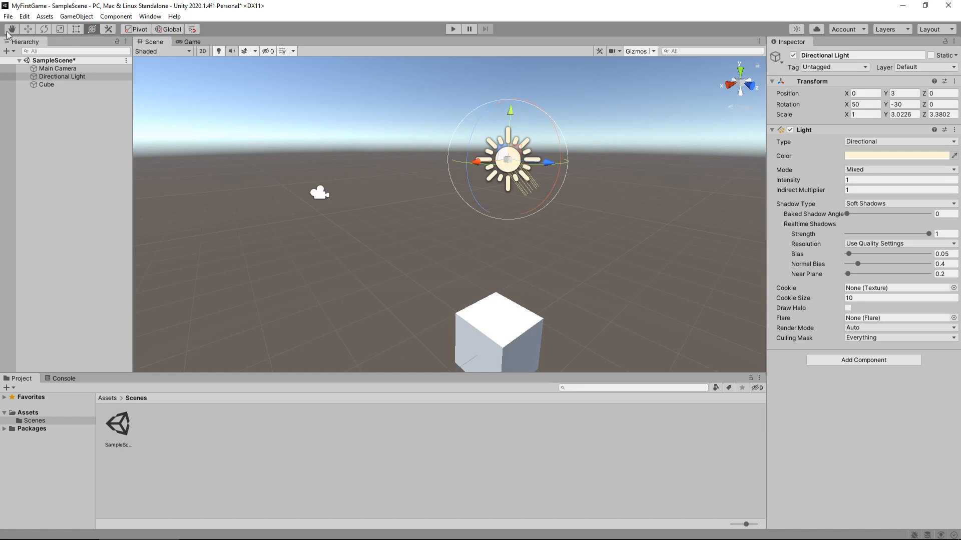
mouse_move(75, 29)
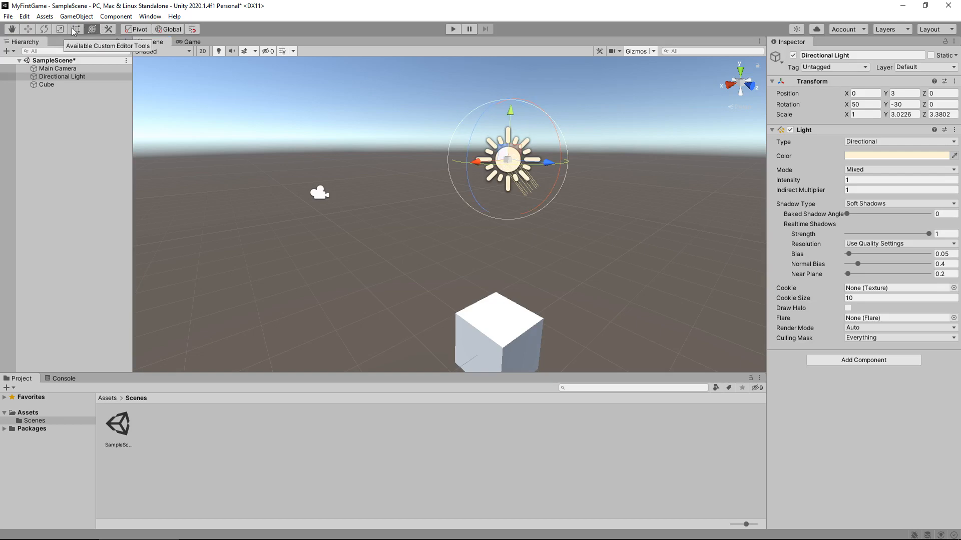
mouse_move(348, 227)
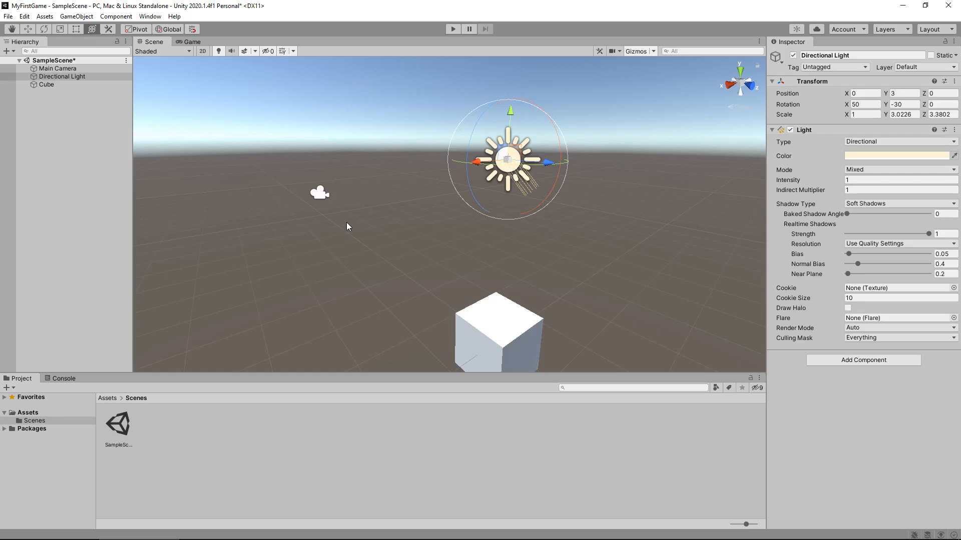
click(497, 334)
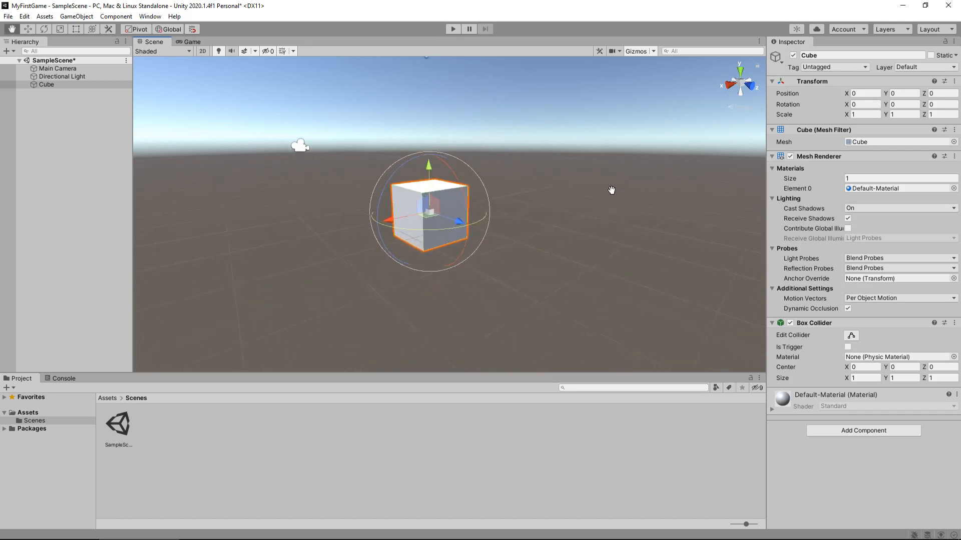
Step: Tilt the cube to rotation 34.14, 38.7, -38.92 and scale it to -3.02, 2.69, 3.36
click(27, 29)
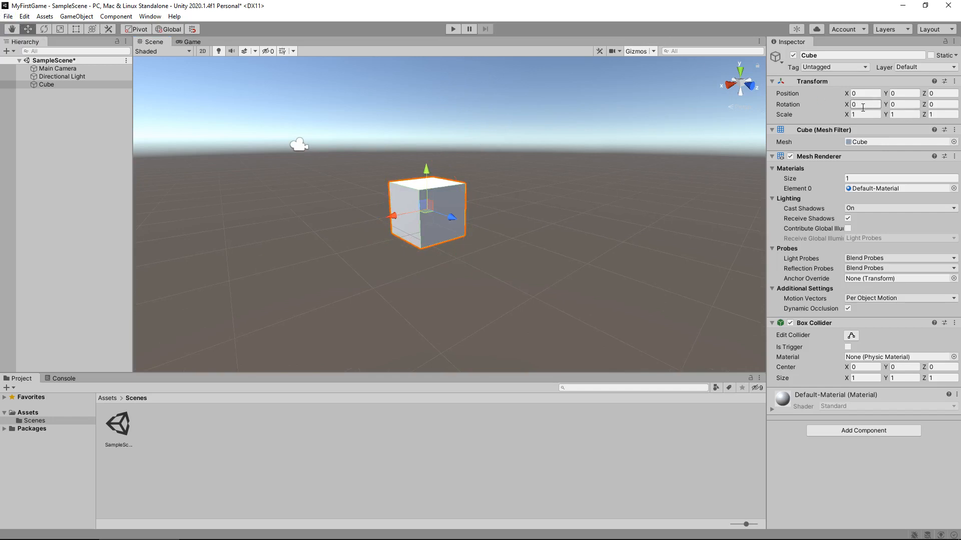
click(861, 104)
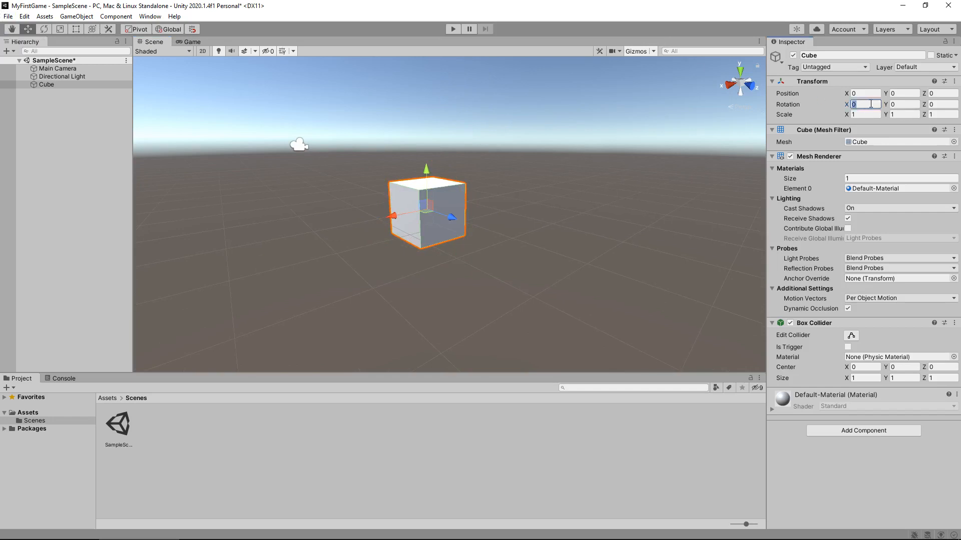
text(4)
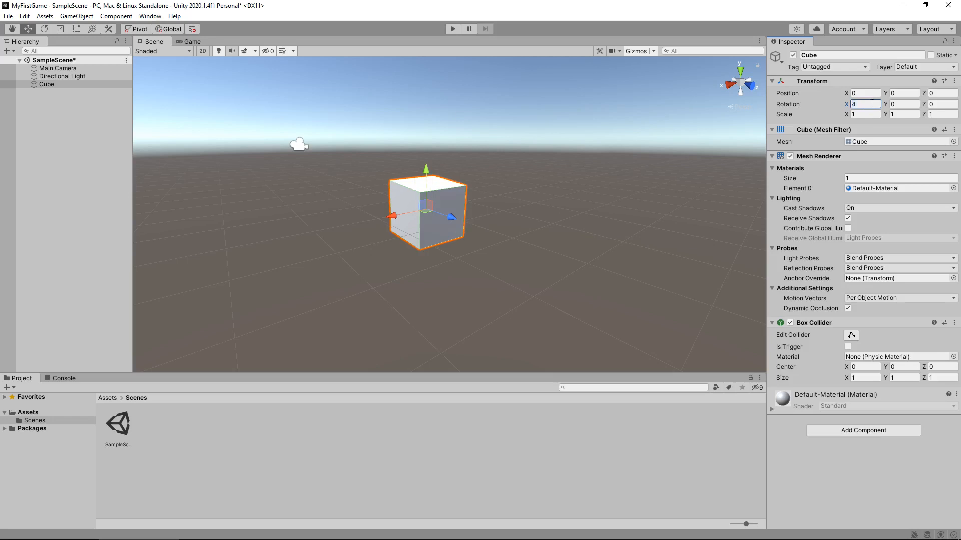
text(53.82)
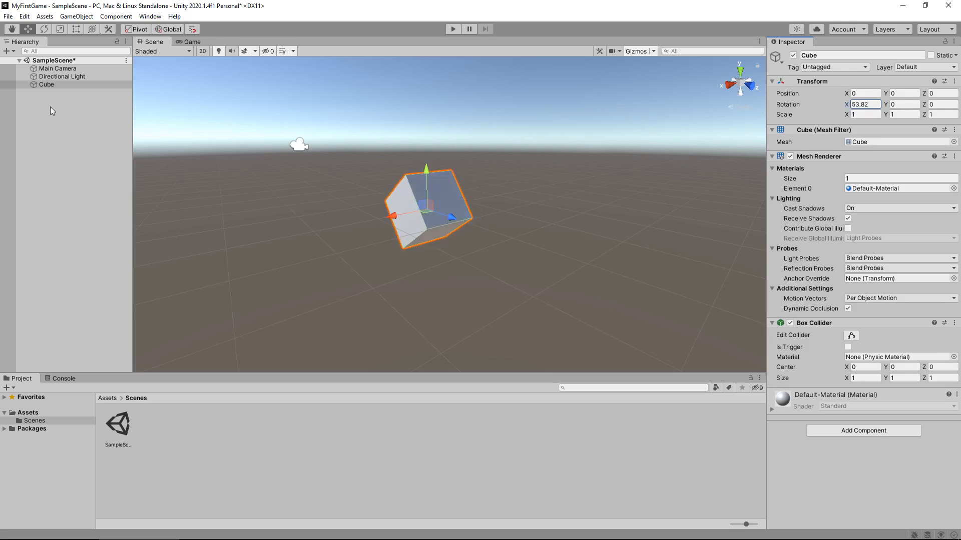
drag(847, 104, 843, 104)
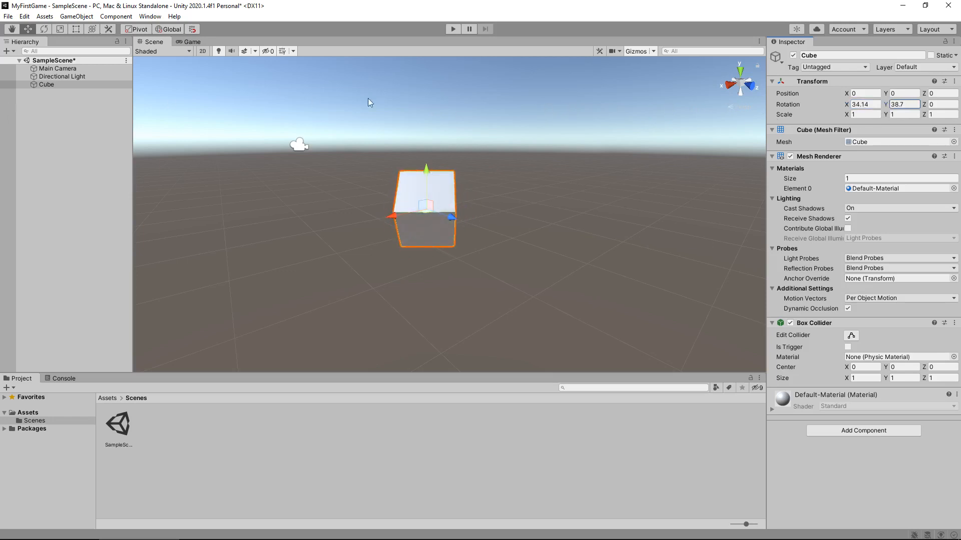
click(941, 104)
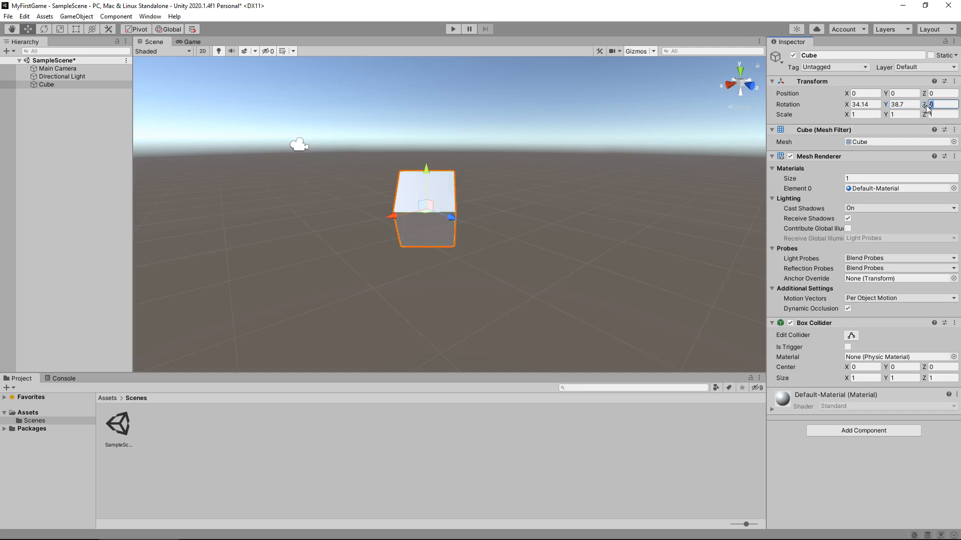
text(-38.92)
click(904, 114)
text(2.69)
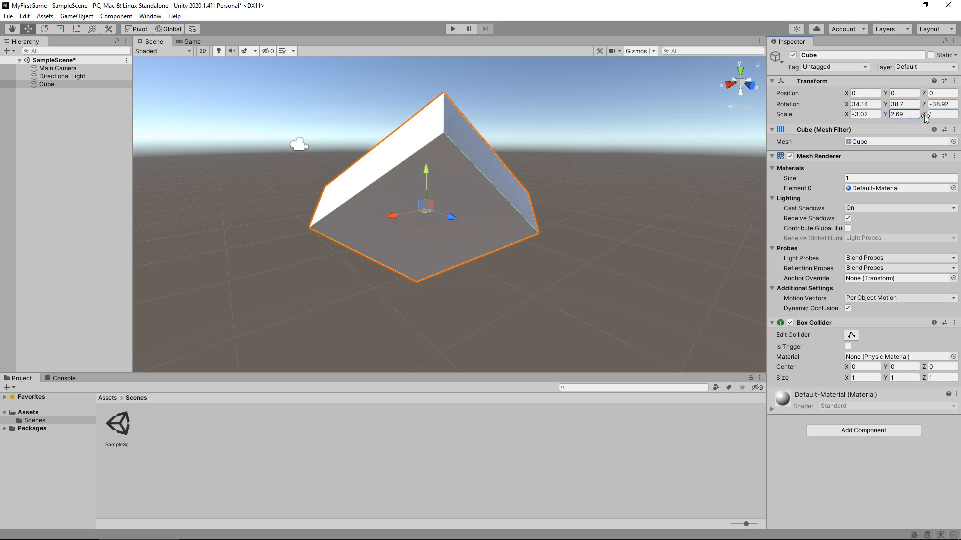
drag(931, 114, 925, 114)
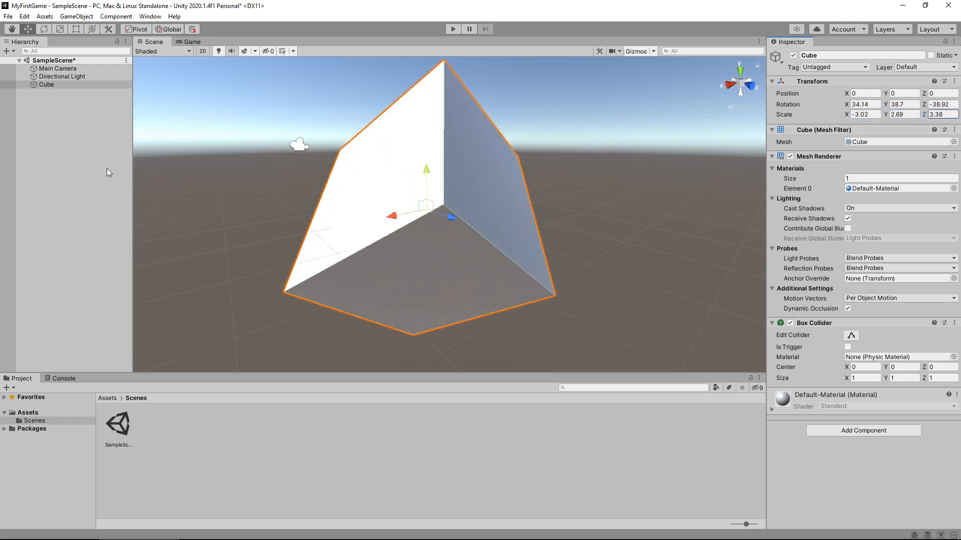
mouse_move(256, 215)
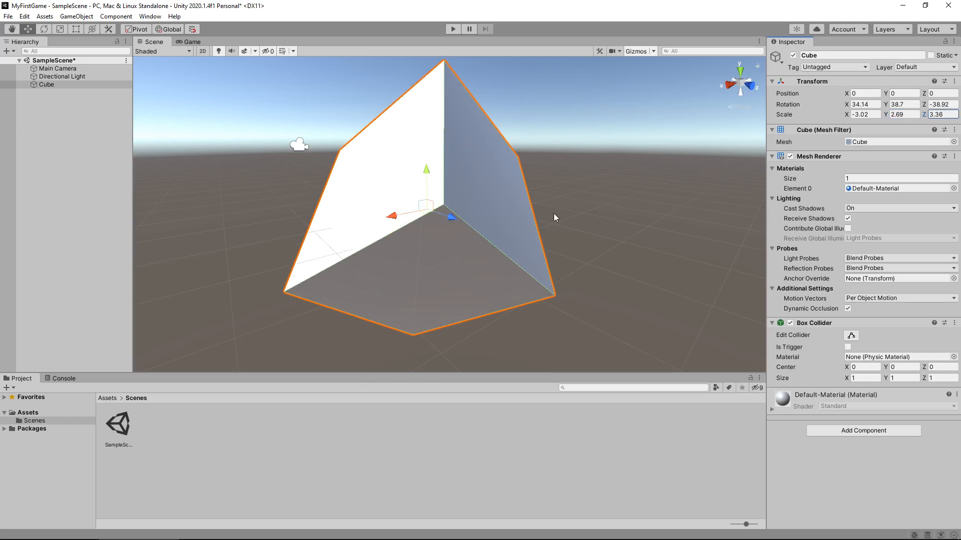
mouse_move(449, 102)
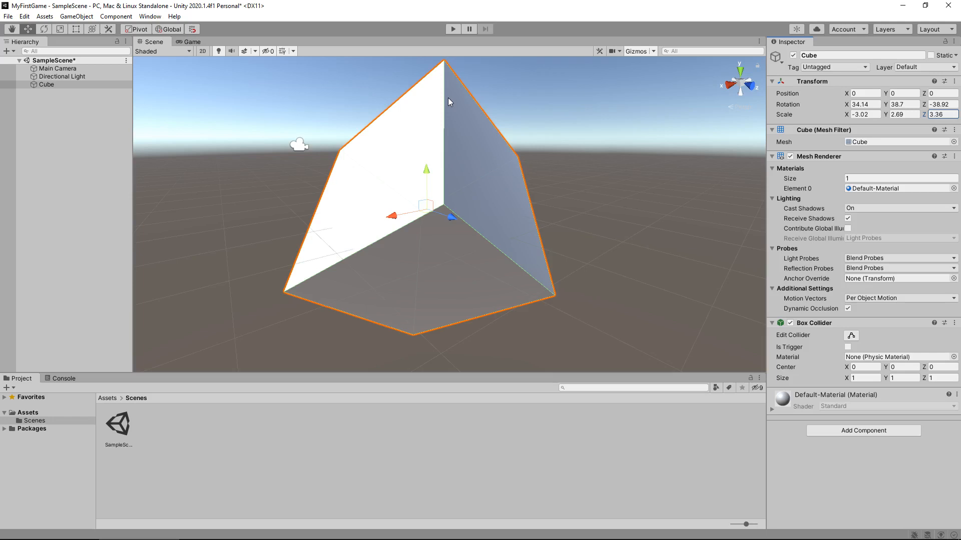
mouse_move(515, 88)
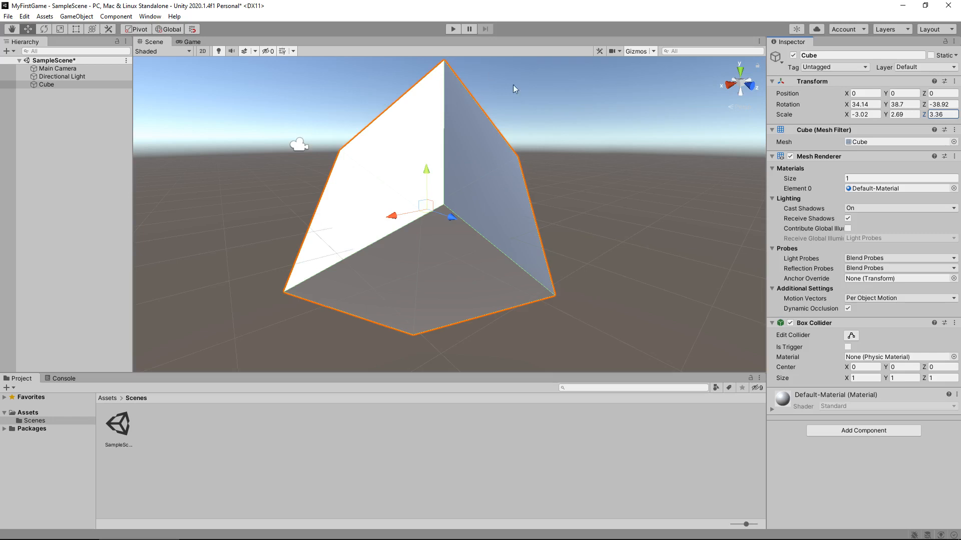
mouse_move(453, 229)
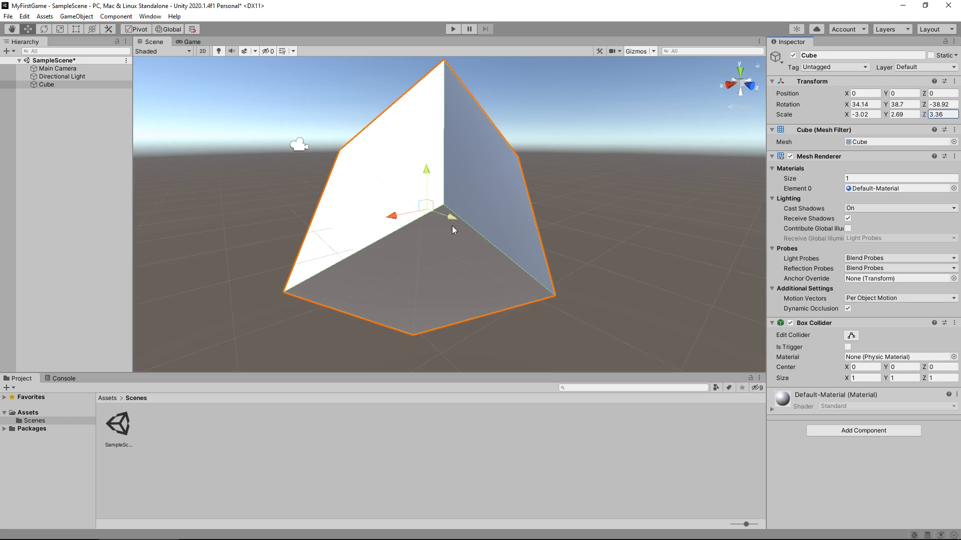
mouse_move(490, 213)
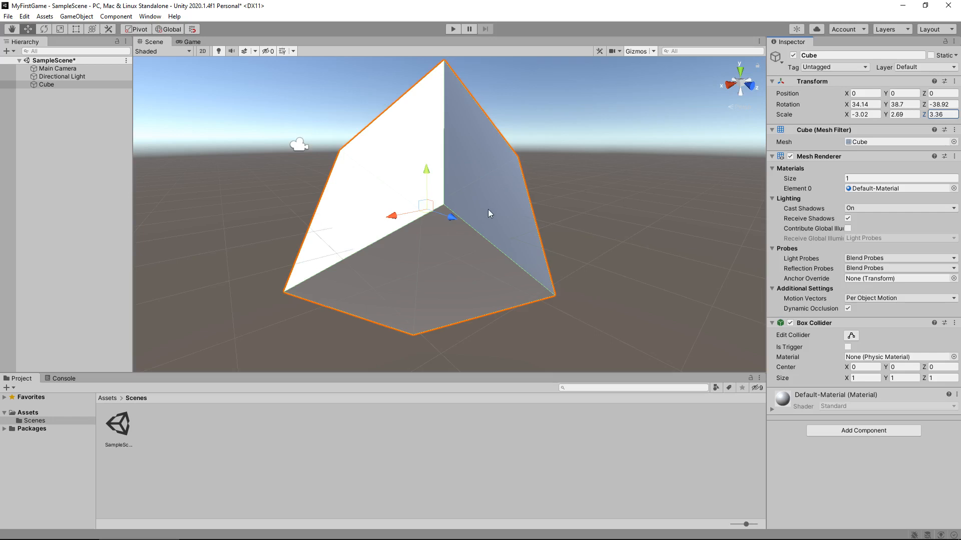
mouse_move(449, 243)
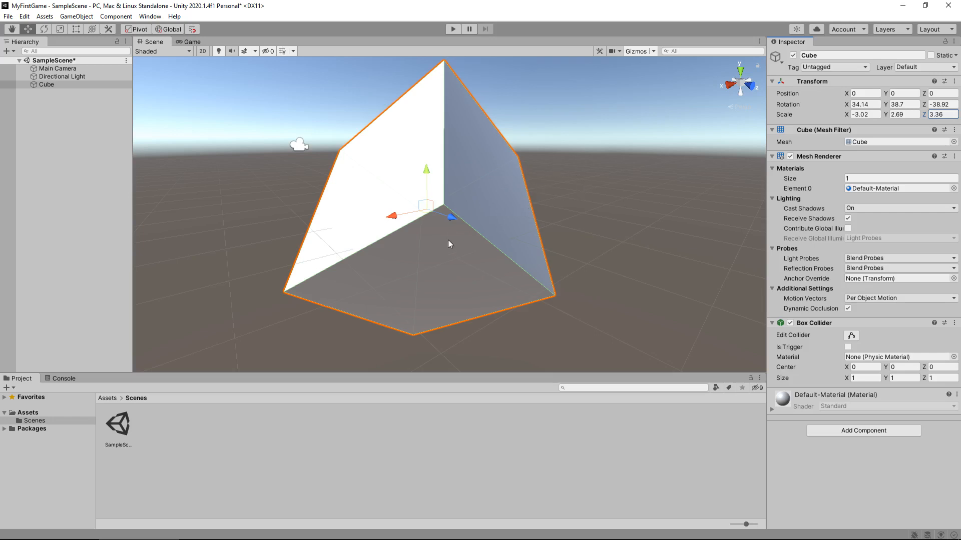
mouse_move(472, 180)
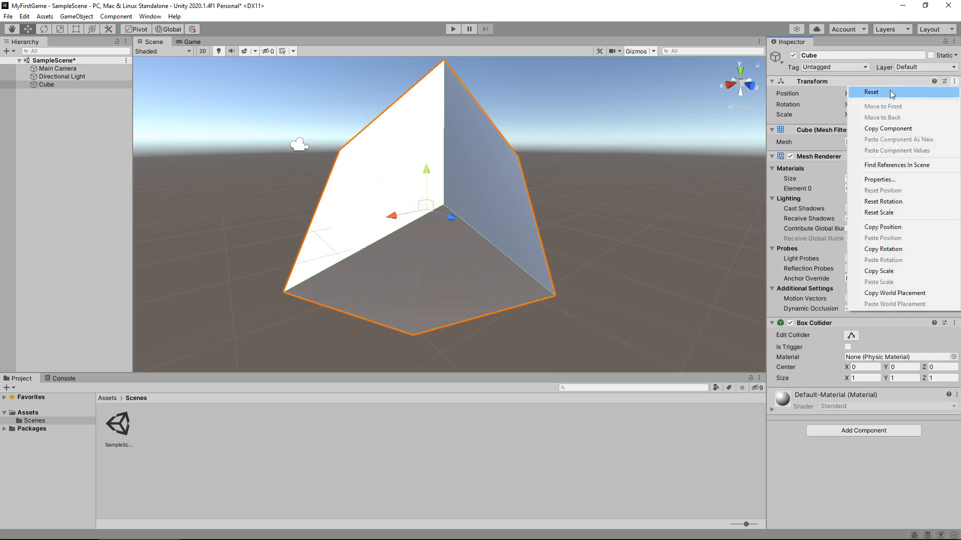
Step: Reset the Cube's Transform to position 0,0,0, rotation 0,0,0 and scale 1,1,1
click(870, 92)
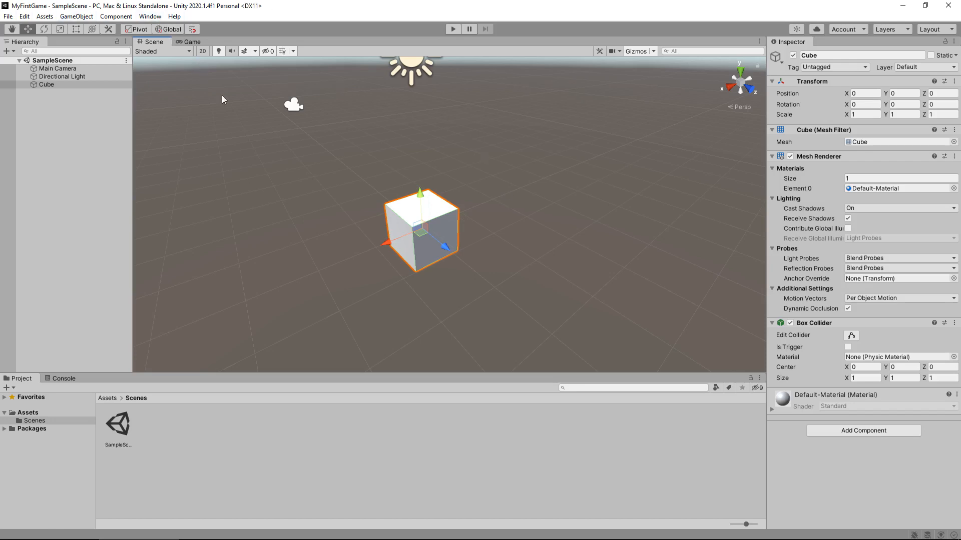
mouse_move(114, 423)
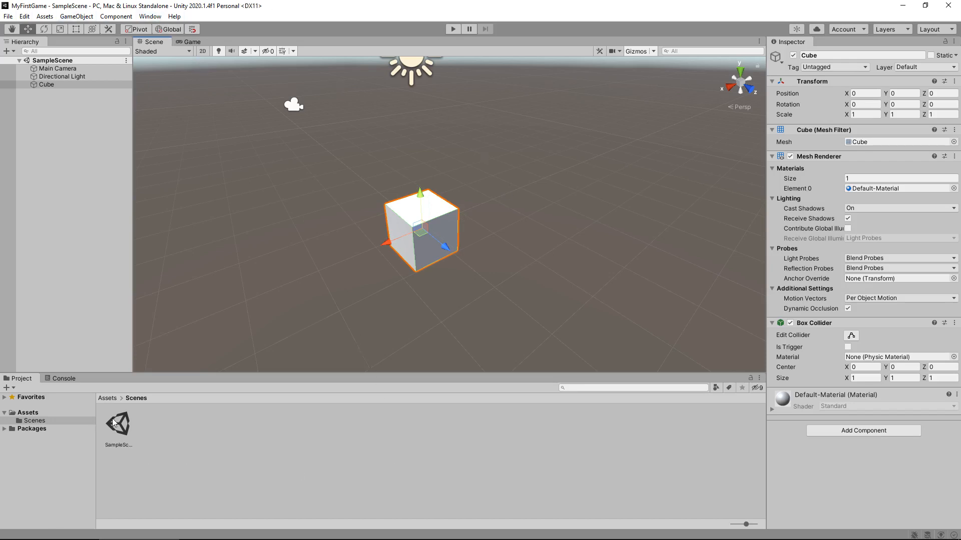
mouse_move(192, 445)
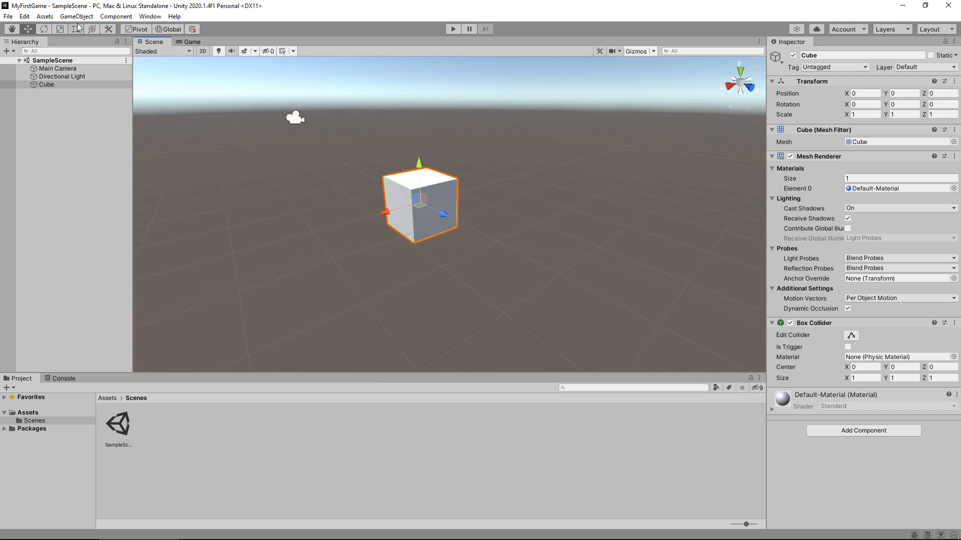
click(76, 16)
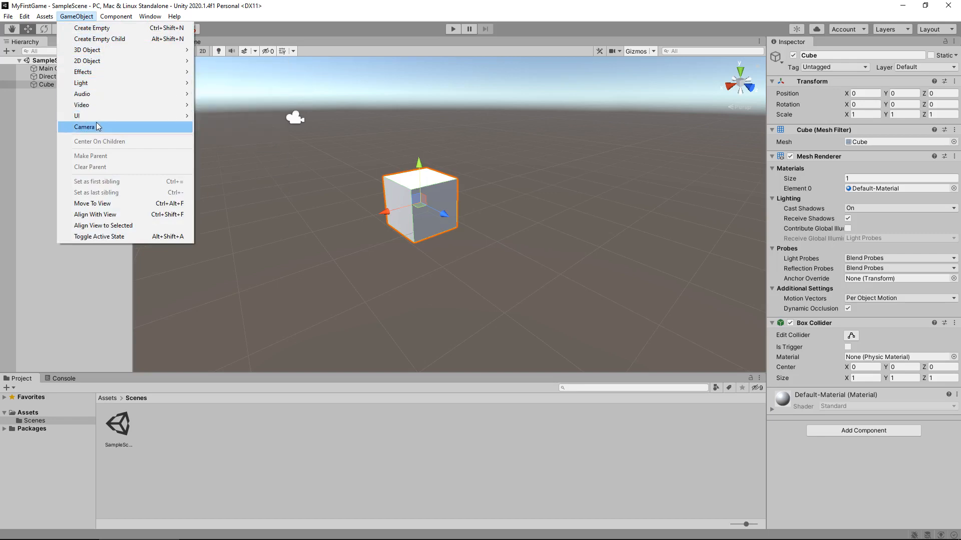
mouse_move(87, 50)
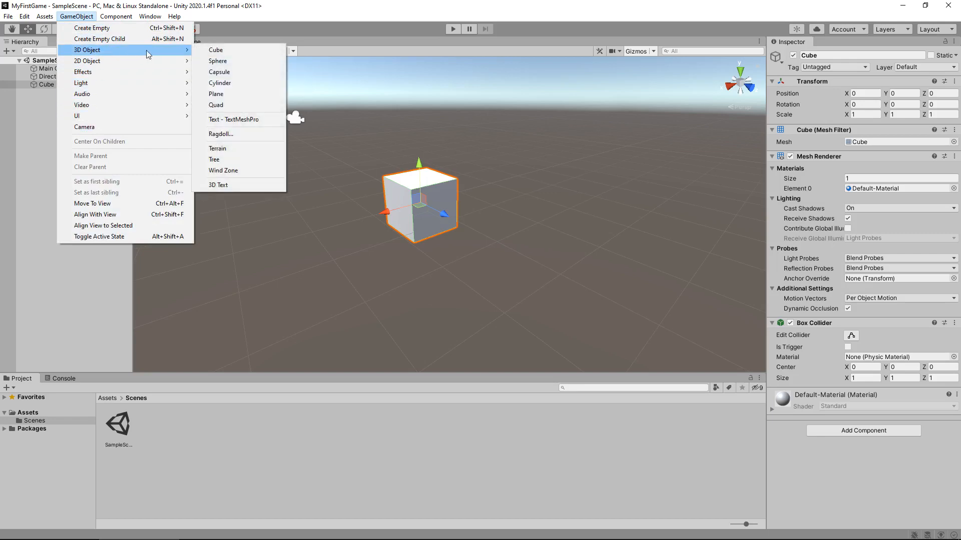
mouse_move(237, 49)
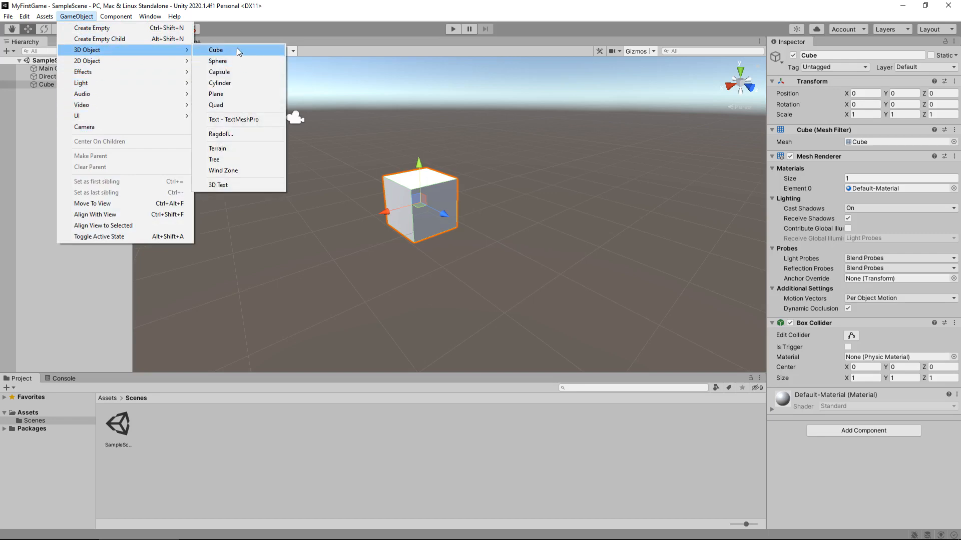
click(216, 49)
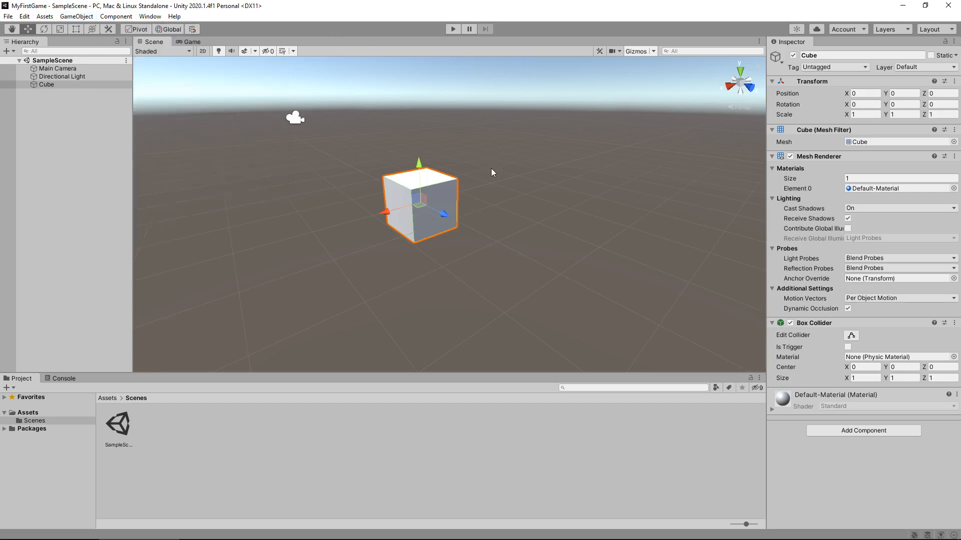